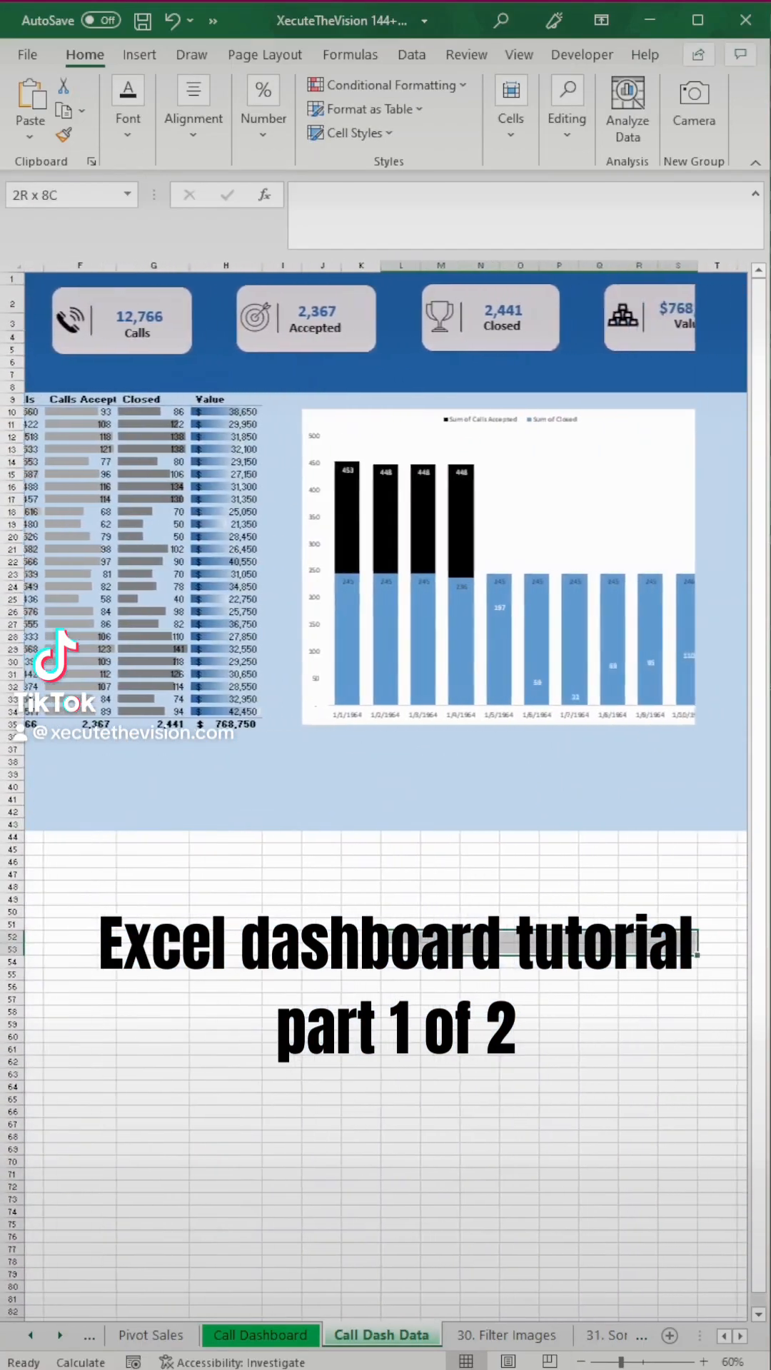
Fill rows 1–8 dark blue and rows 9–13 light blue, with 'Sales Dashboard' in B2.
left_click(79, 85)
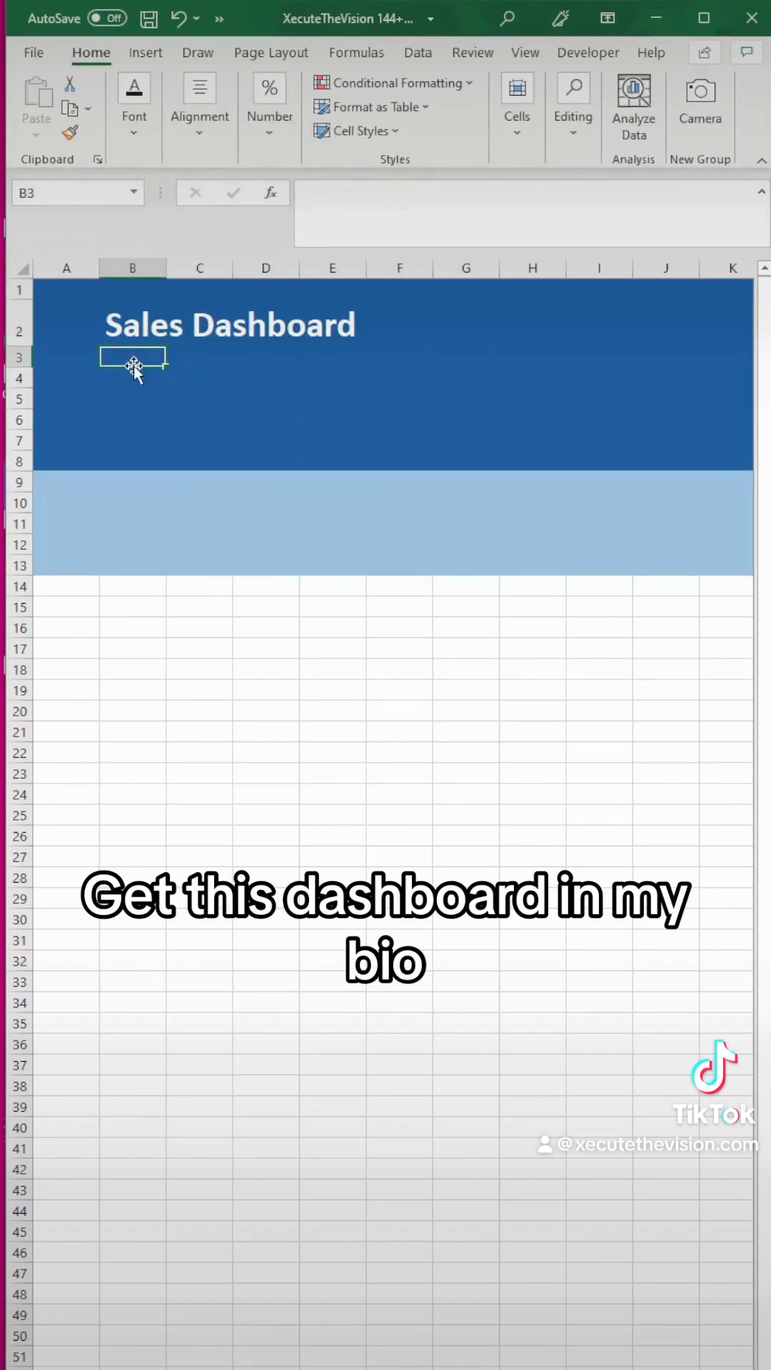
Enter 'Evaluating Sales Calls' in B3 under the title and make it bold.
type("Evaluati")
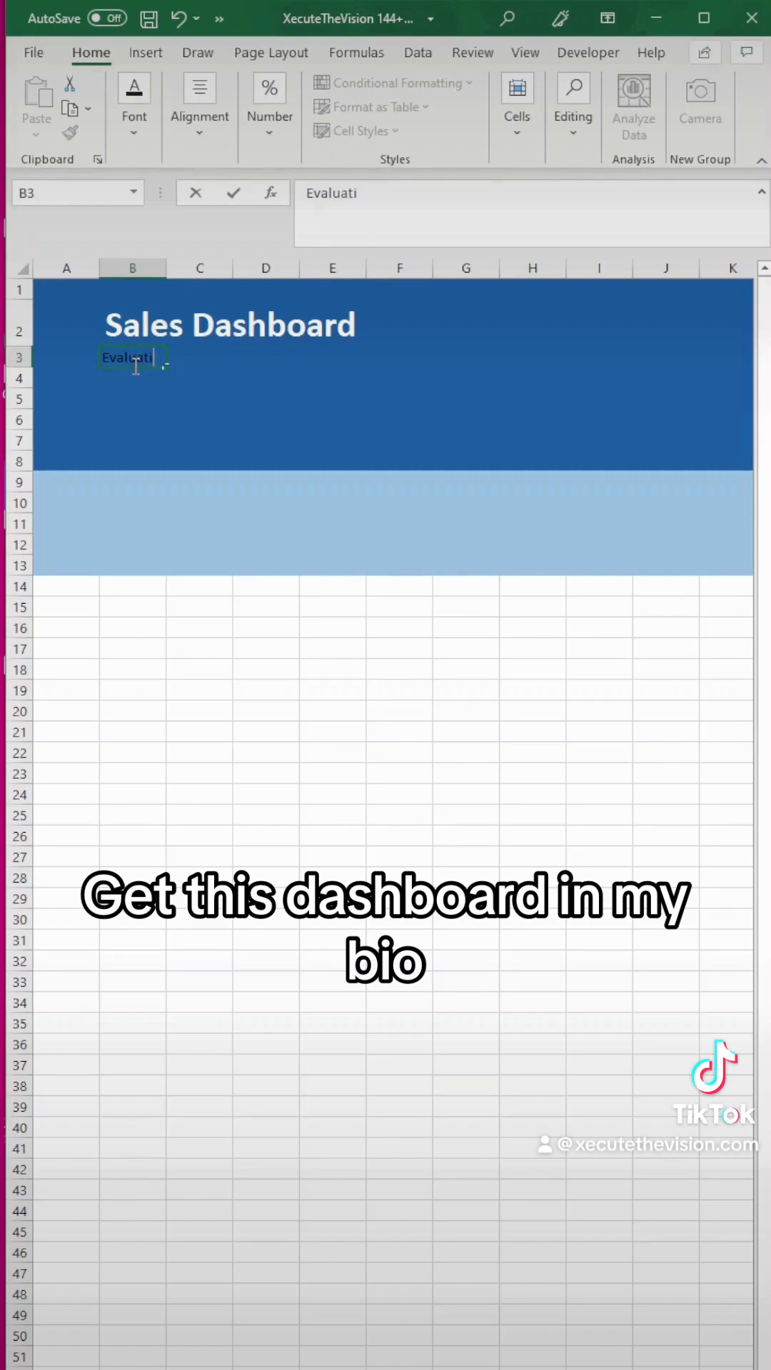
type("ng Sales Calls")
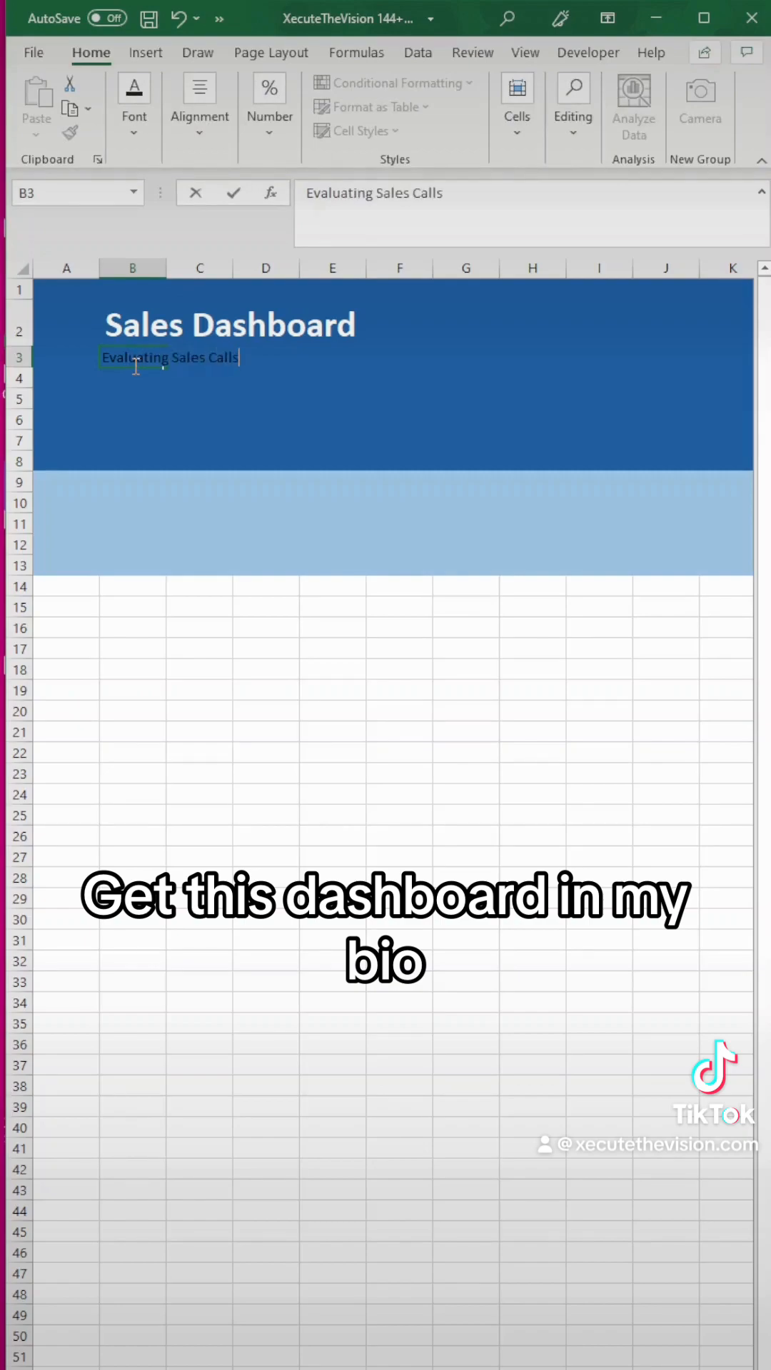
key("Return")
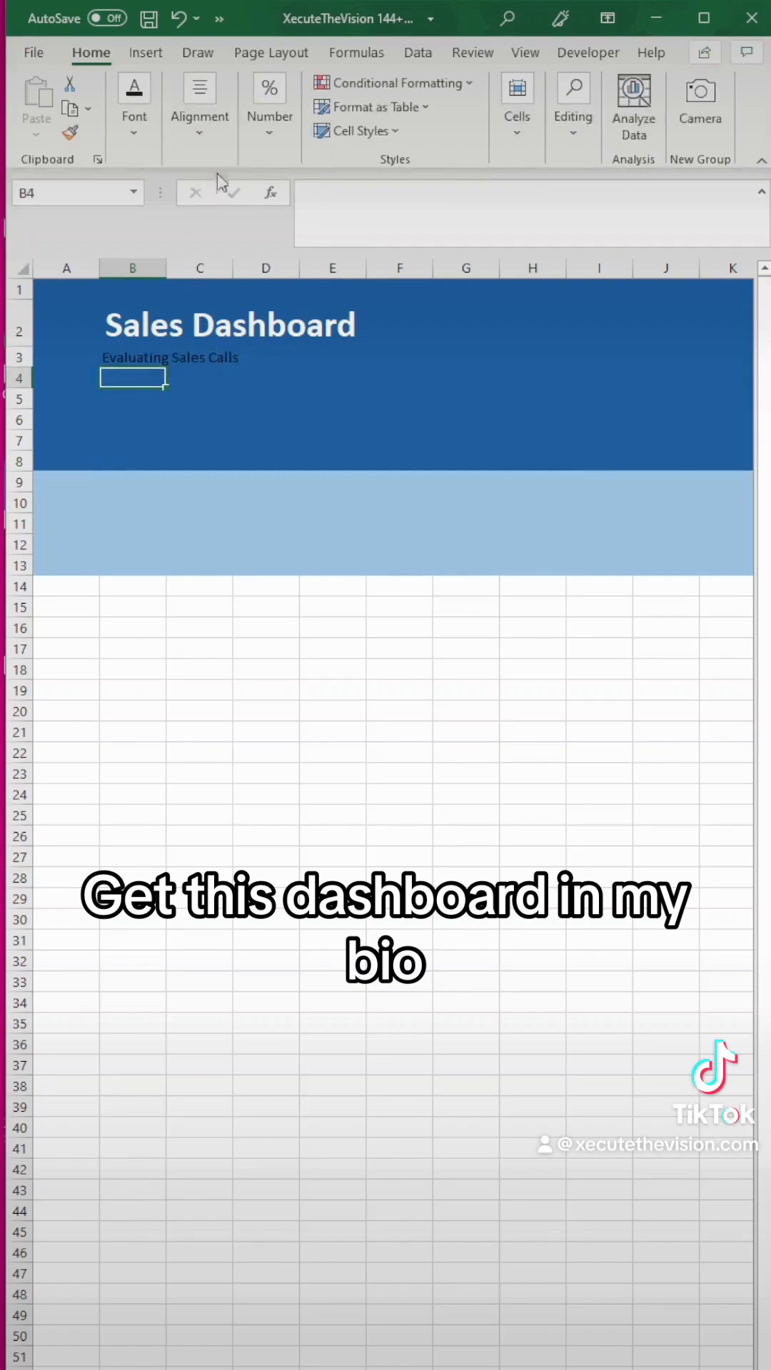
left_click(134, 87)
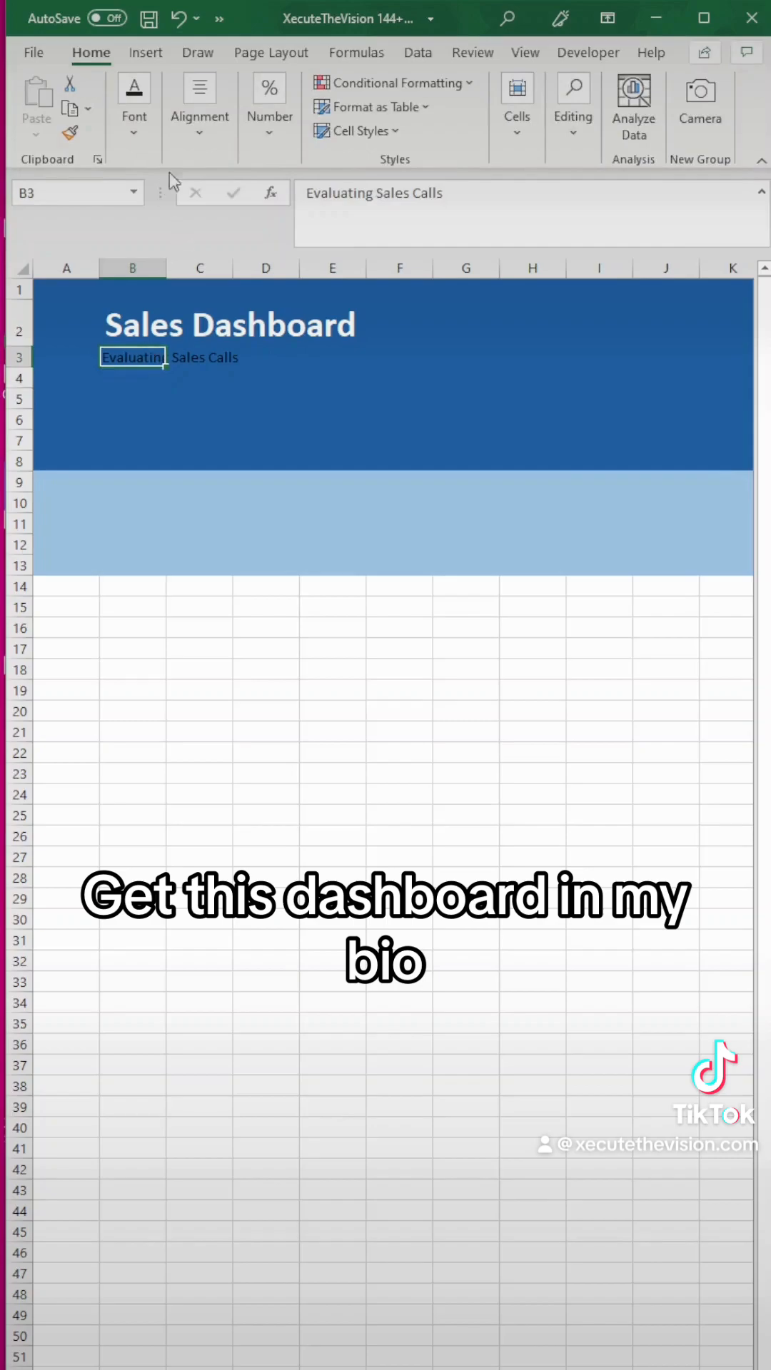
left_click(133, 99)
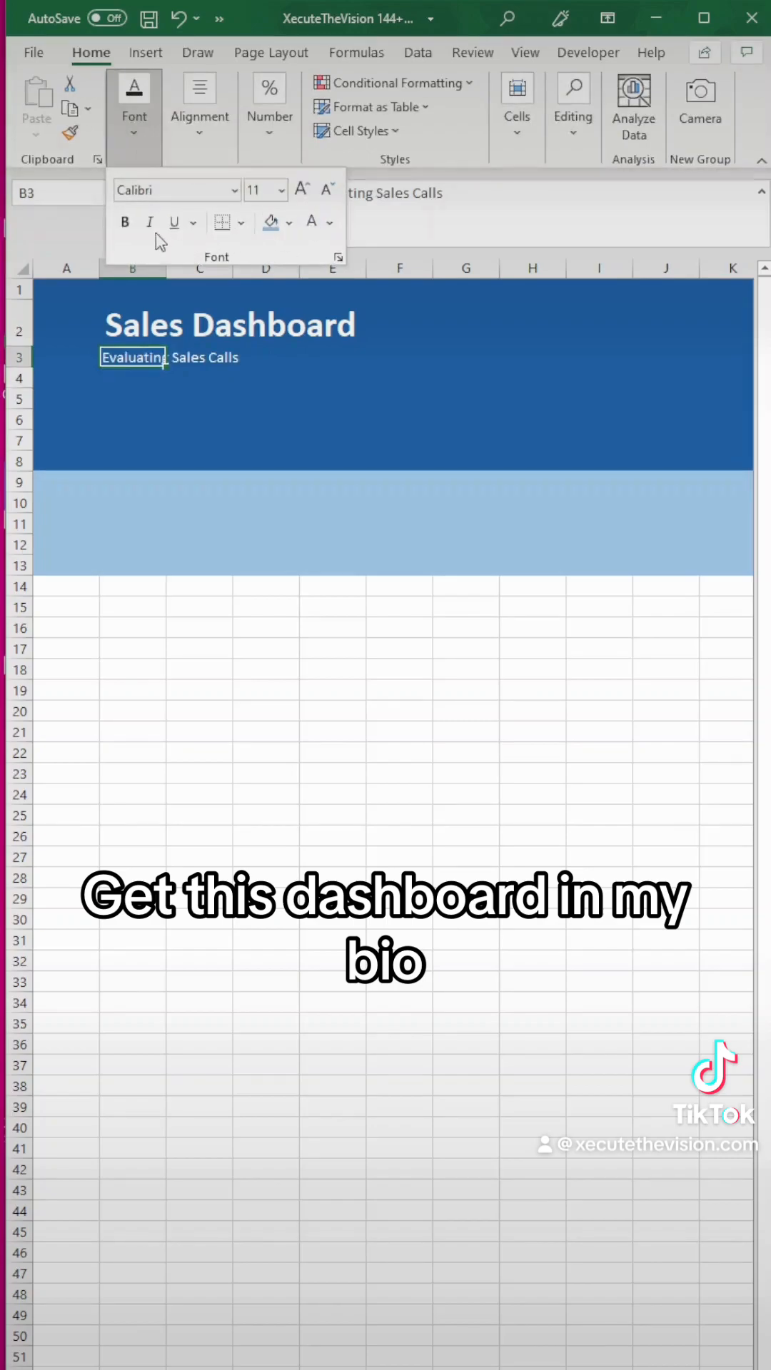
left_click(281, 190)
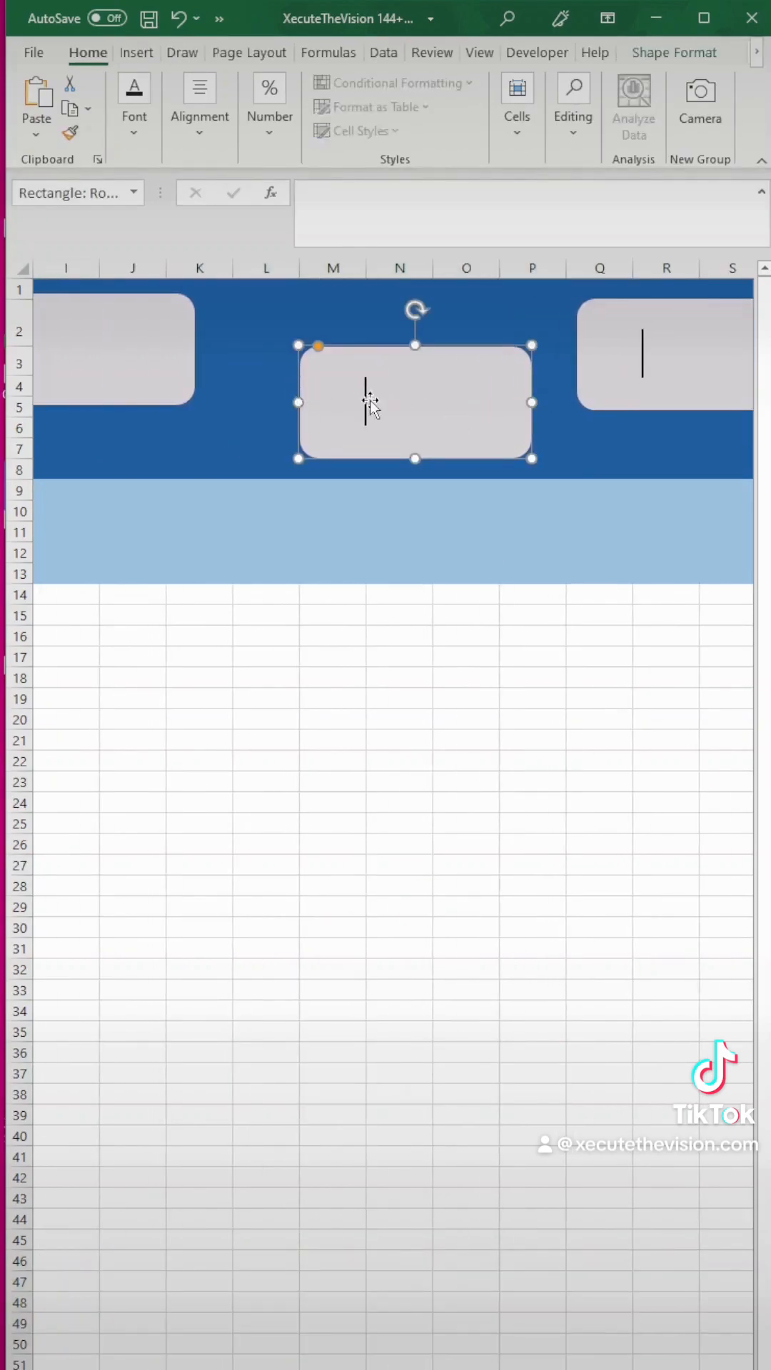
Select the middle rounded grey KPI box in the banner row.
left_click(145, 52)
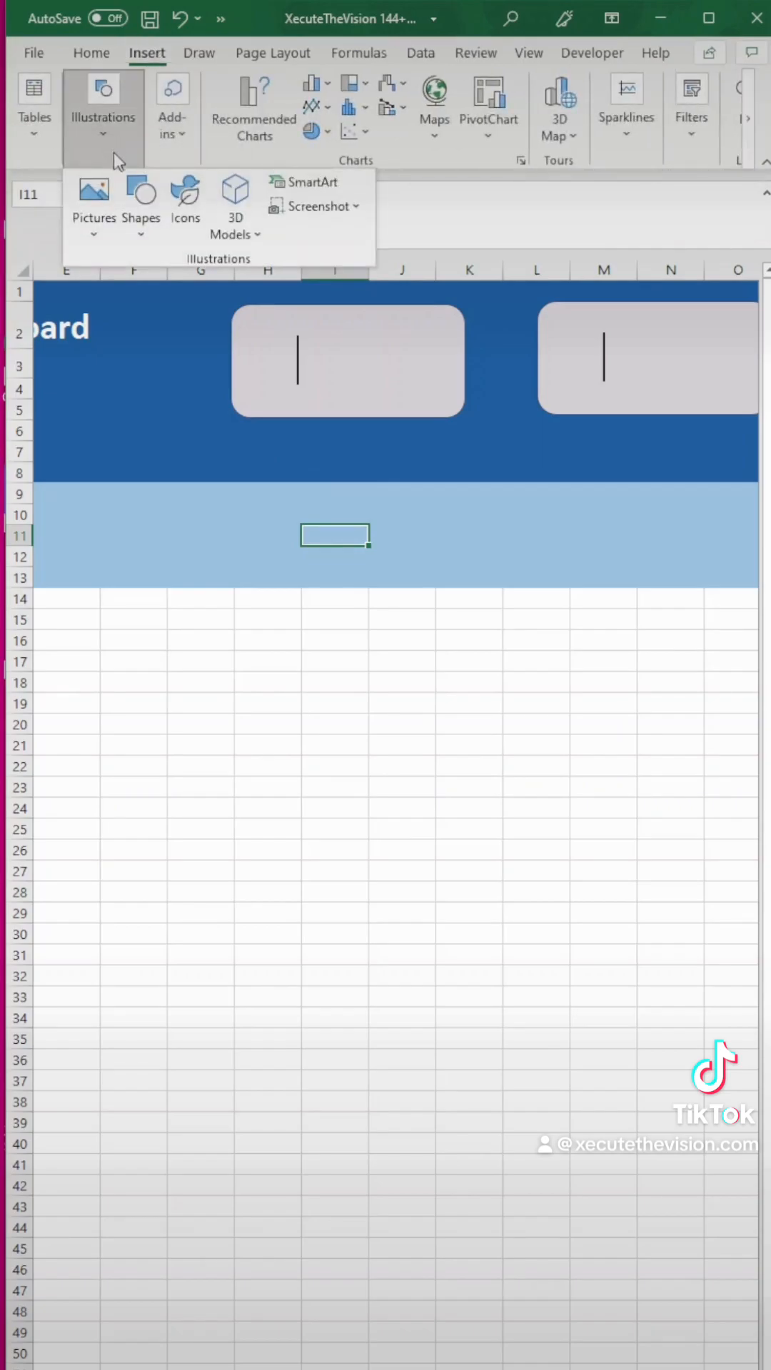
Pick the ringing phone, dartboard target and trophy stock icons.
left_click(184, 201)
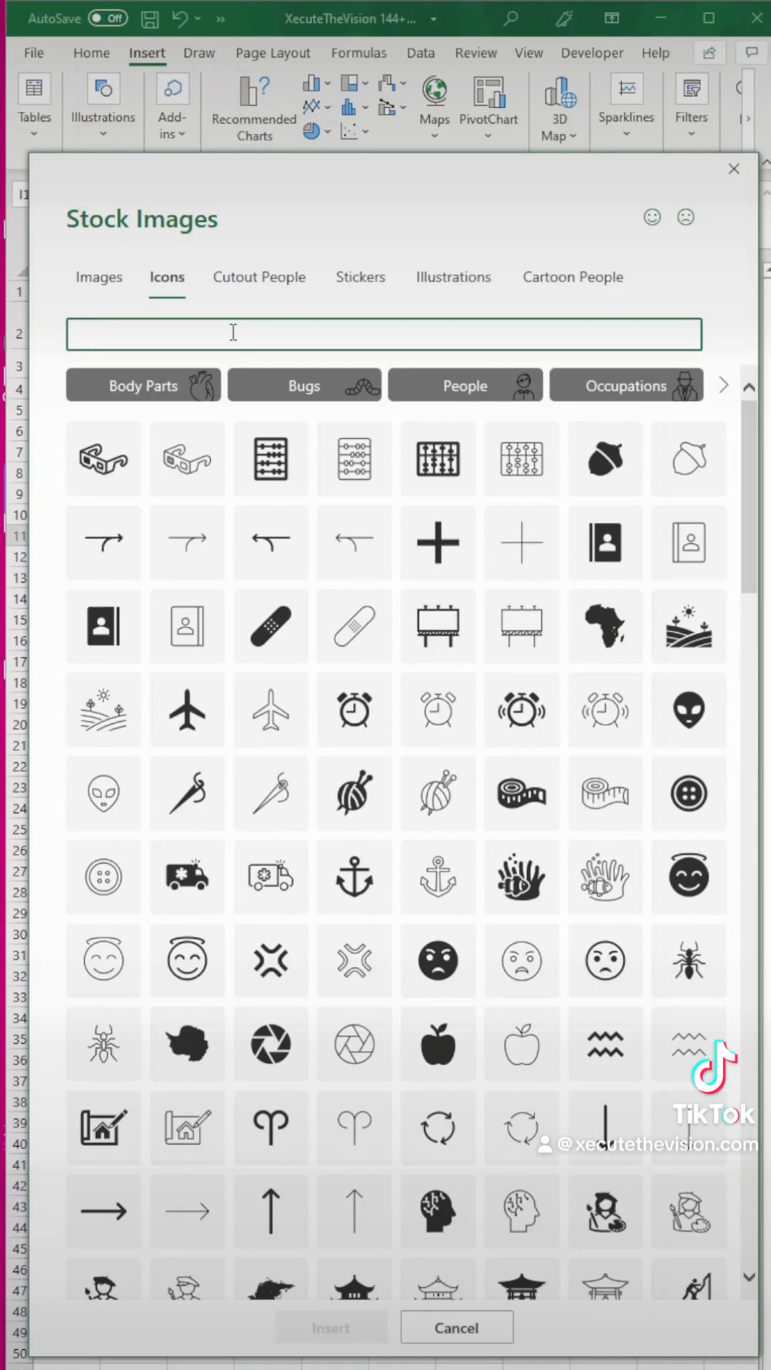
type("phone")
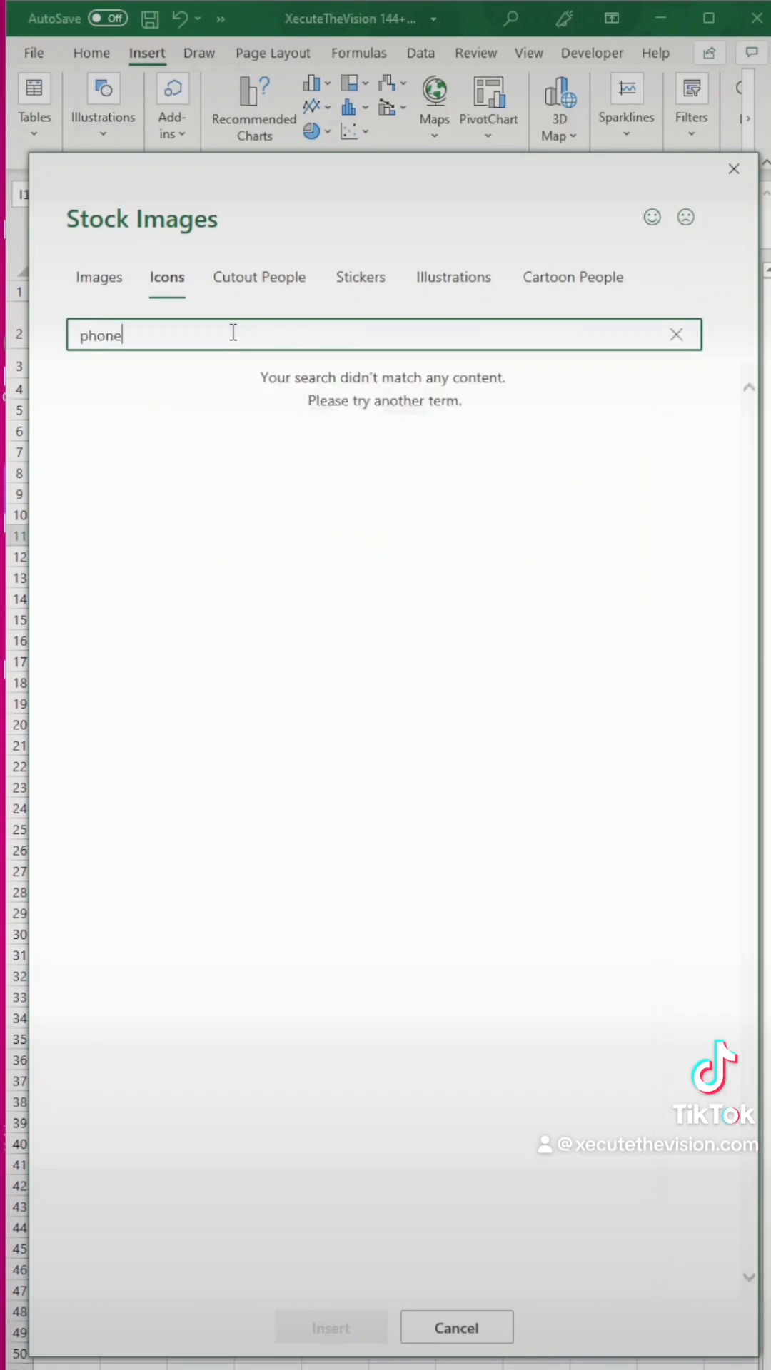
left_click(187, 406)
type("tar")
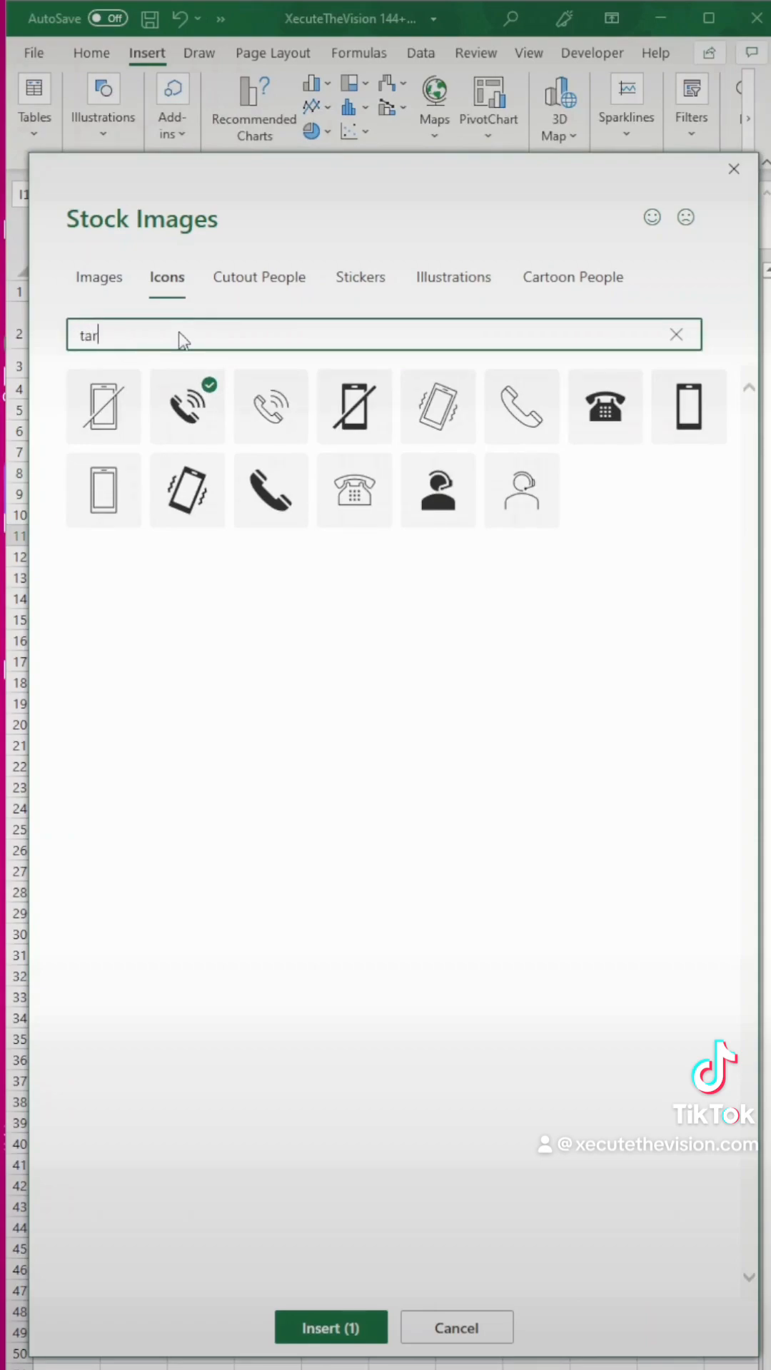
type("get")
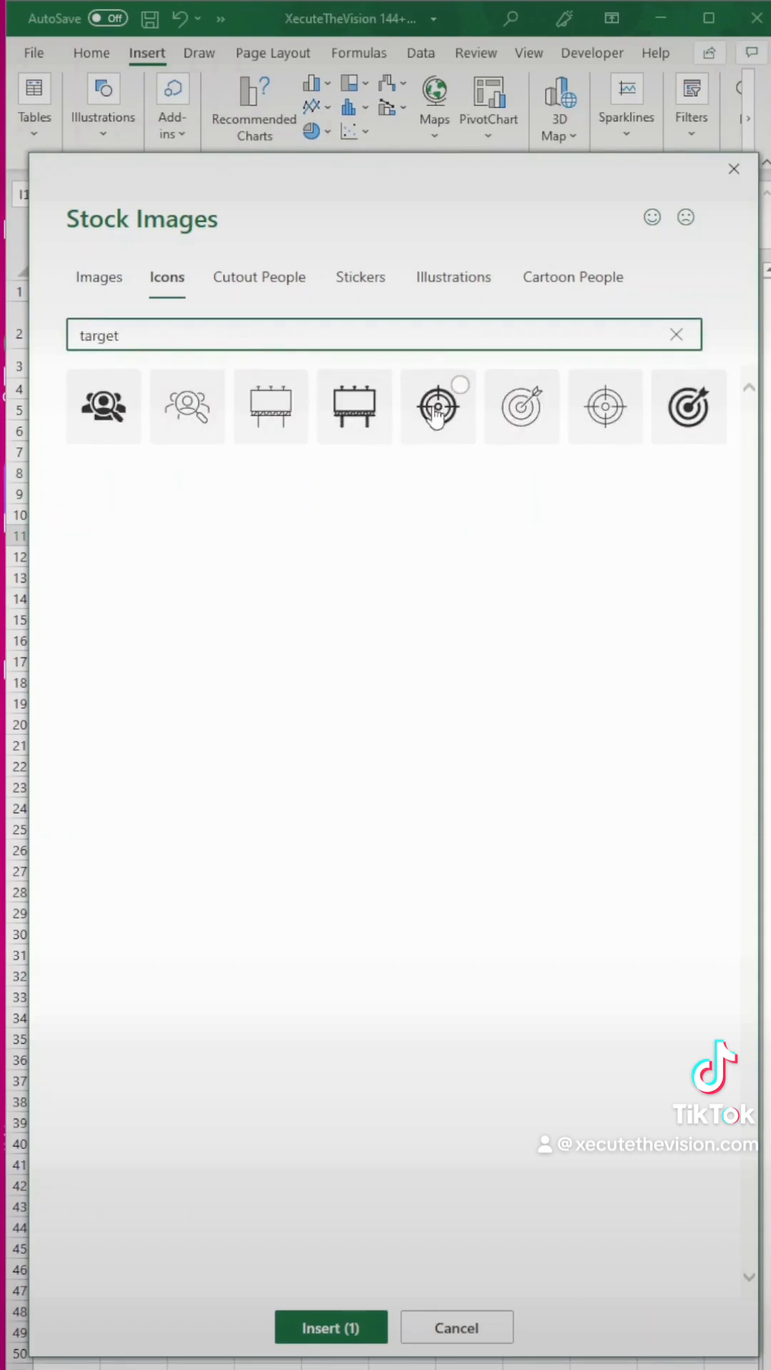
left_click(520, 405)
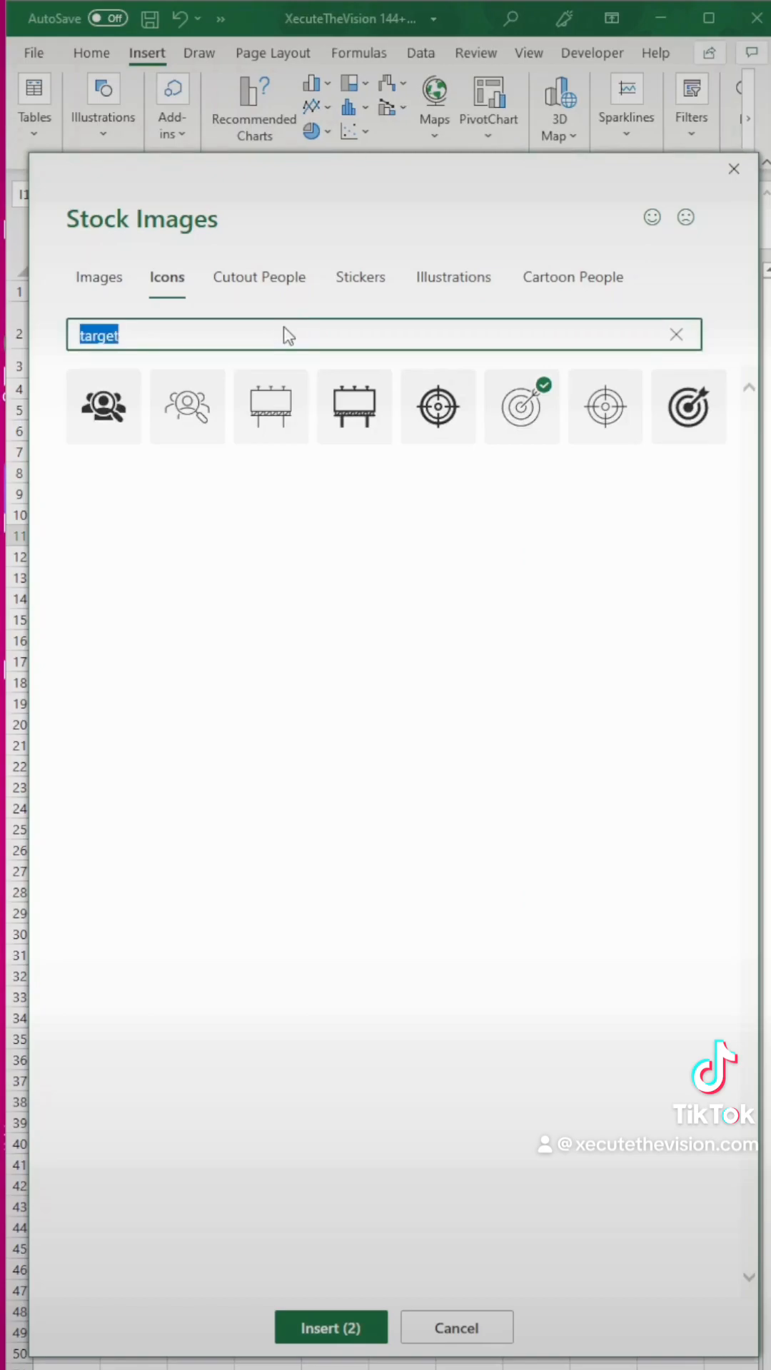
type("prize")
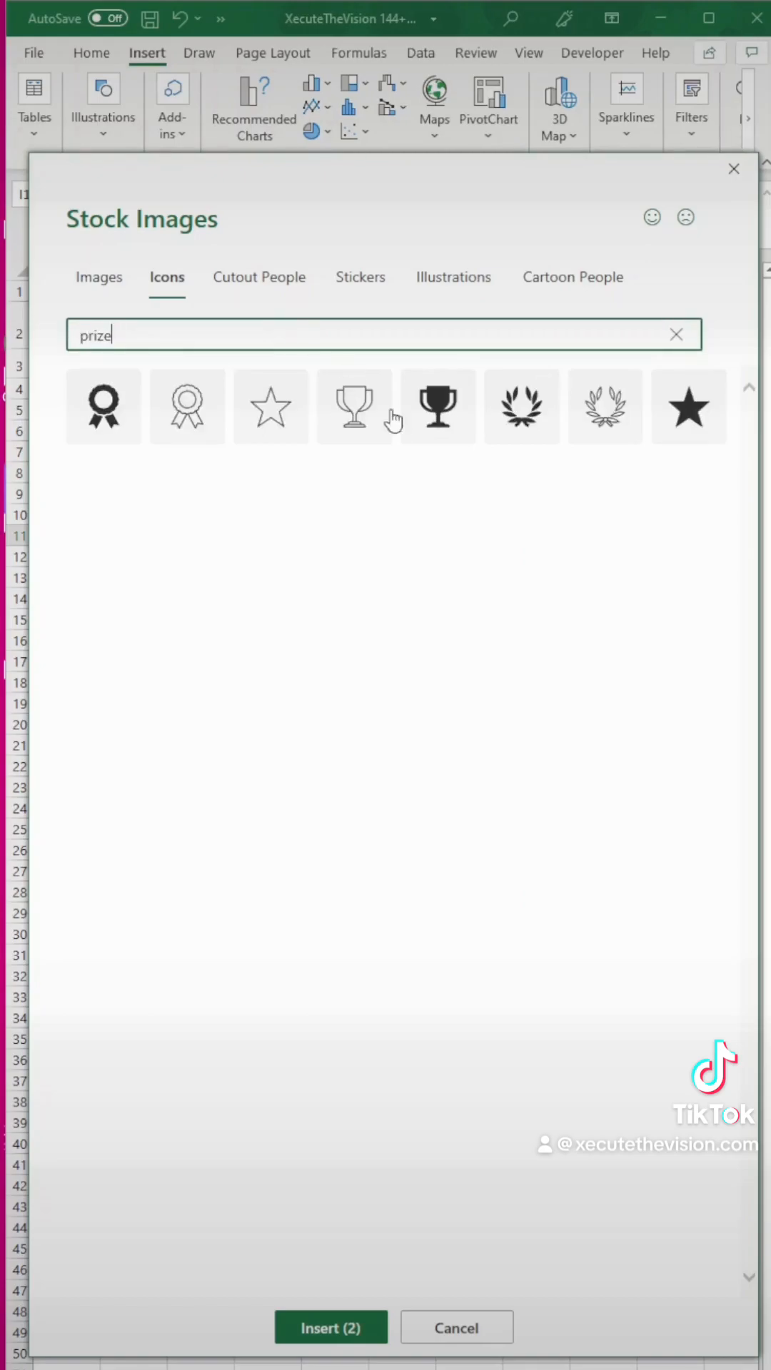
left_click(330, 1327)
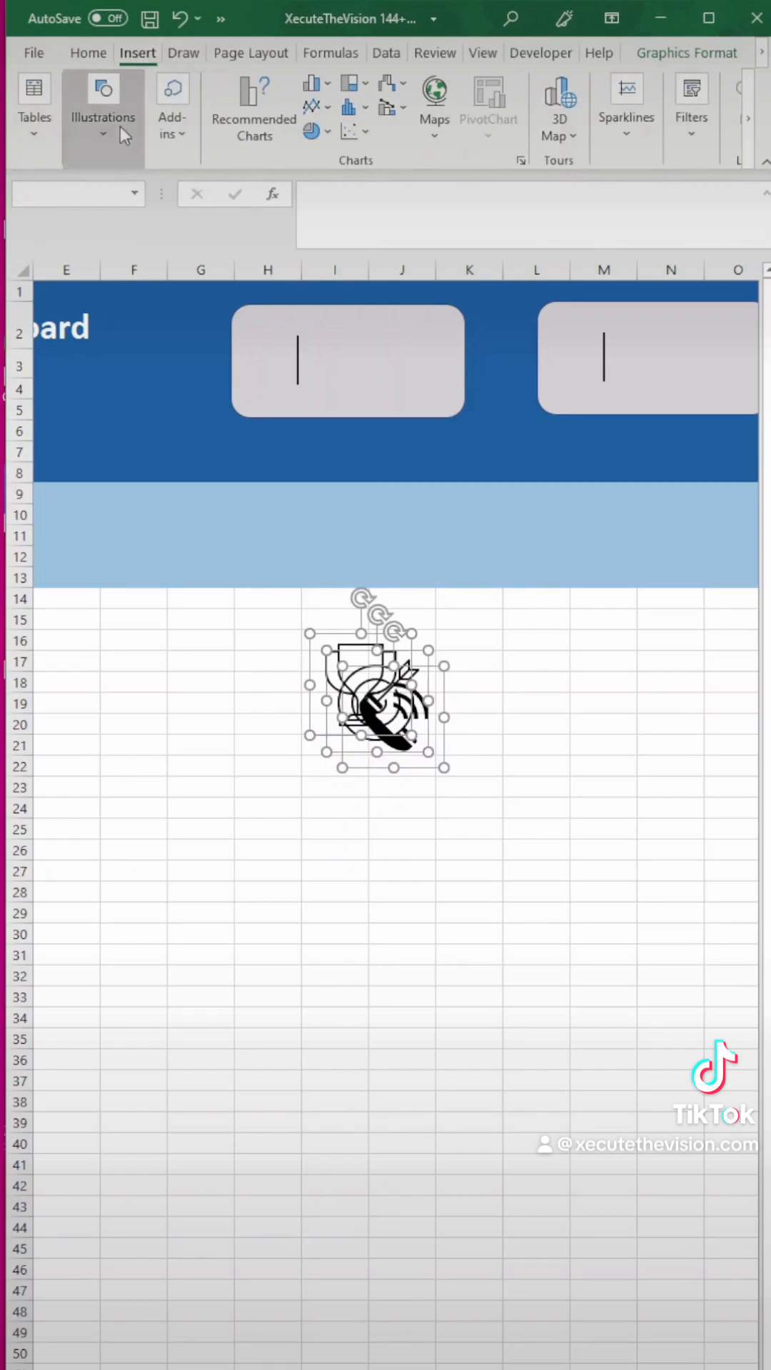
Add a stack of gold bars icon found by searching 'money'.
left_click(102, 97)
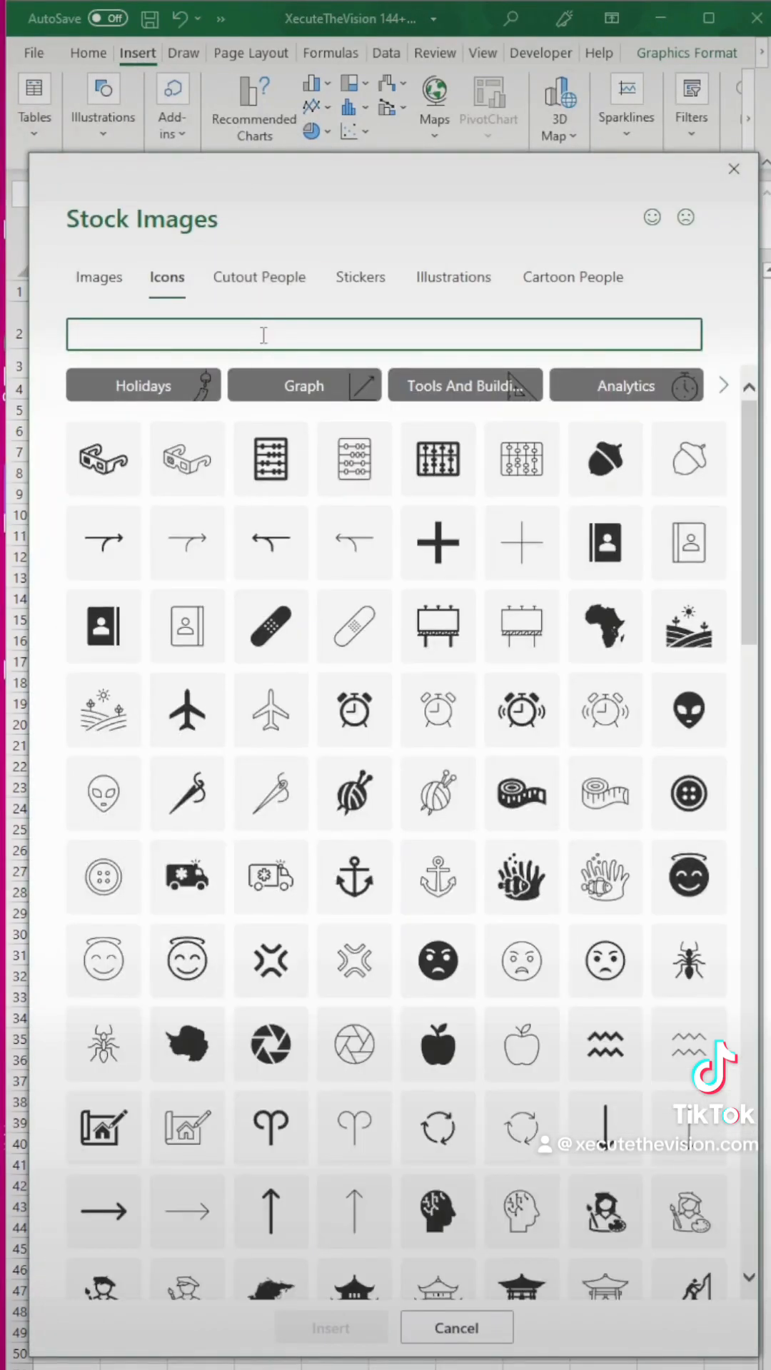
type("money")
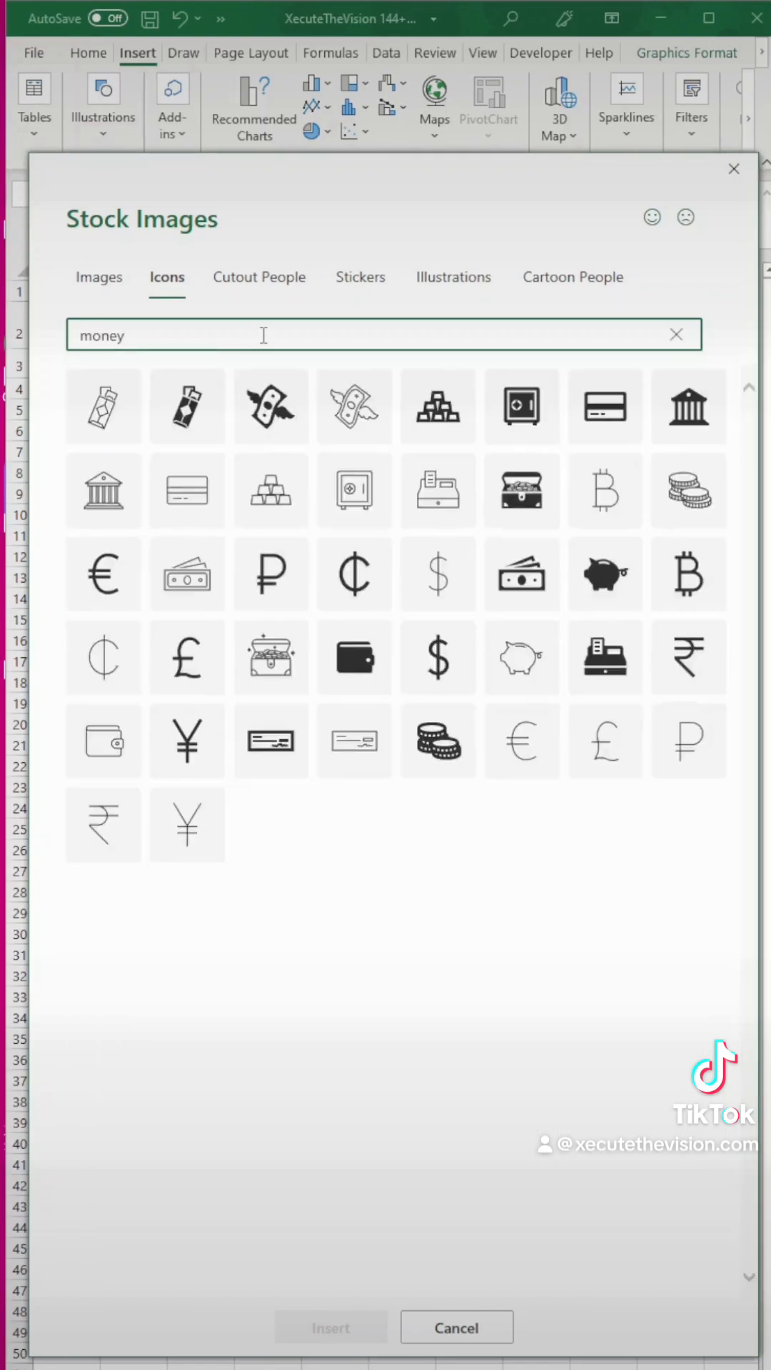
mouse_move(388, 438)
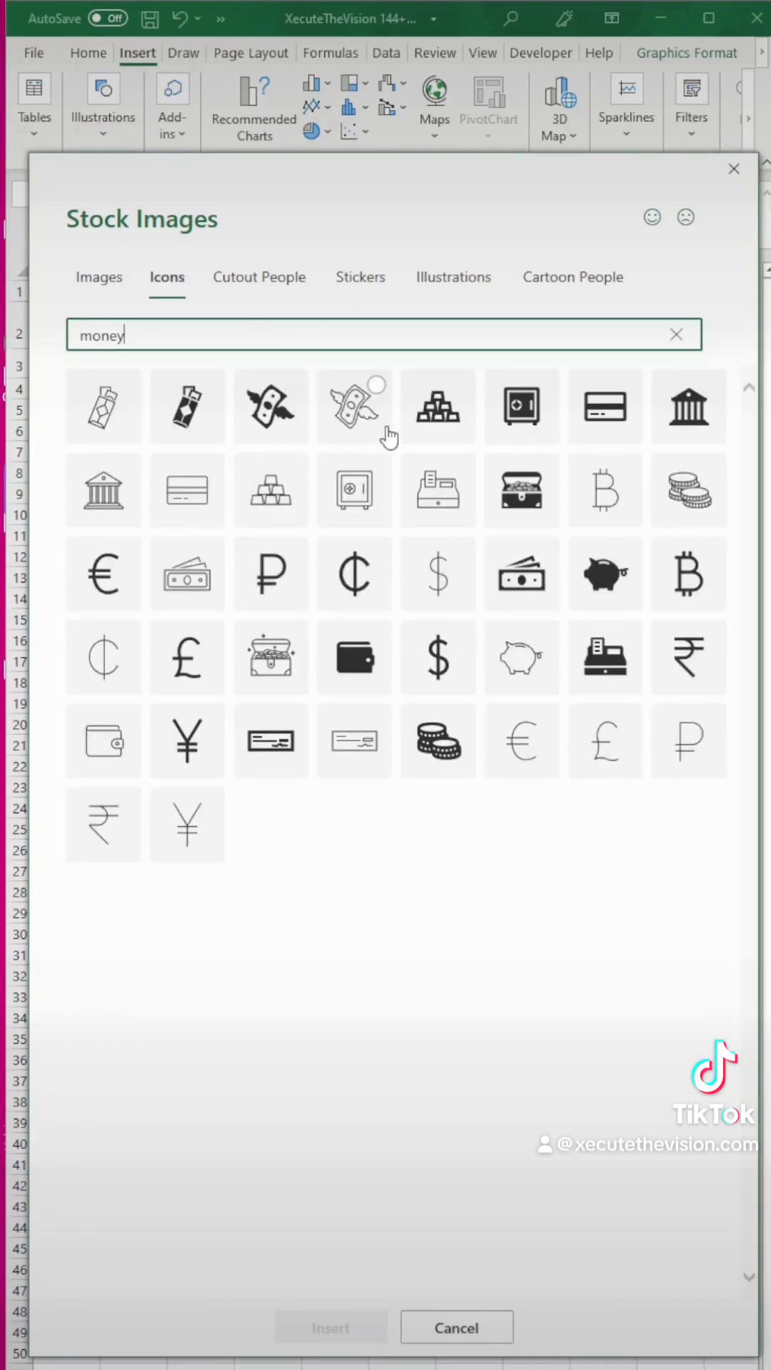
mouse_move(424, 429)
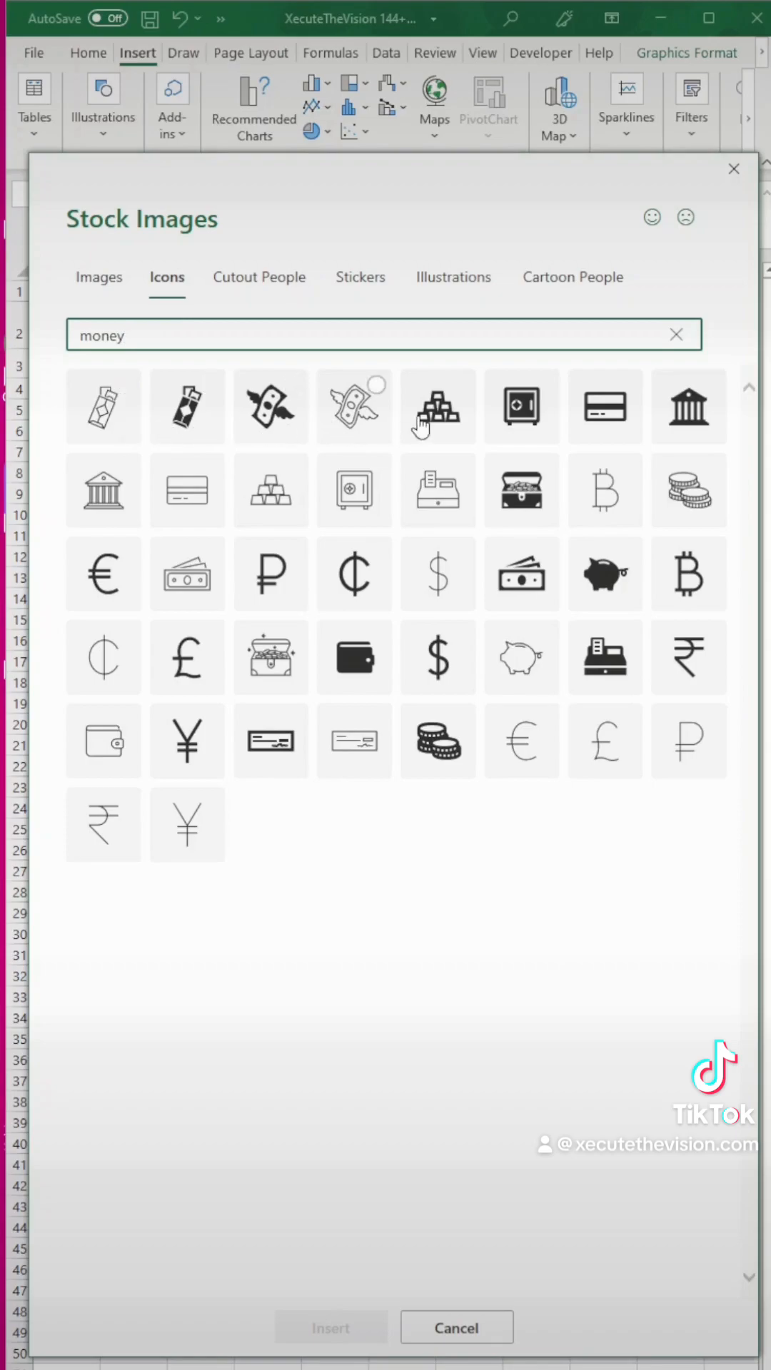
left_click(330, 1327)
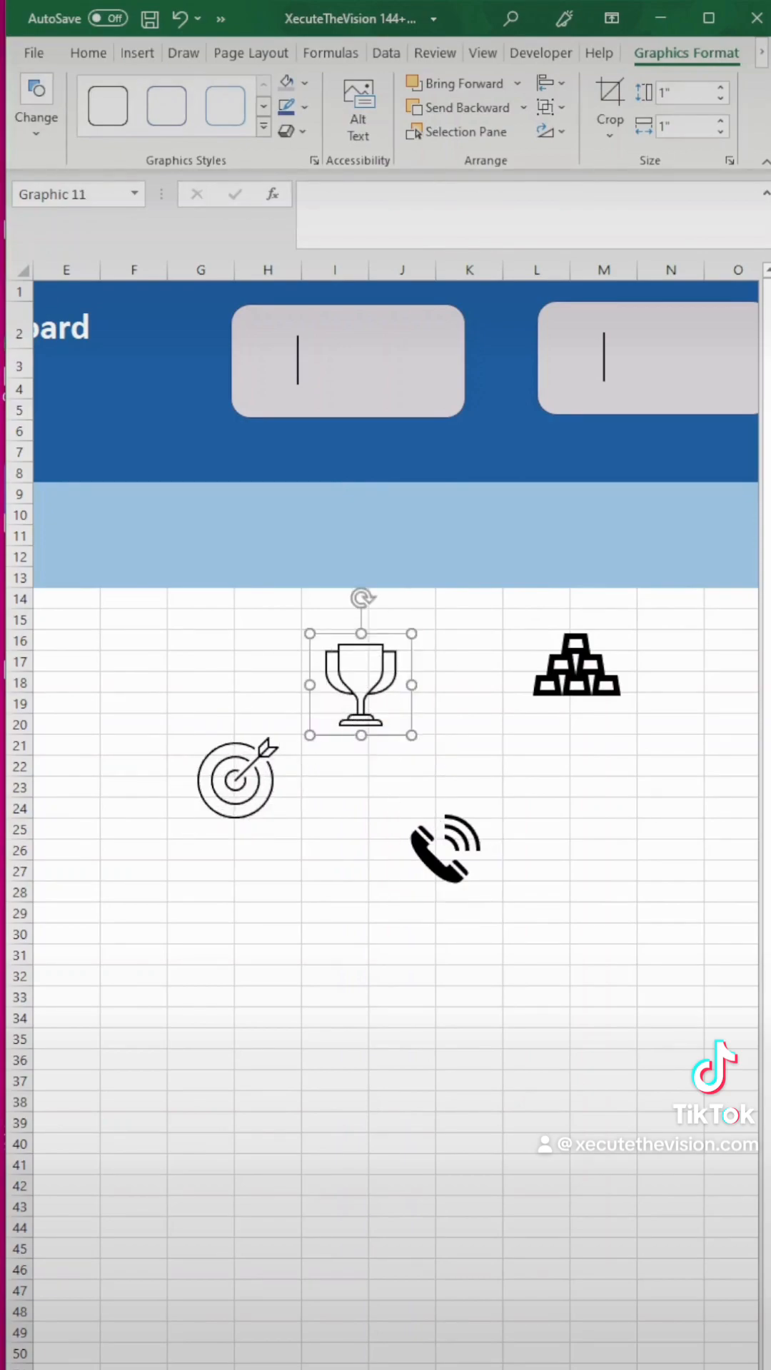
Resize the phone, target and trophy icons to about 0.77" and place them in boxes one to three.
left_click(521, 752)
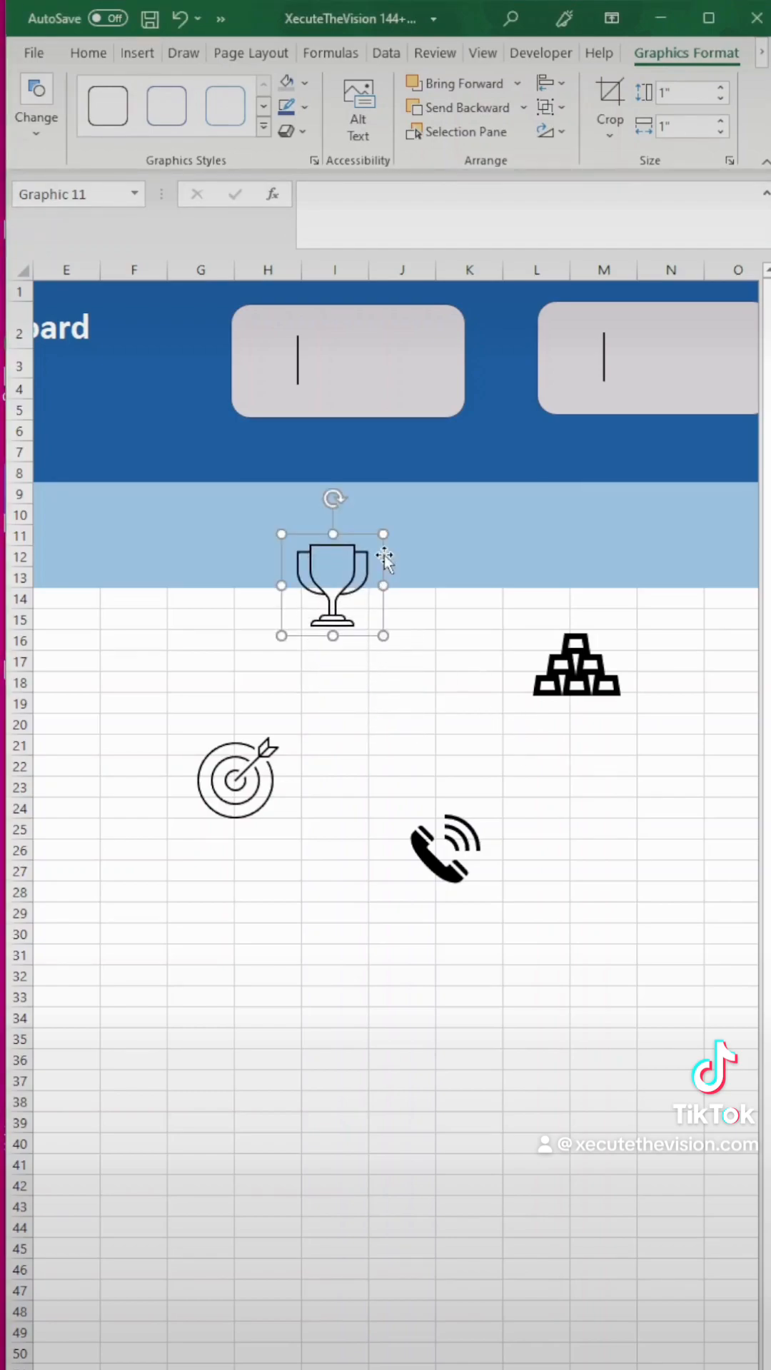
left_click(236, 777)
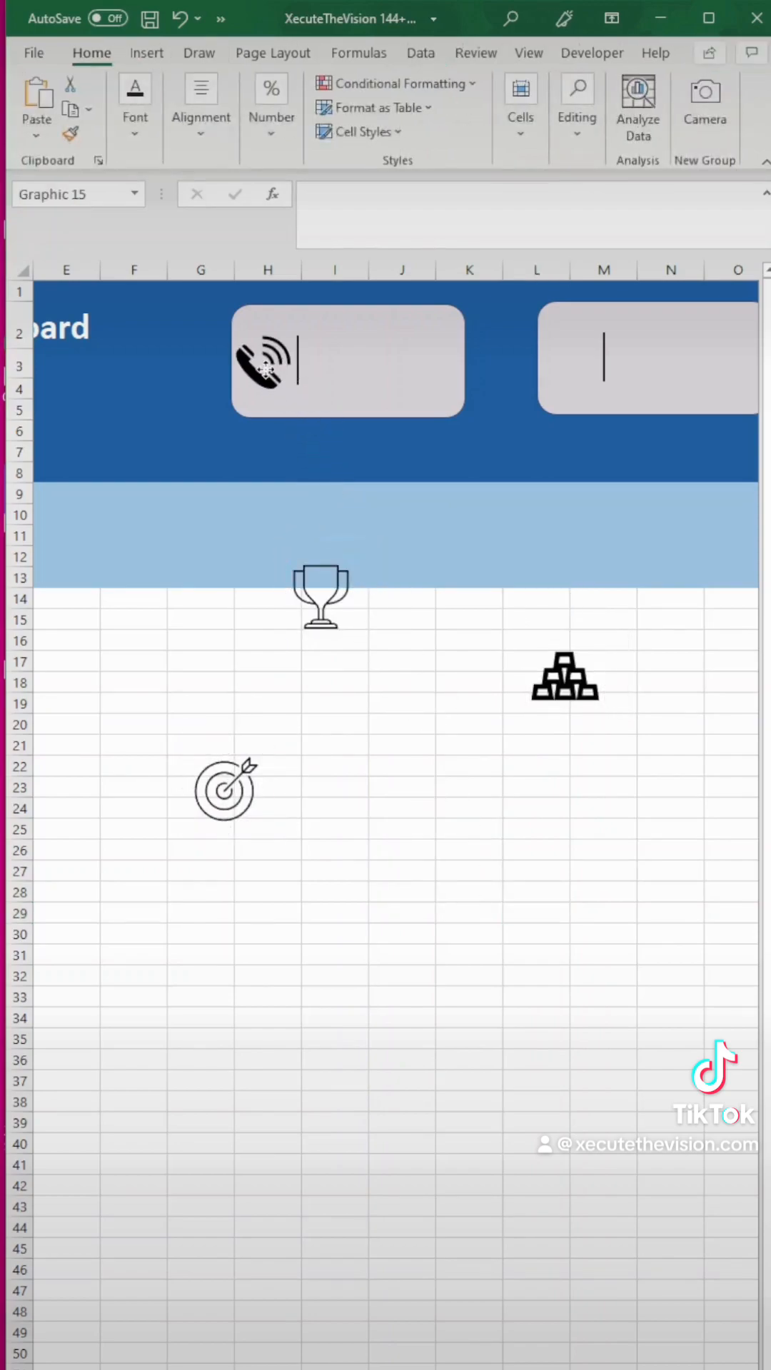
left_click(262, 361)
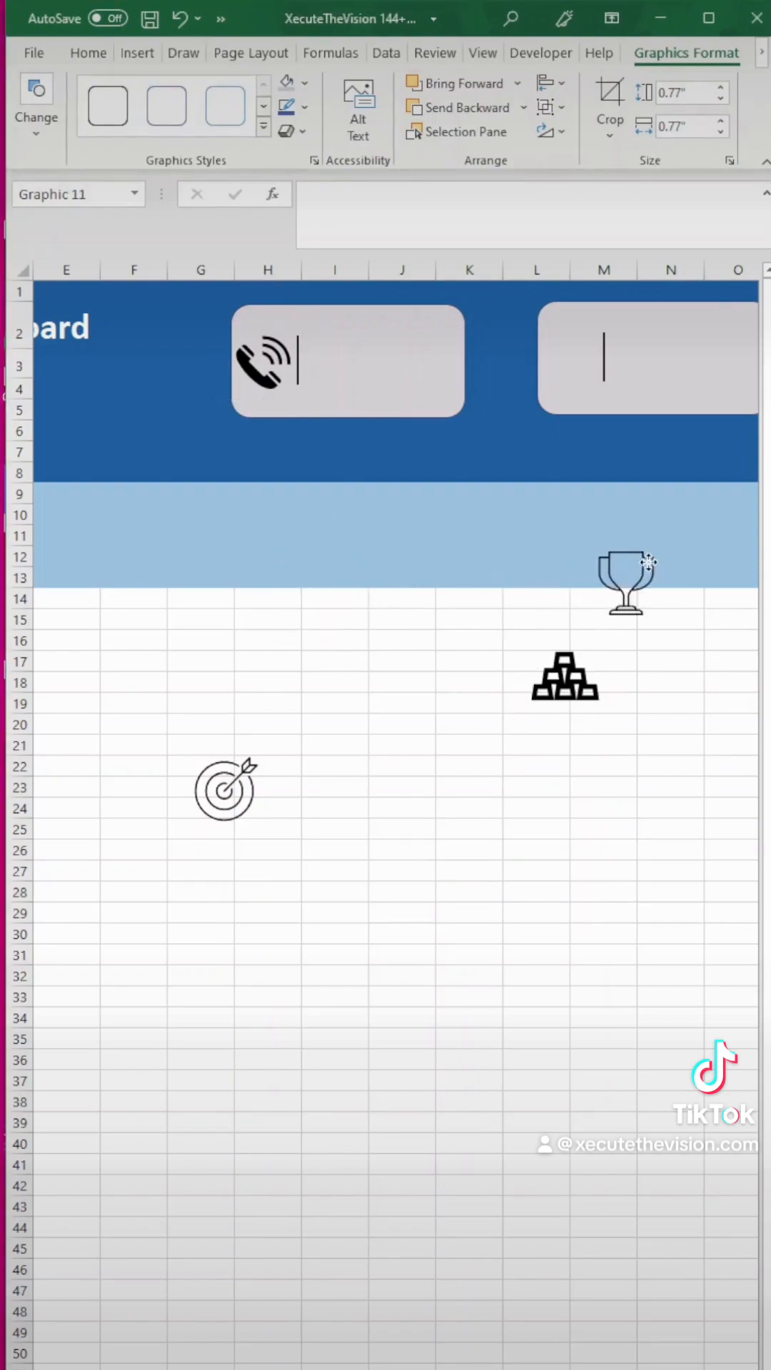
left_click(223, 788)
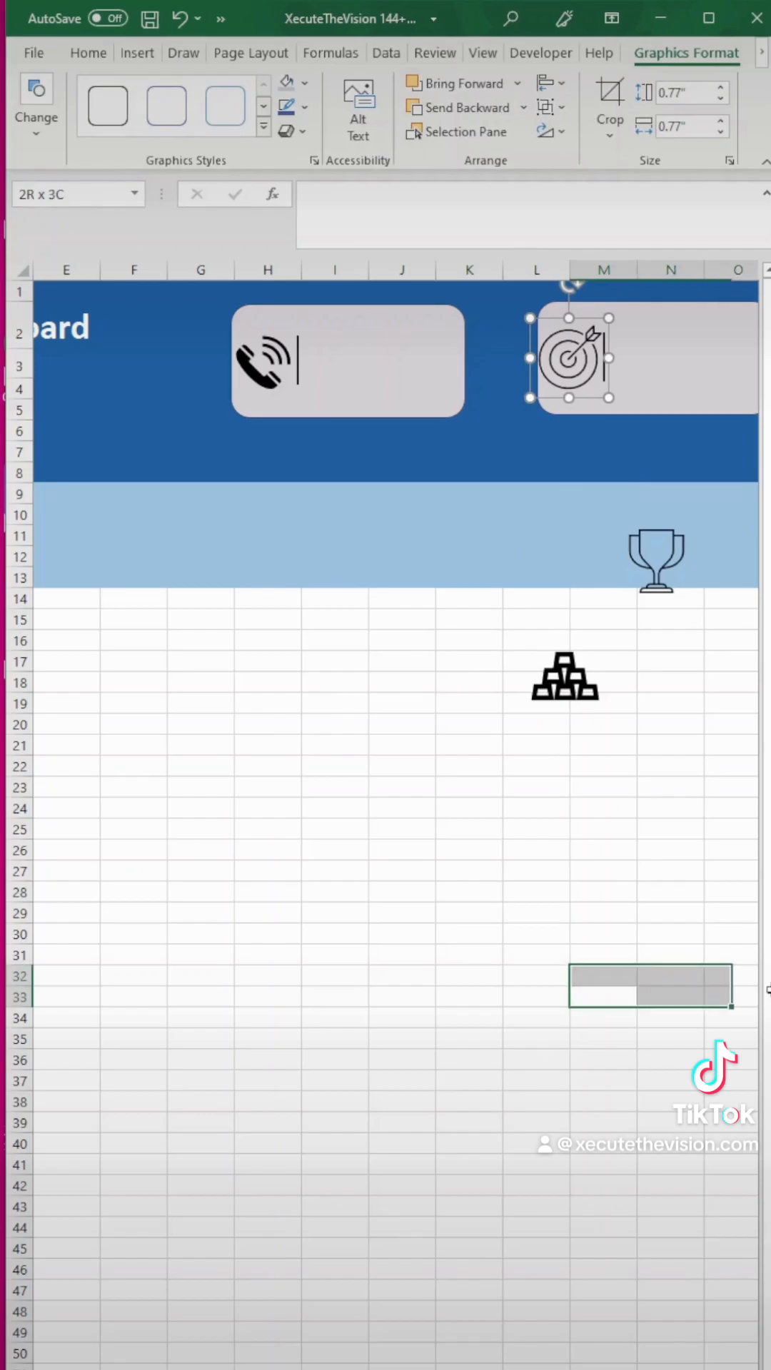
left_click(655, 560)
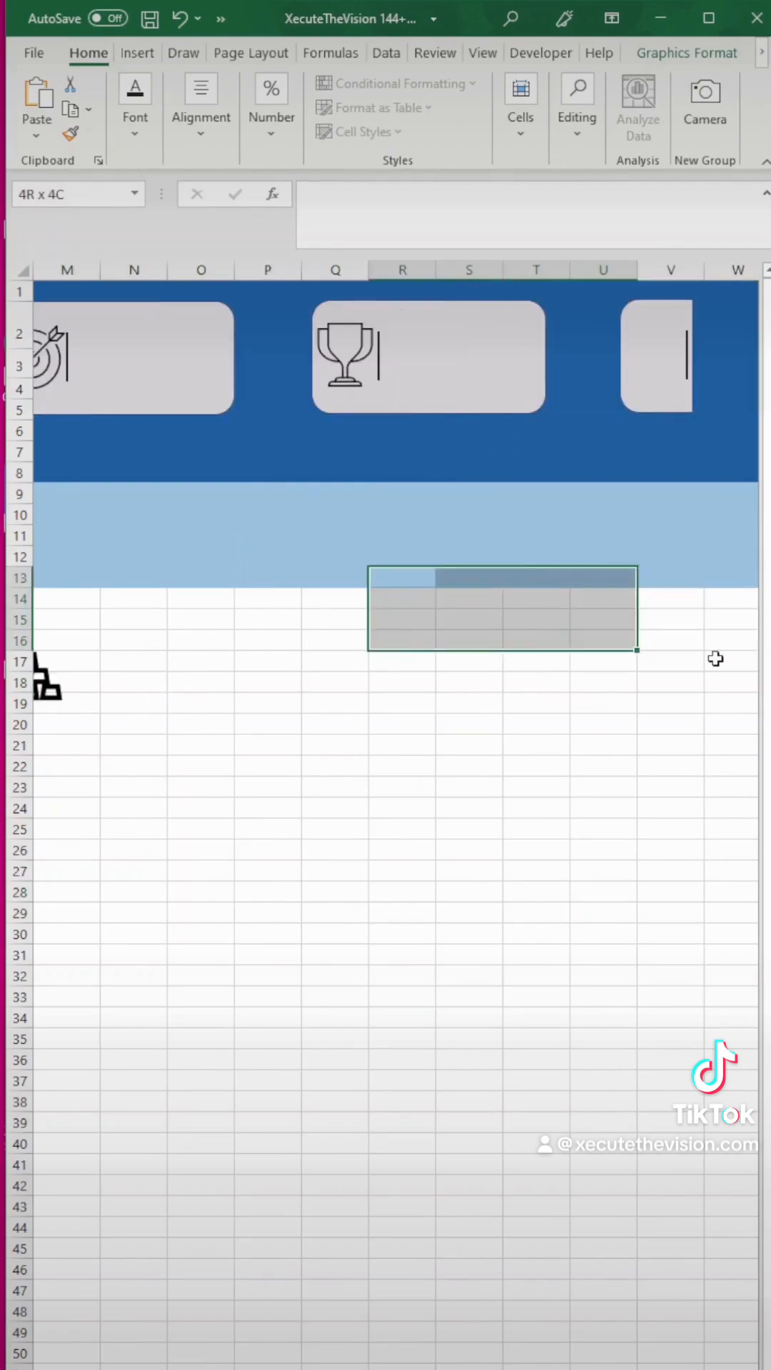
left_click(260, 1335)
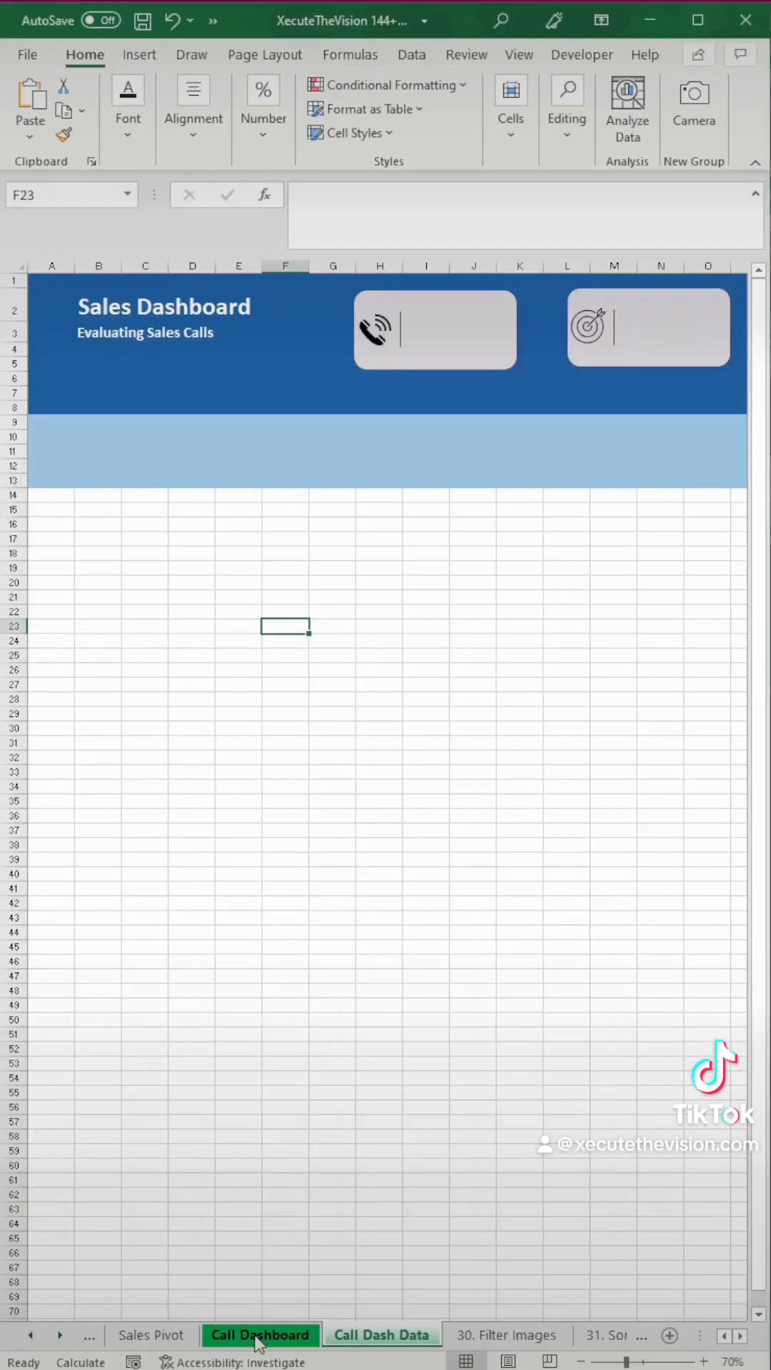
Convert the call data on Call Dash Data into a table with headers.
left_click(382, 1334)
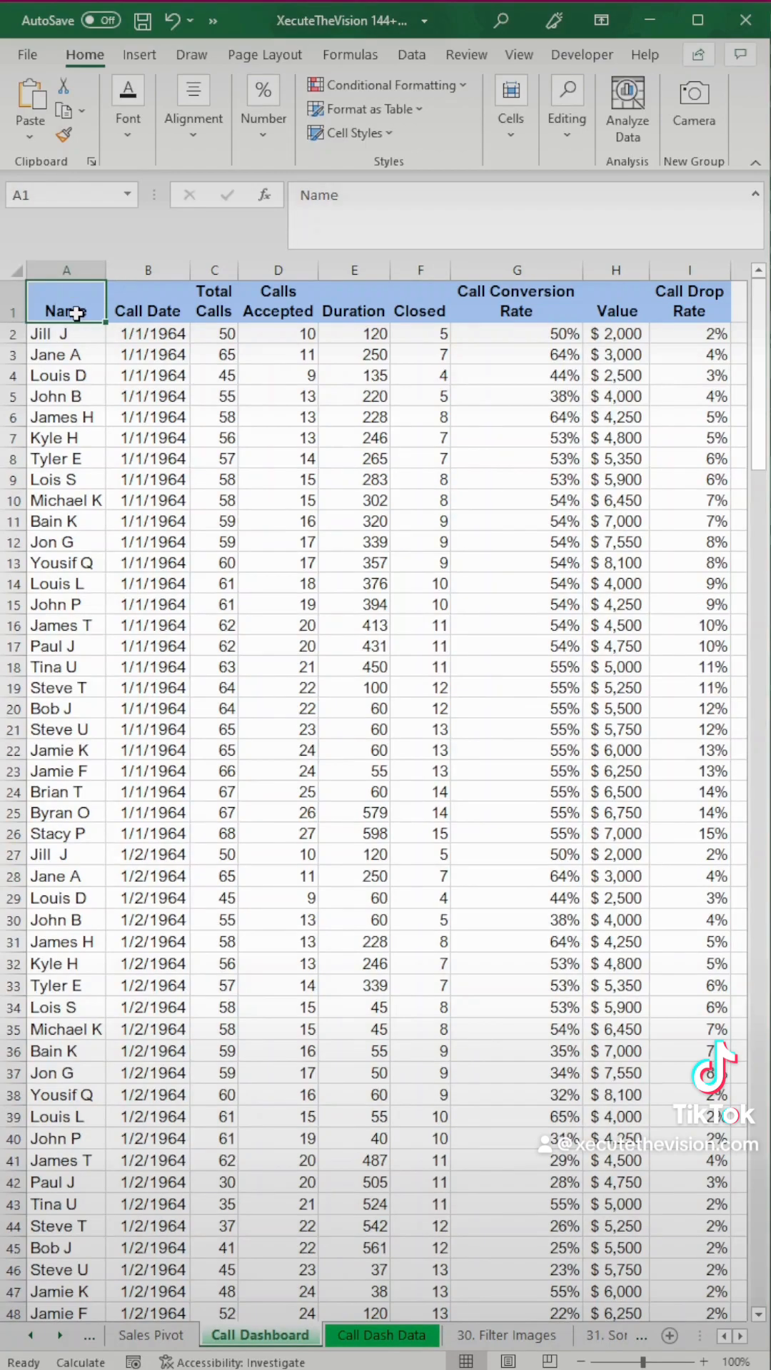
scroll("down", 3)
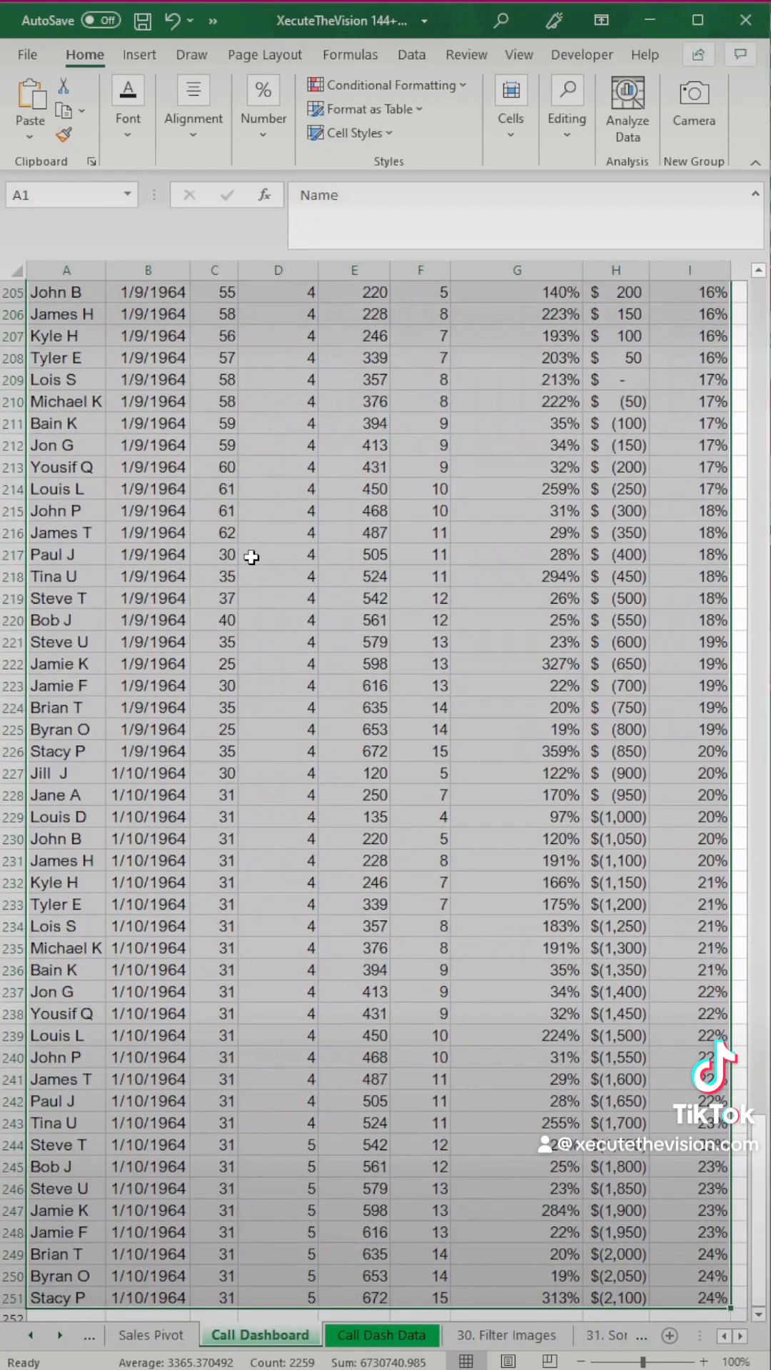
left_click(365, 108)
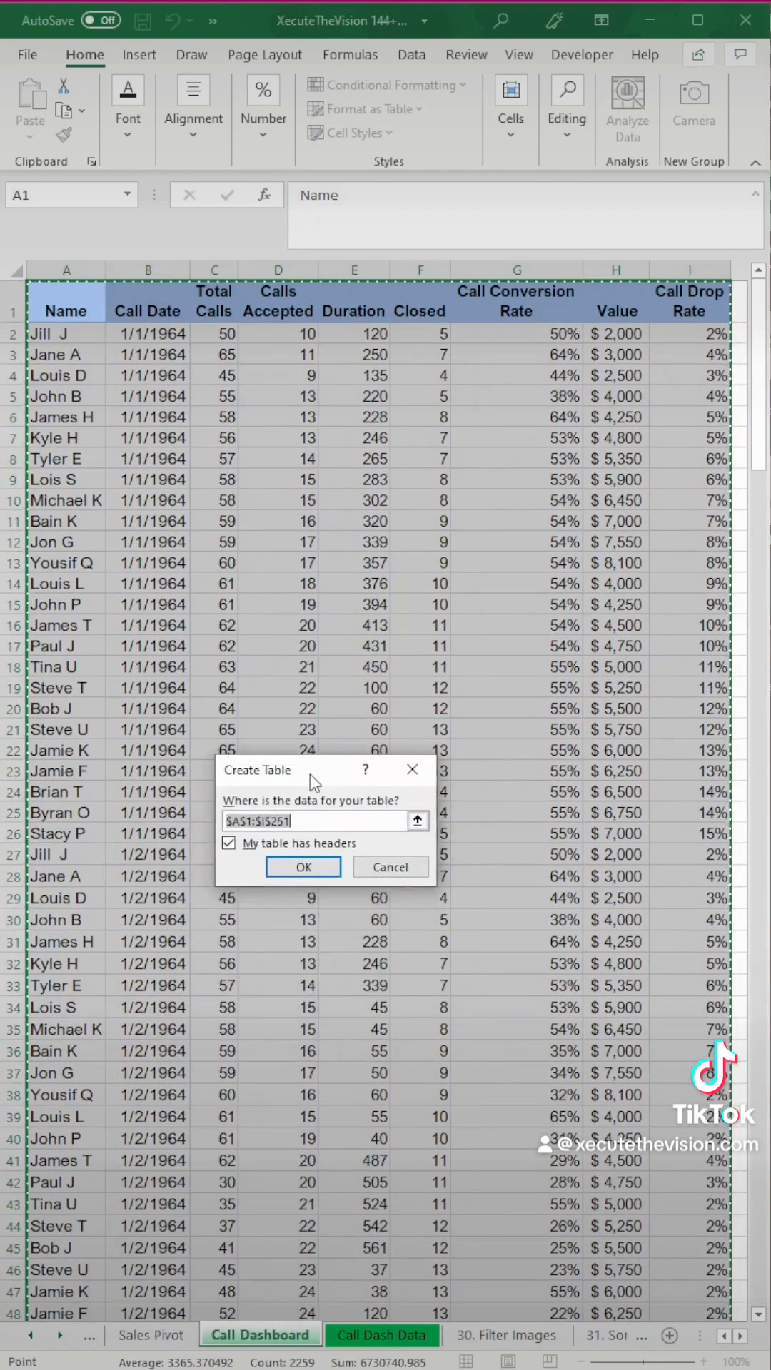
left_click(303, 866)
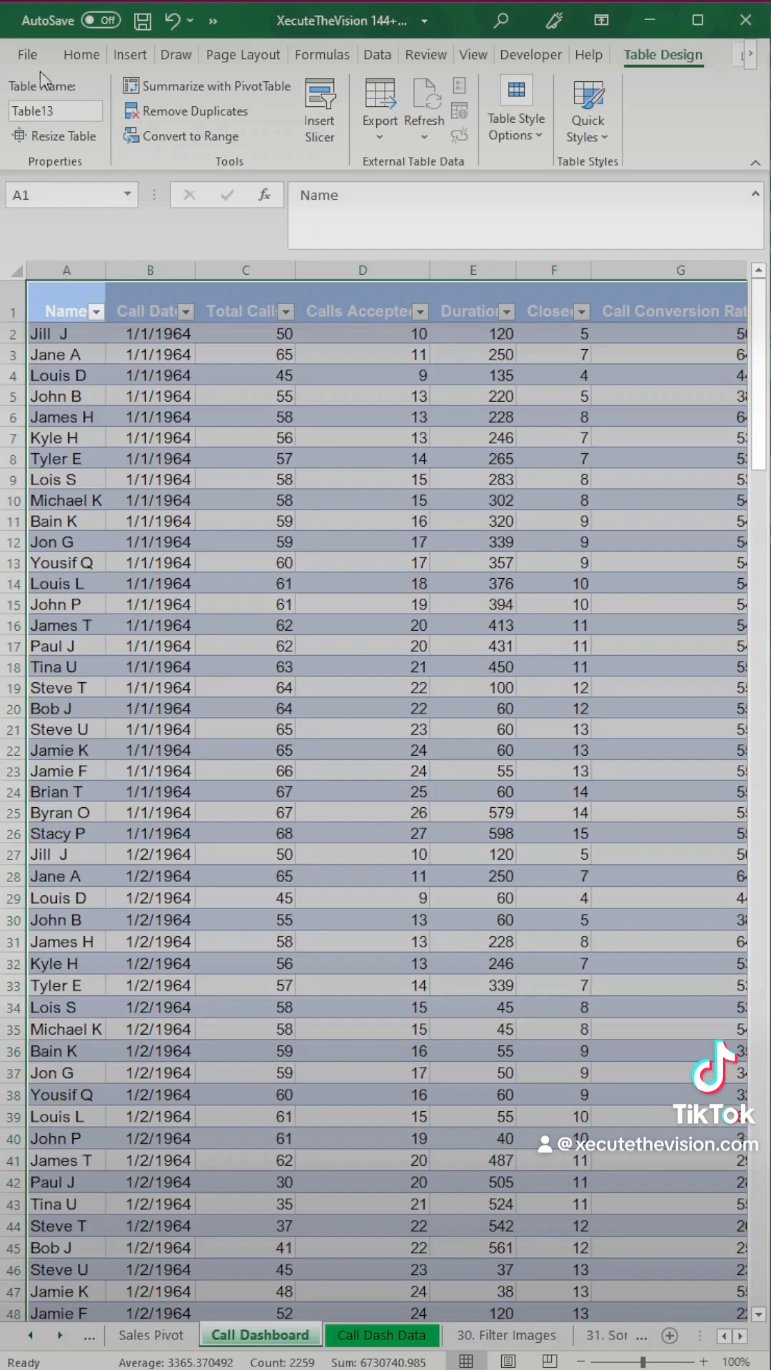
Insert a PivotTable from the call data table on a new worksheet.
left_click(129, 54)
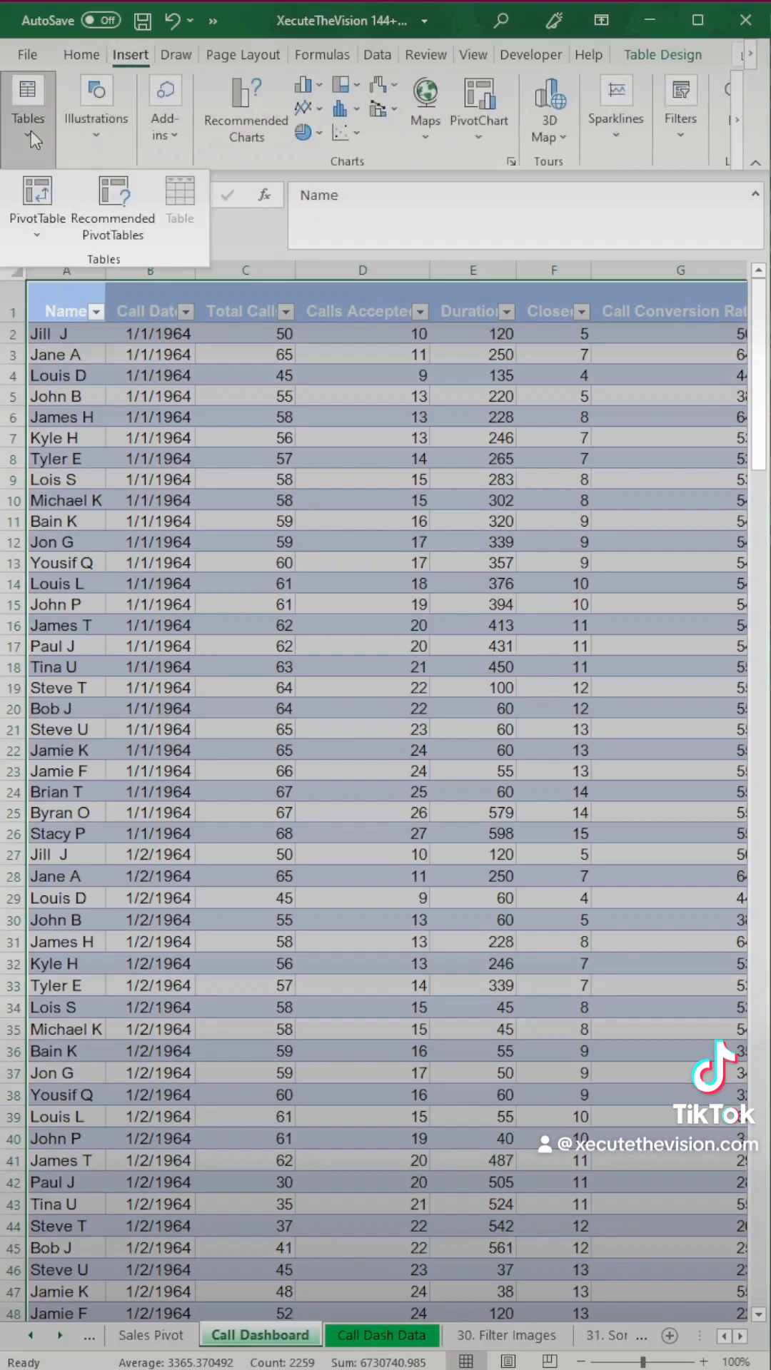
left_click(37, 202)
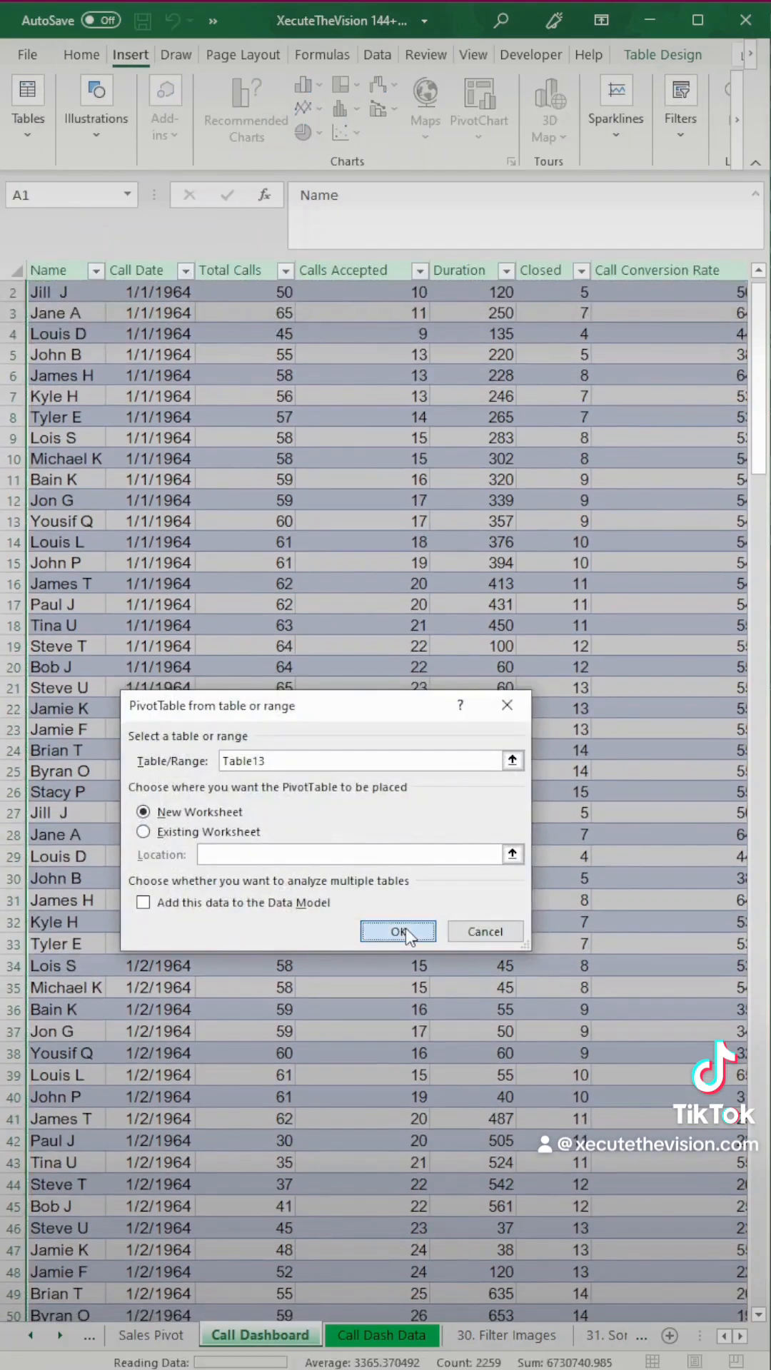
left_click(398, 931)
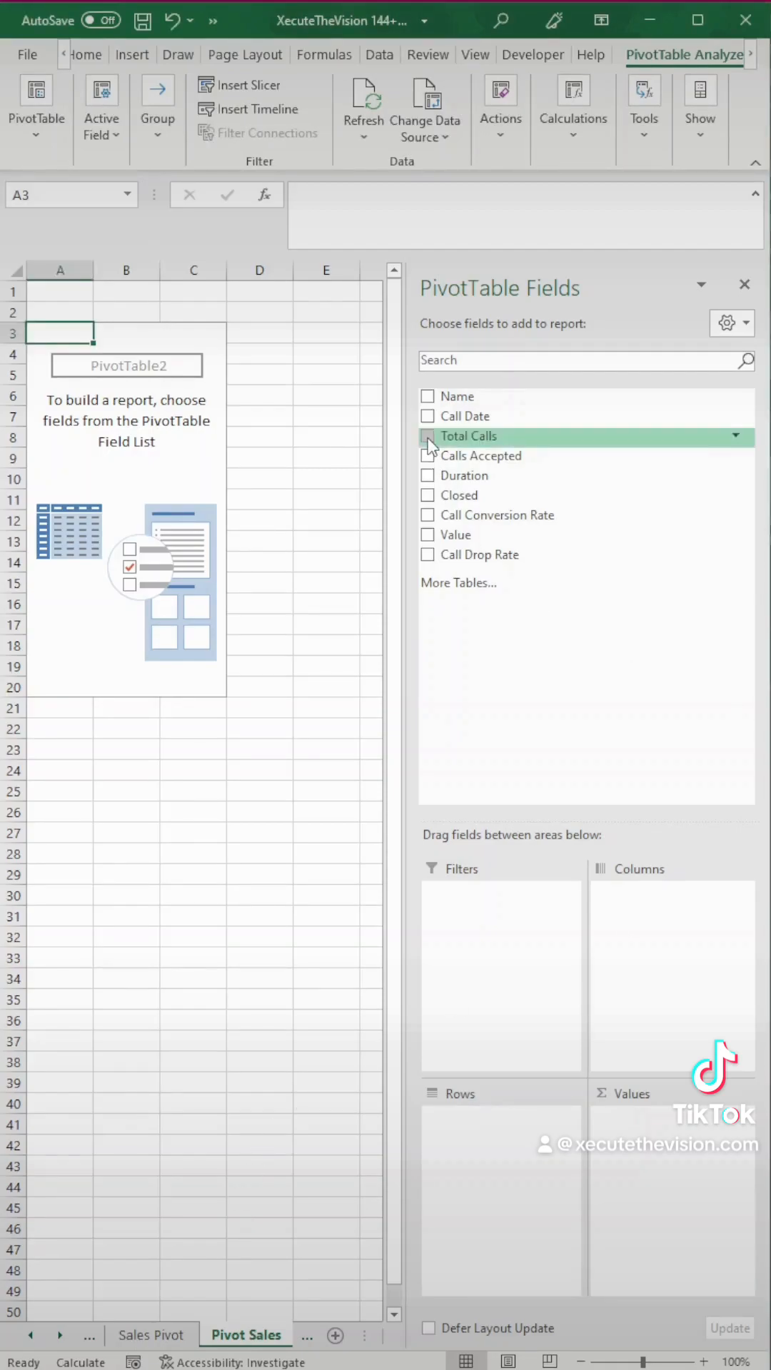
Add Total Calls, Calls Accepted, Closed and Value to the pivot table.
left_click(428, 436)
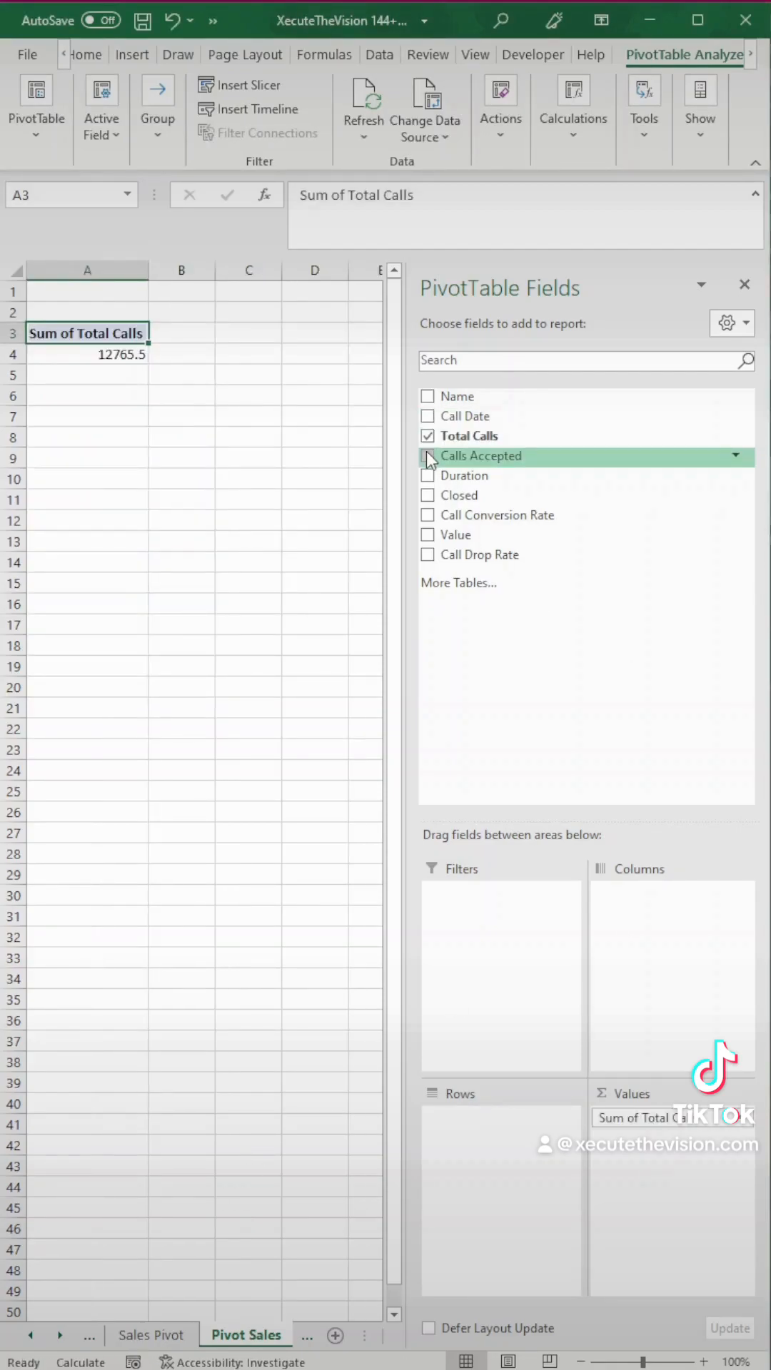
left_click(427, 455)
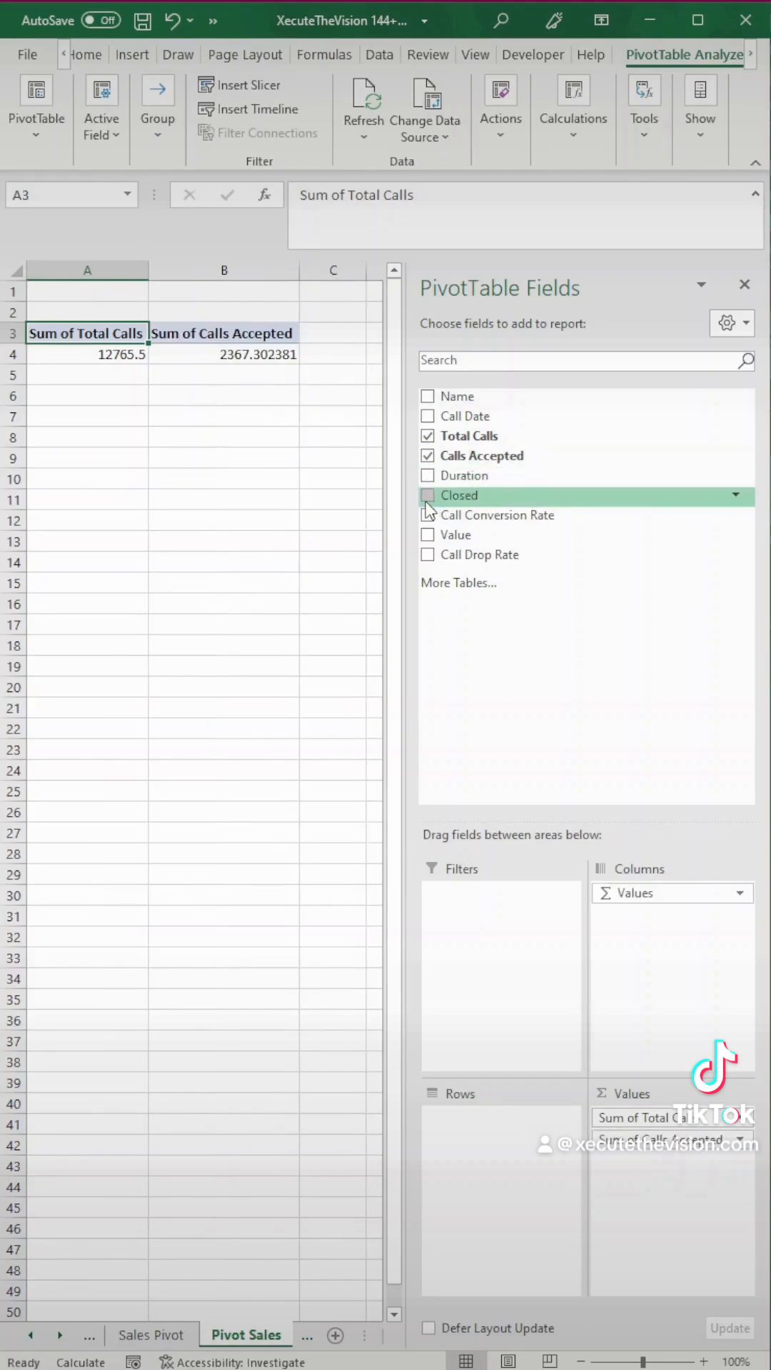
left_click(429, 535)
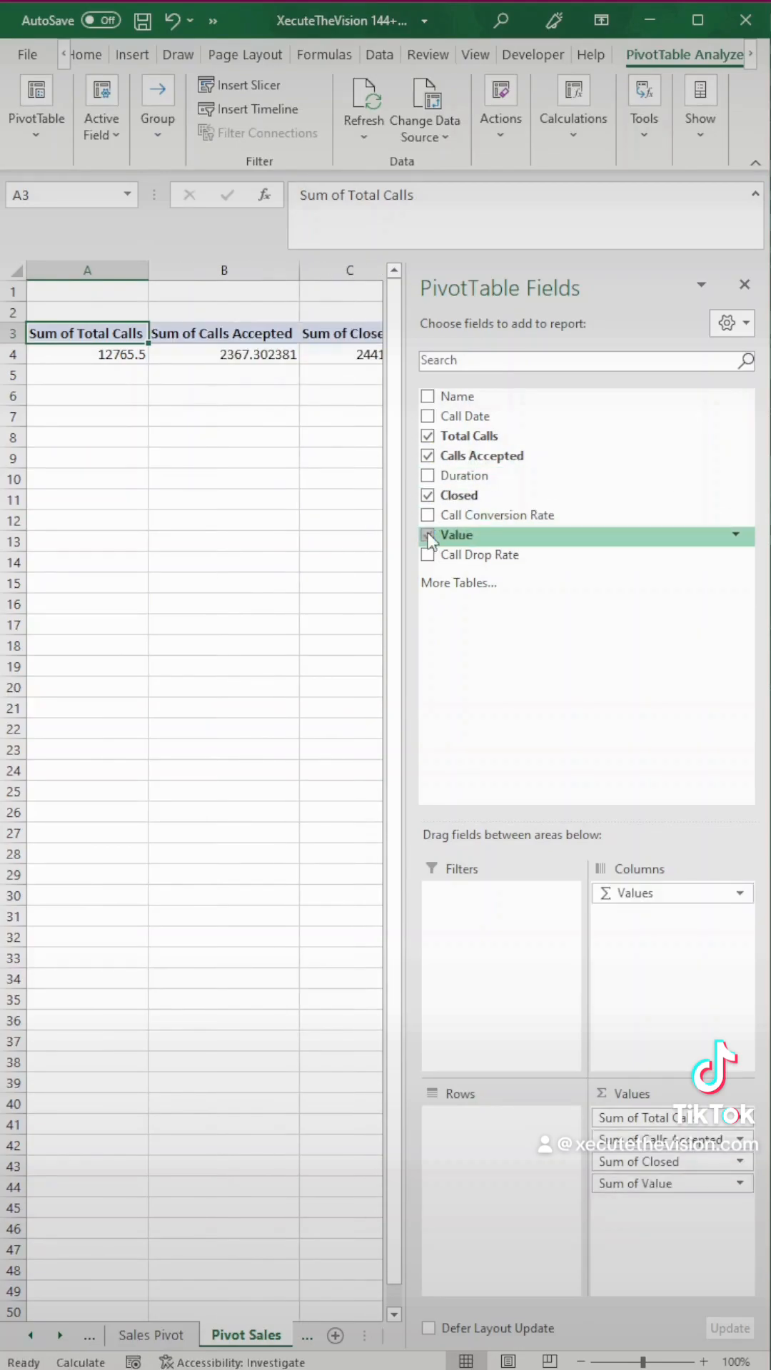
left_click(428, 533)
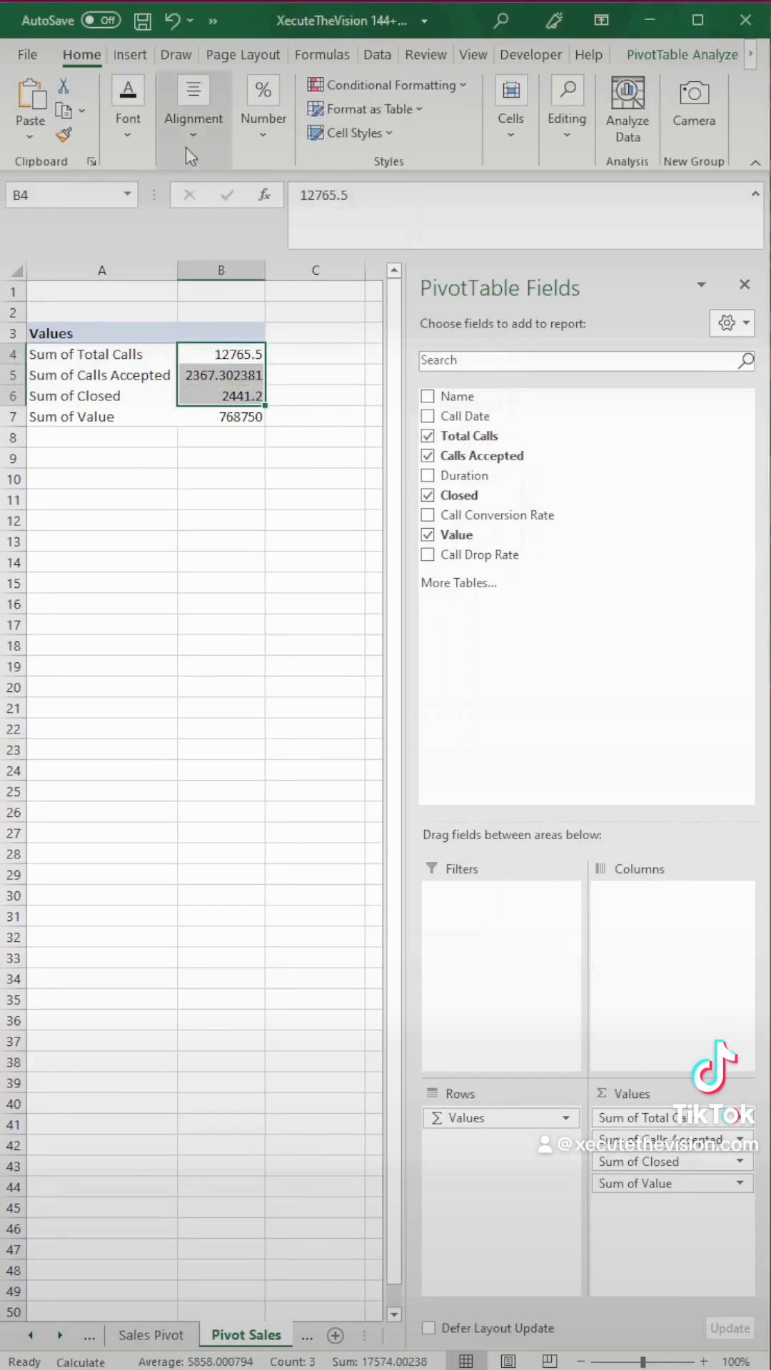
Format the call counts as Number and the Value total as dollars.
left_click(263, 95)
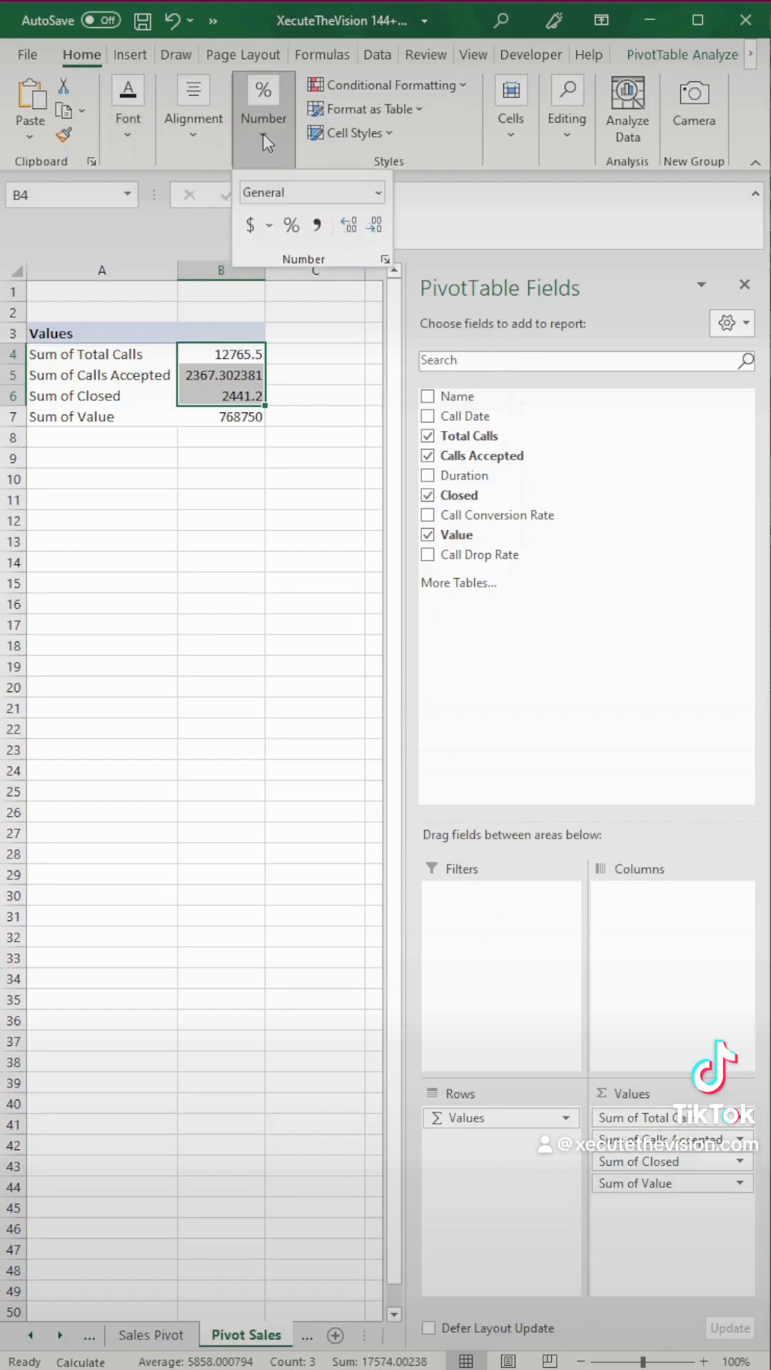
left_click(376, 192)
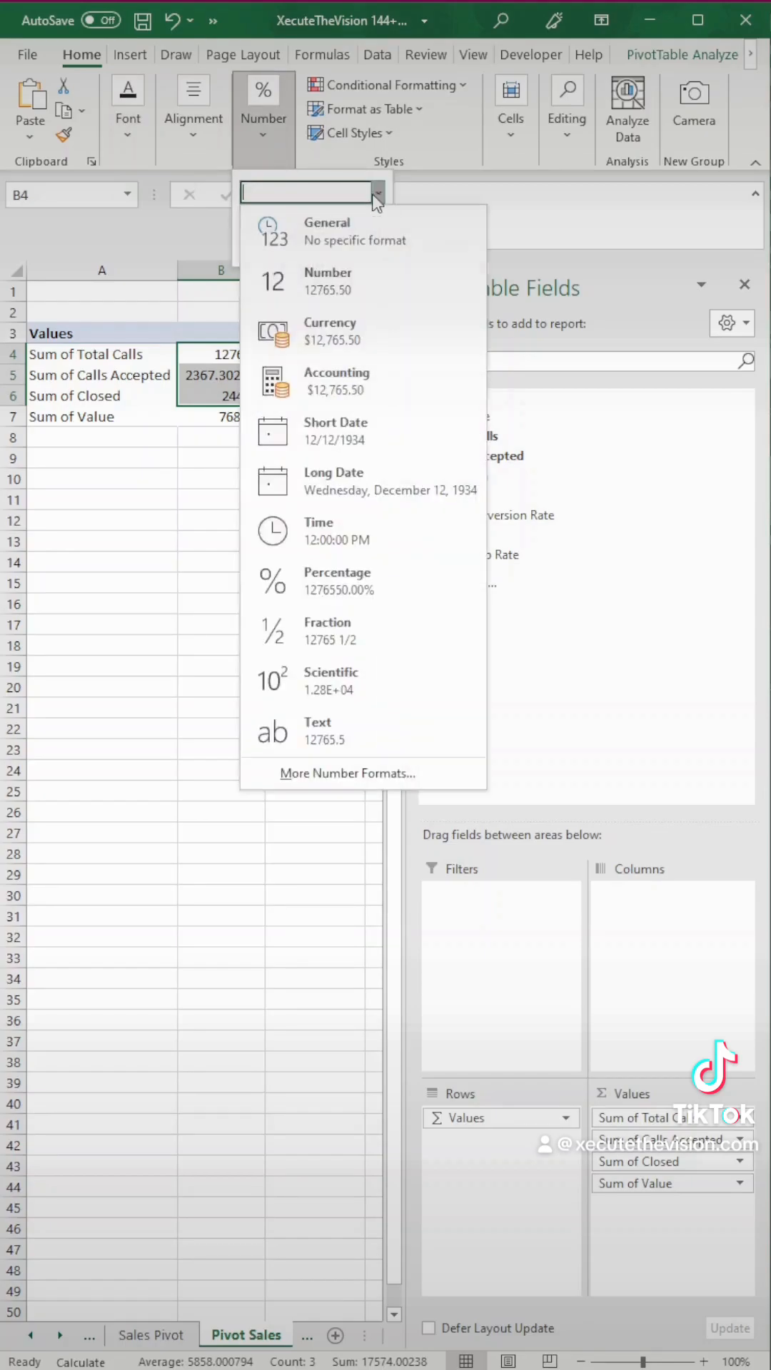
left_click(327, 273)
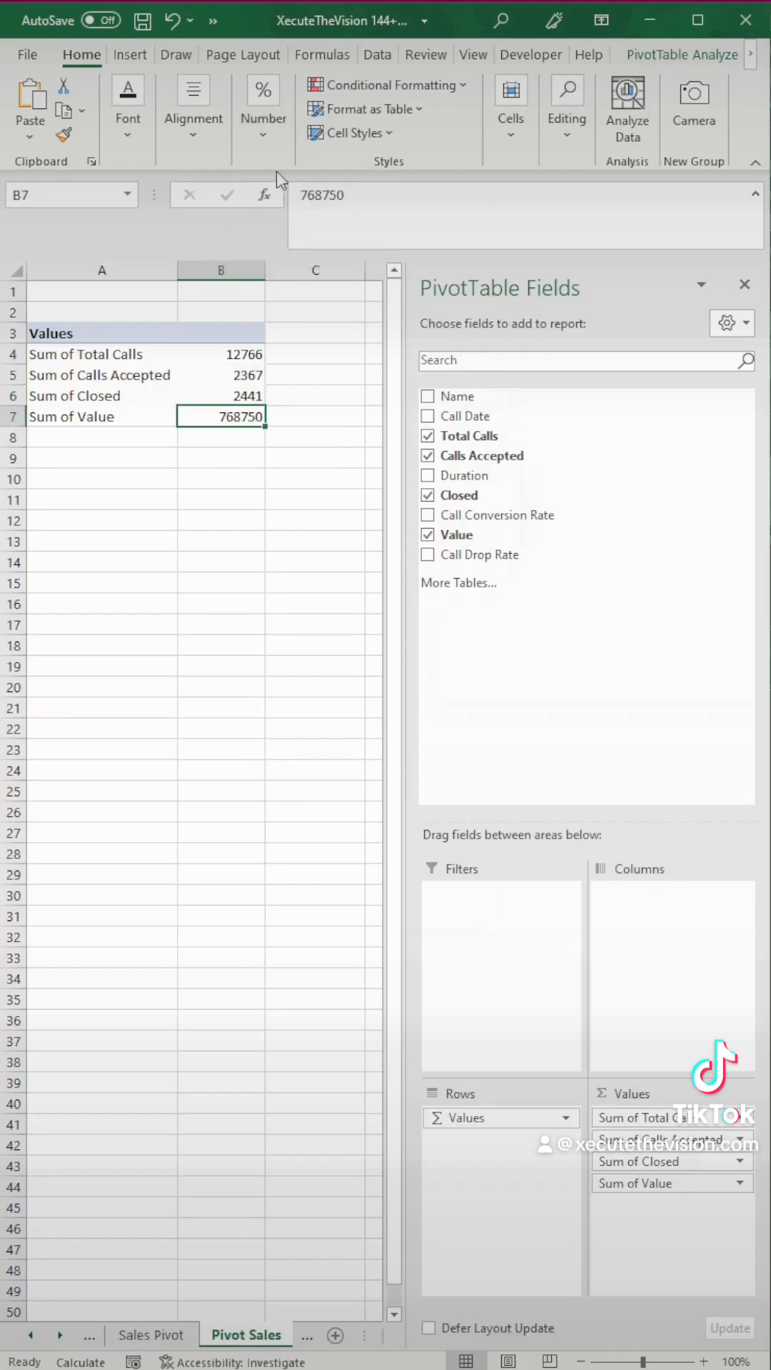
left_click(250, 225)
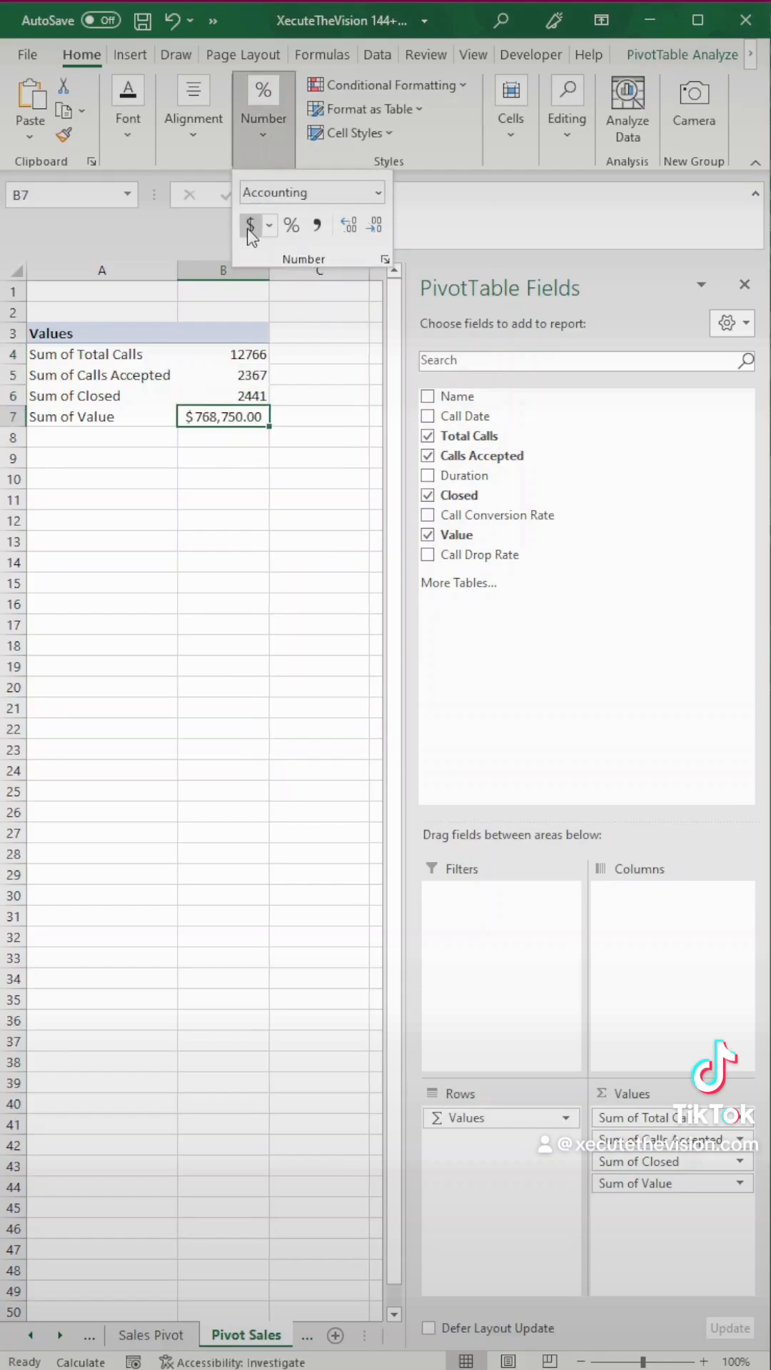
left_click(249, 225)
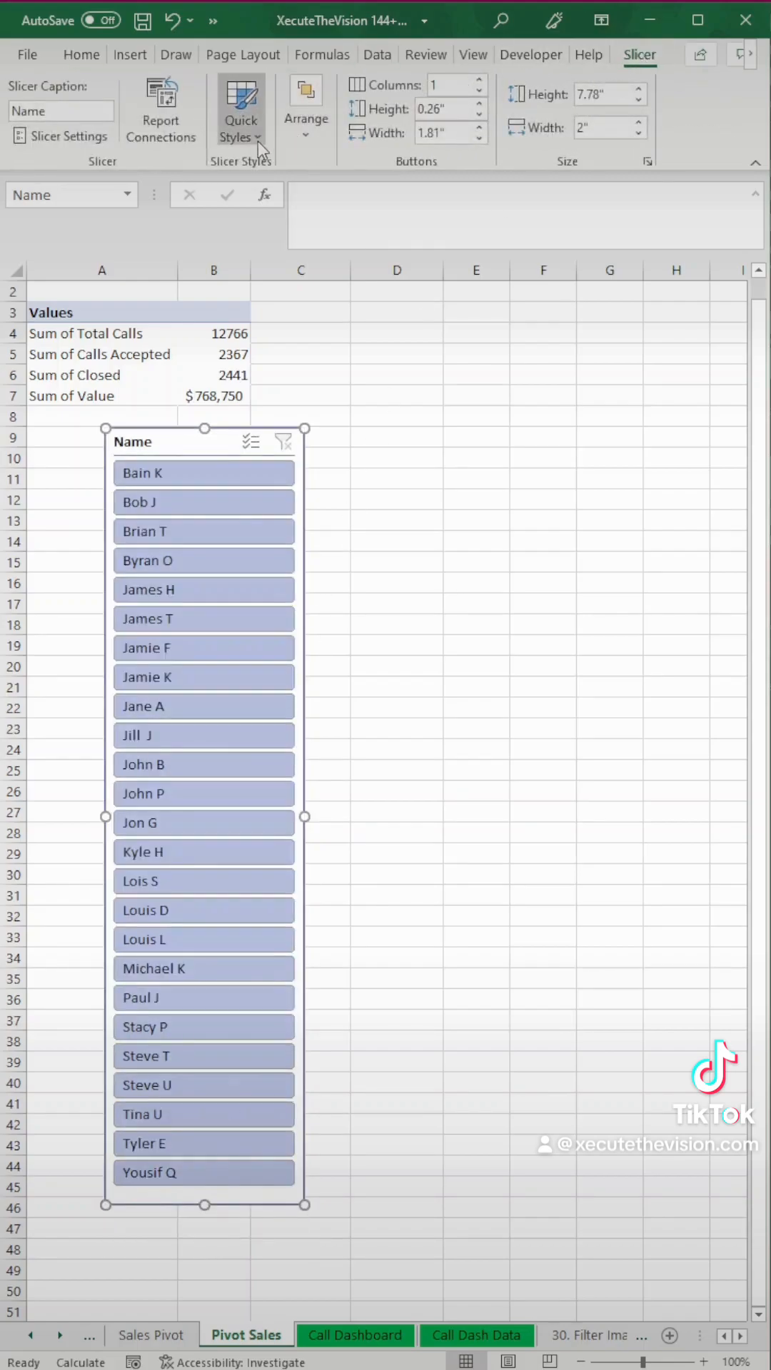
mouse_move(355, 366)
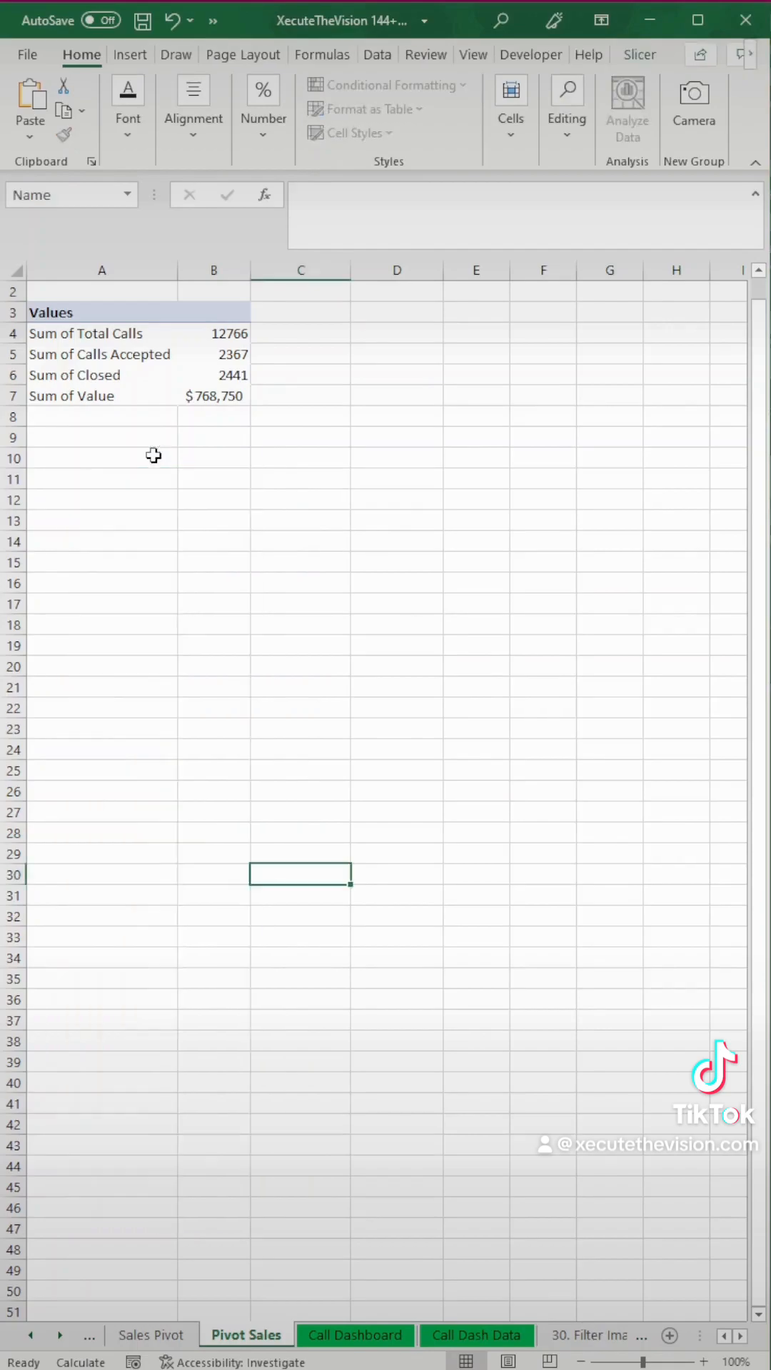
Drag the Name slicer up so it starts inside the light blue band.
left_click(355, 1334)
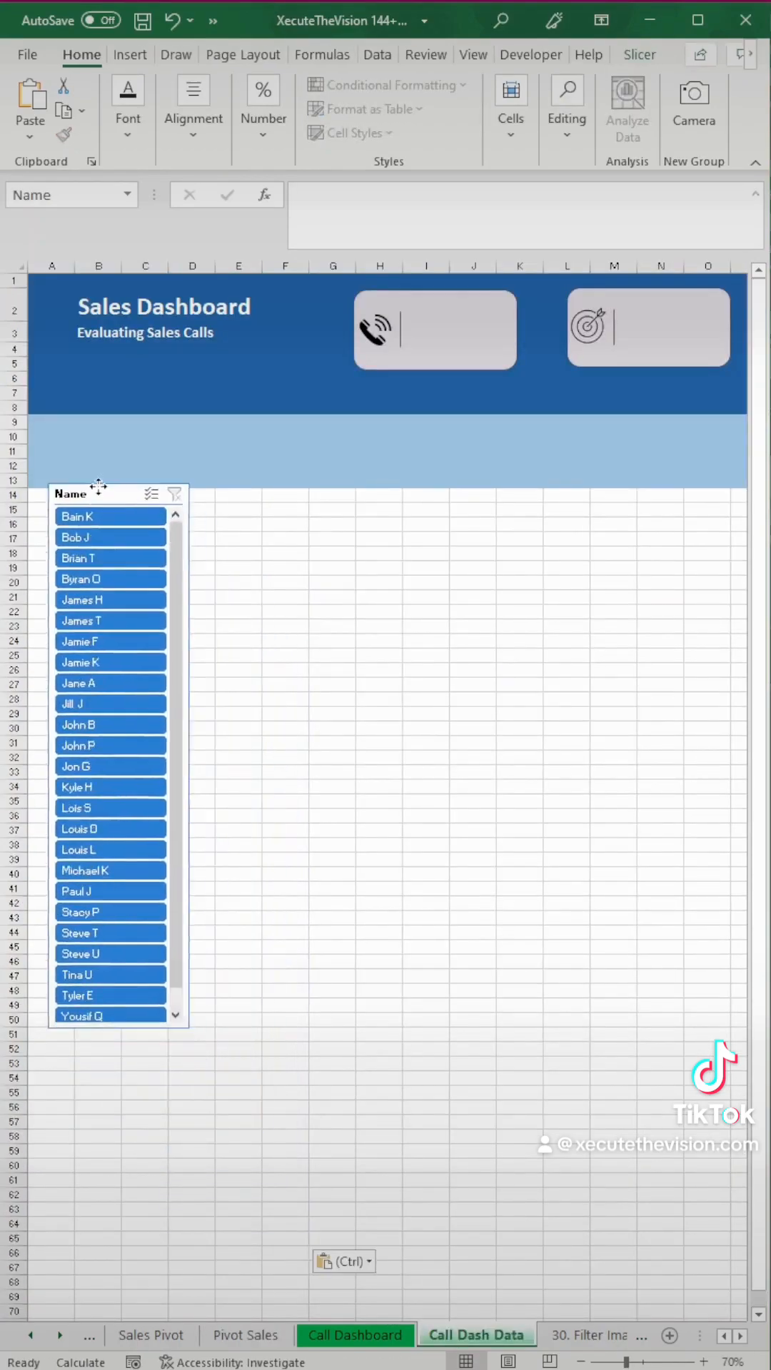
left_click_drag(96, 492, 97, 405)
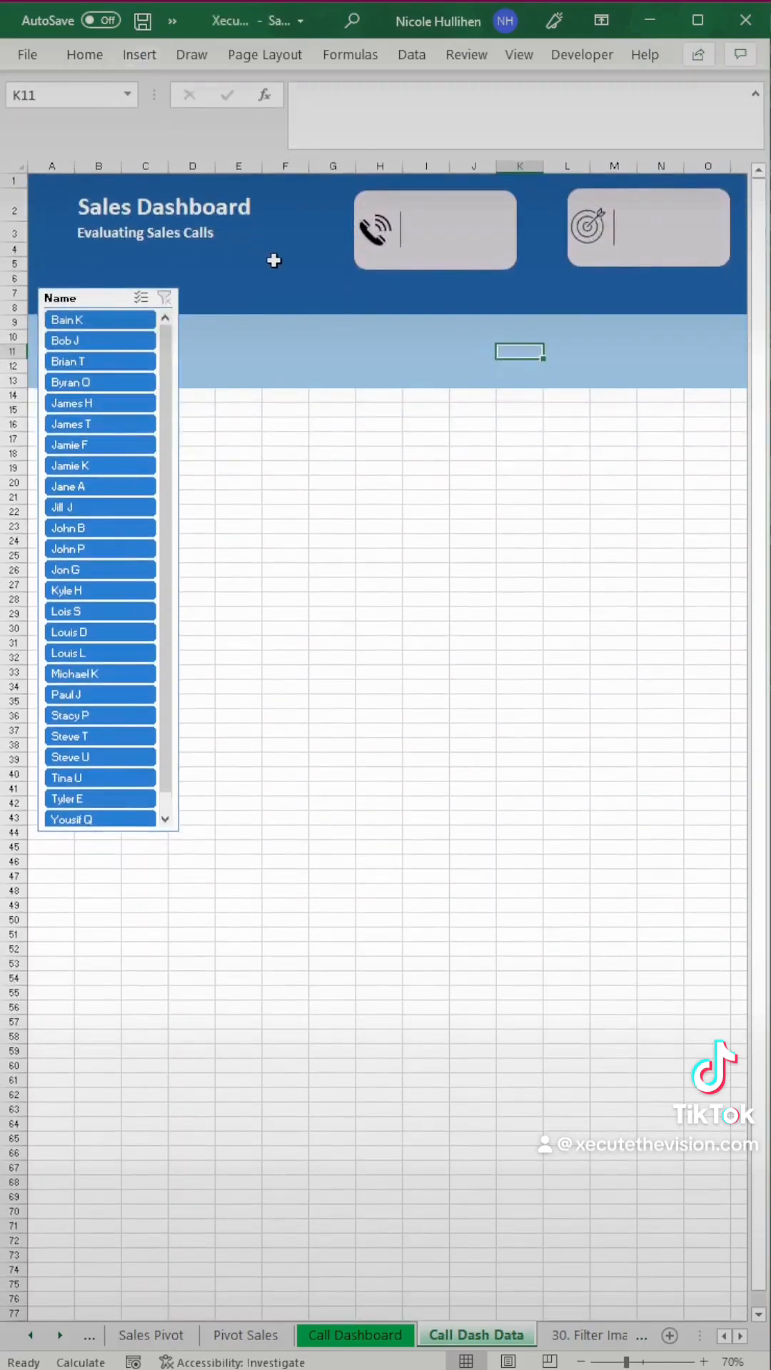
Draw a rectangle in the phone card linked to Pivot Sales B4, showing 12766.
left_click(139, 54)
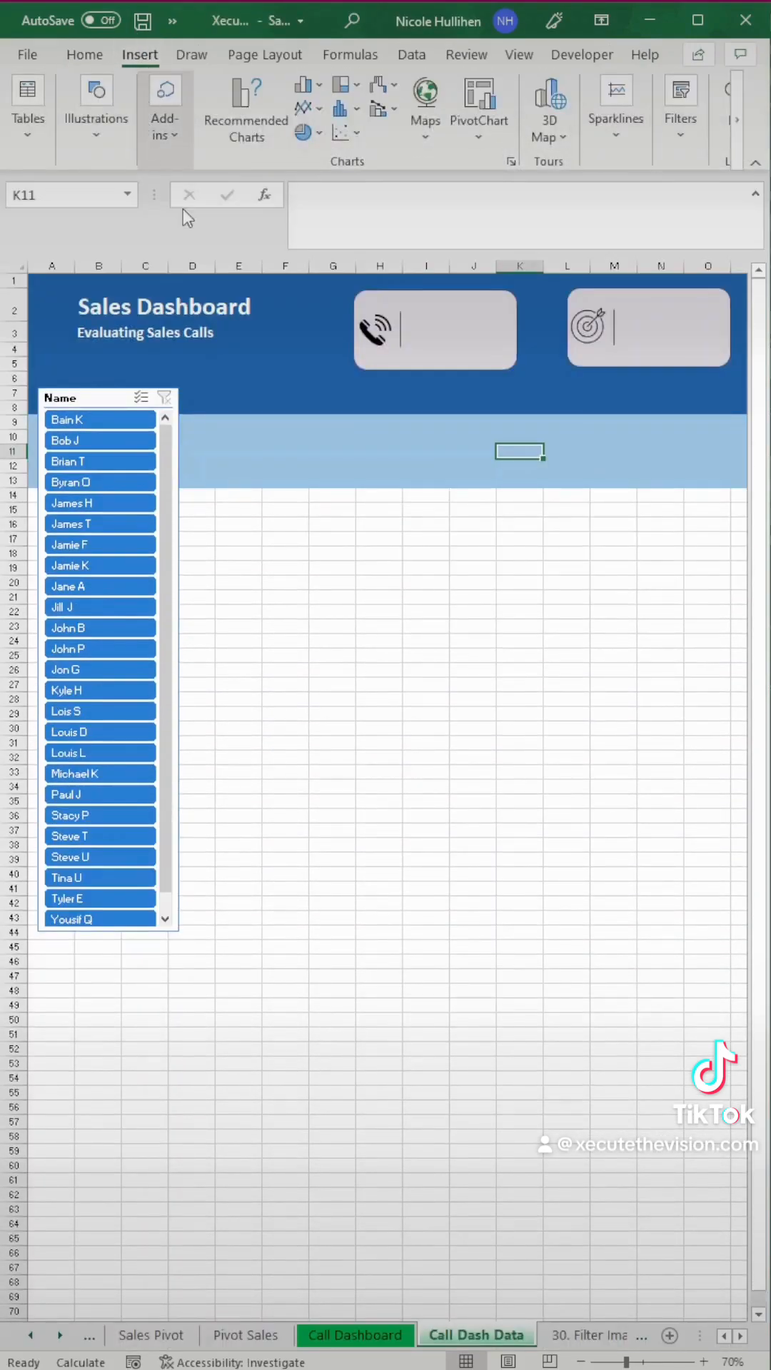
left_click(94, 105)
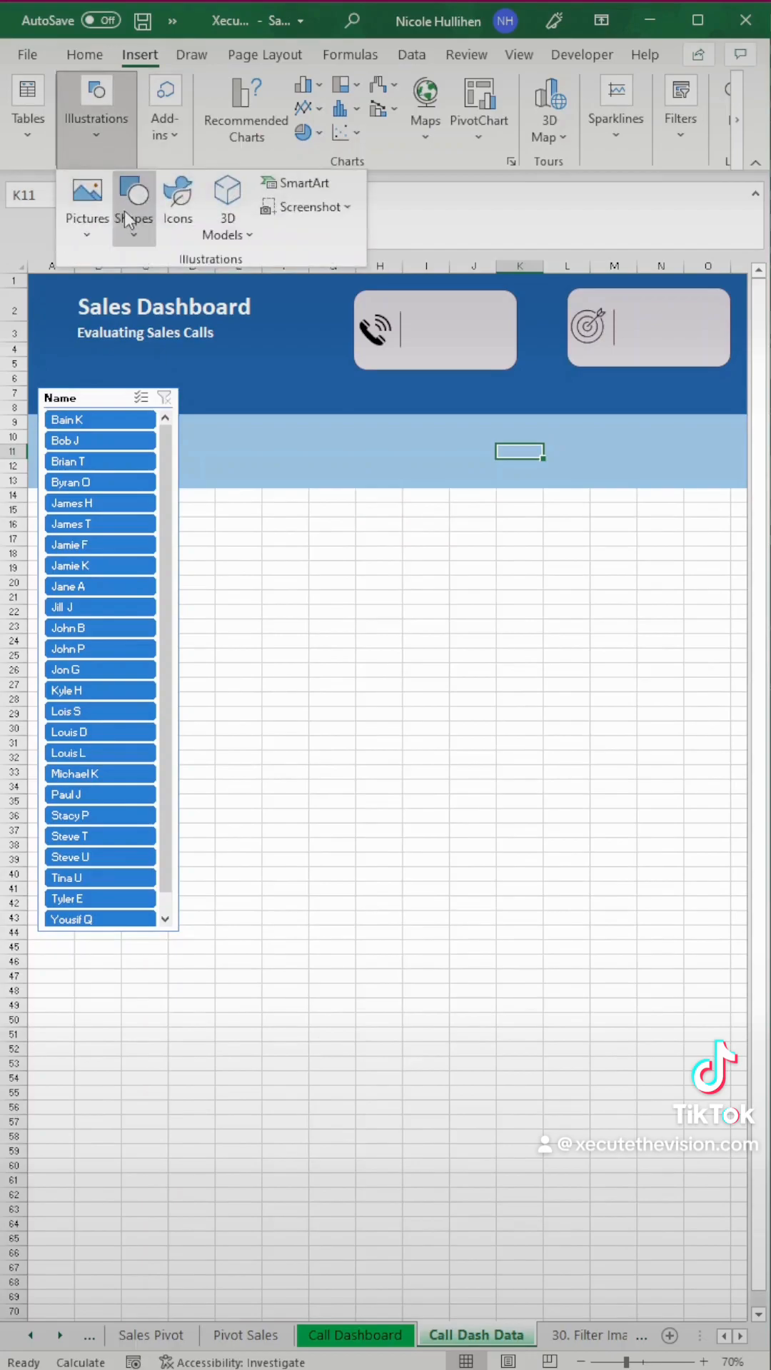
left_click(134, 196)
type("=")
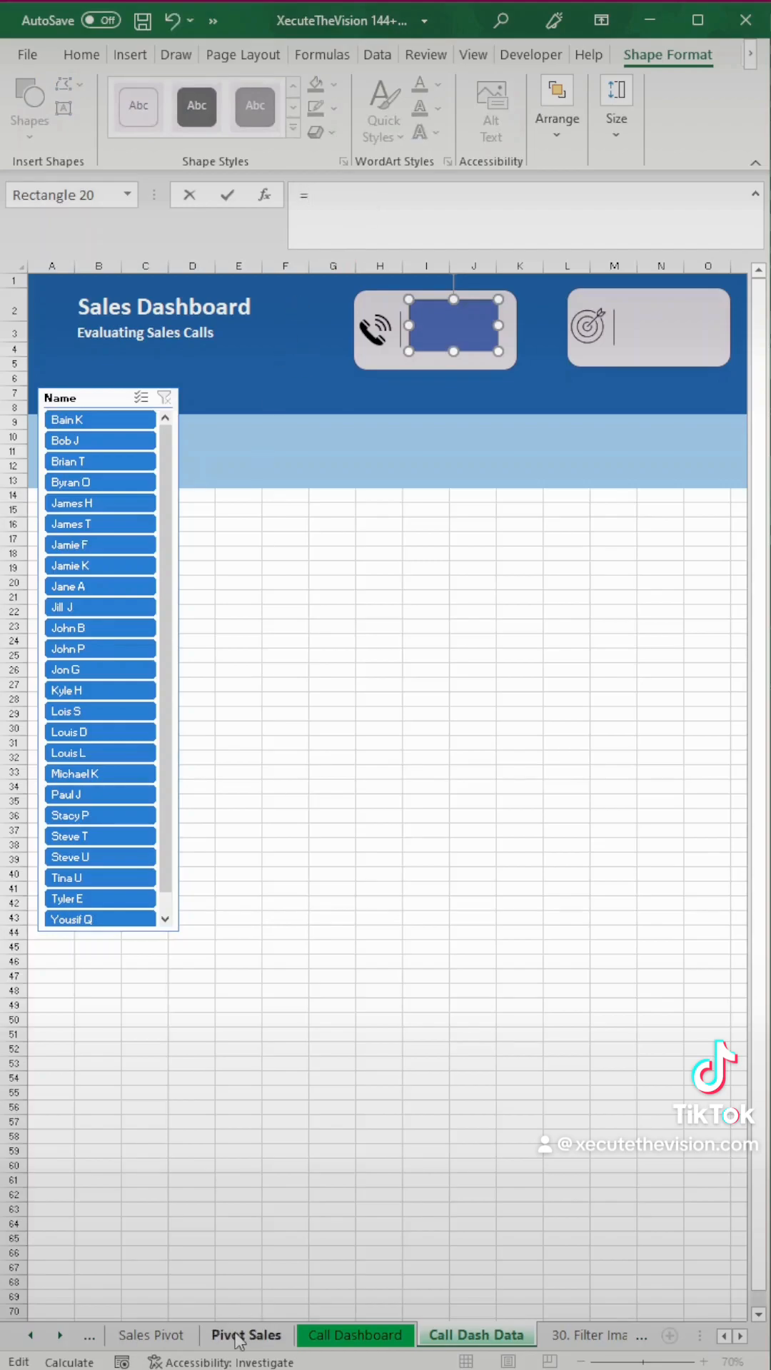
left_click(246, 1335)
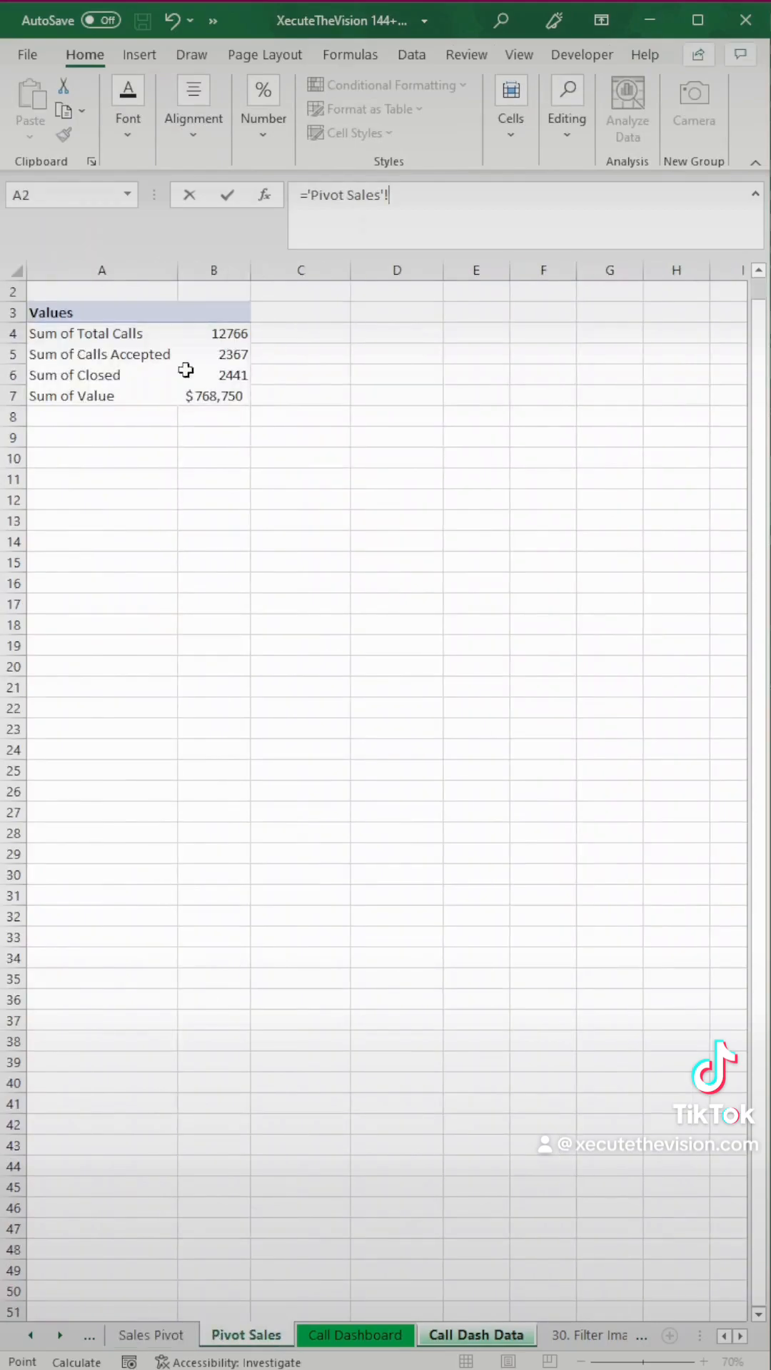
left_click(231, 333)
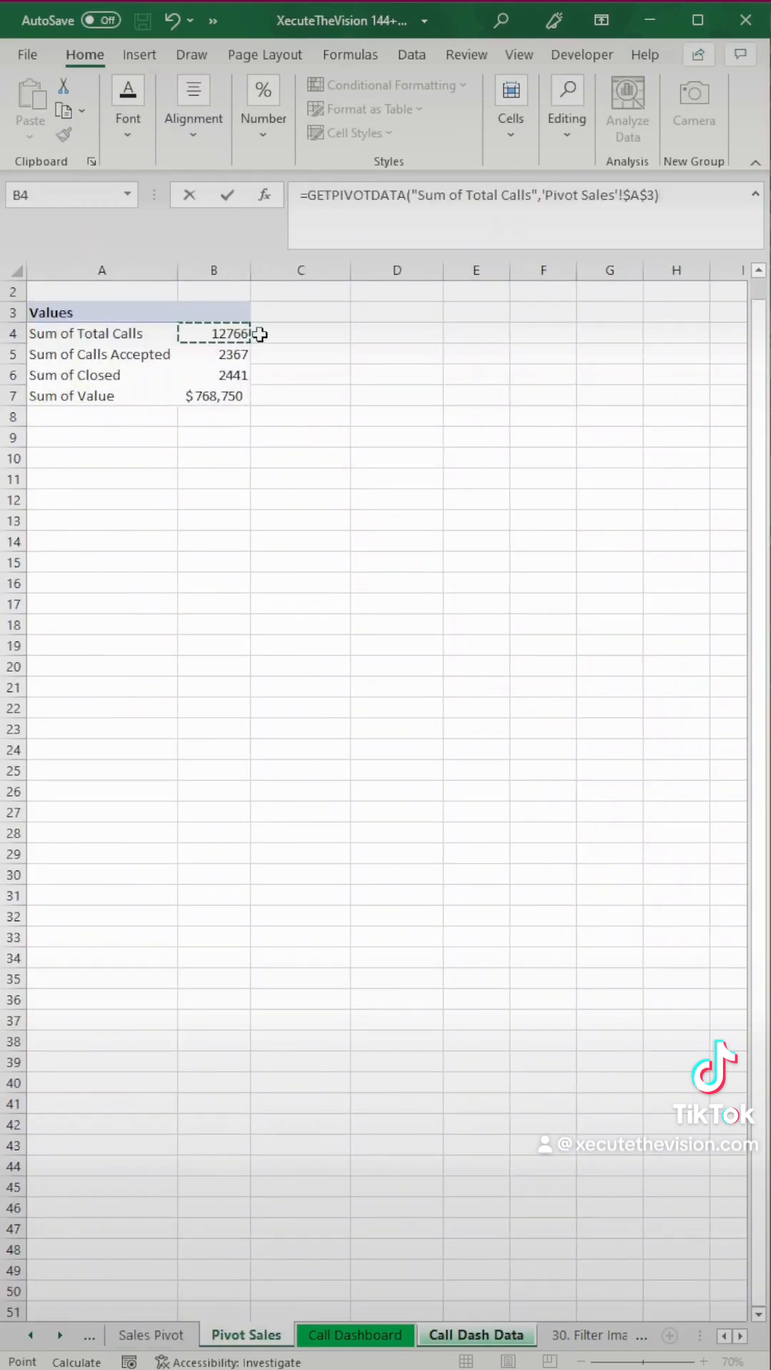
left_click(300, 333)
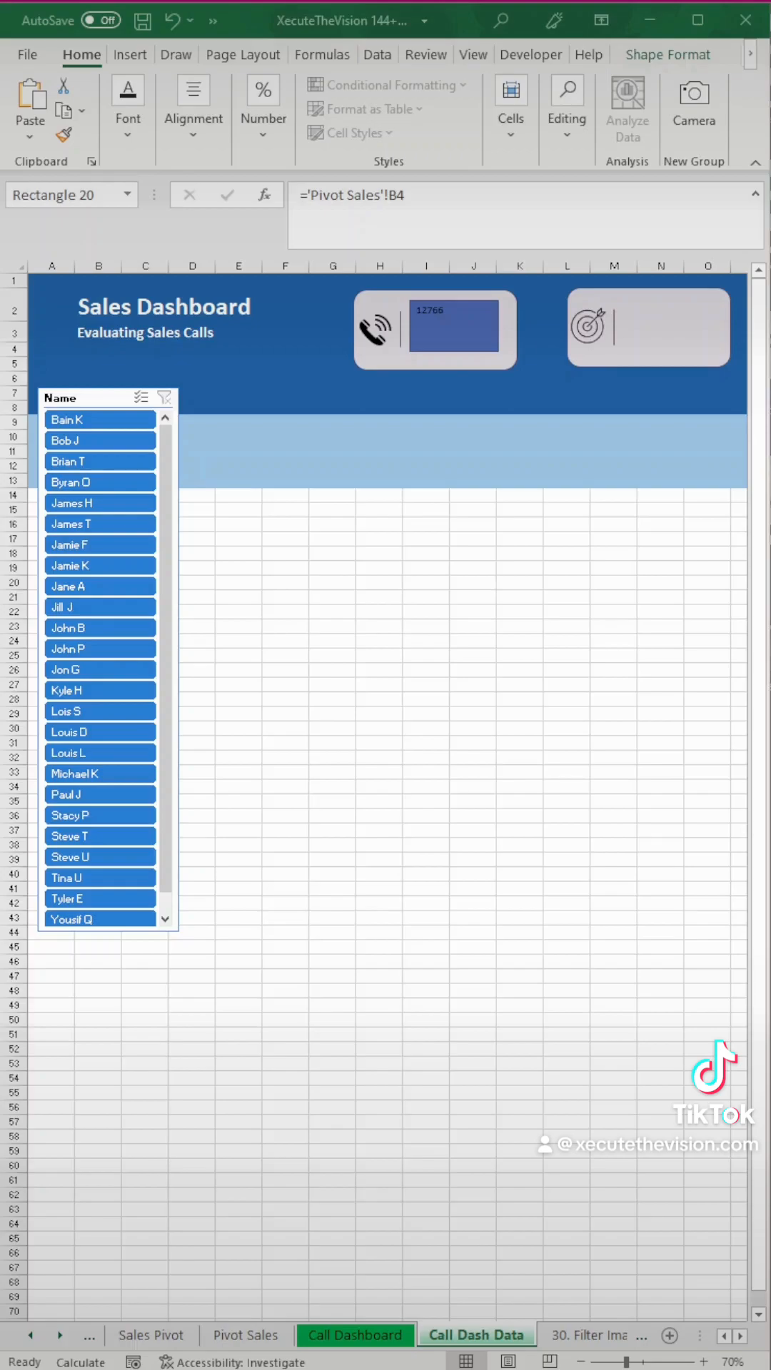
left_click(566, 539)
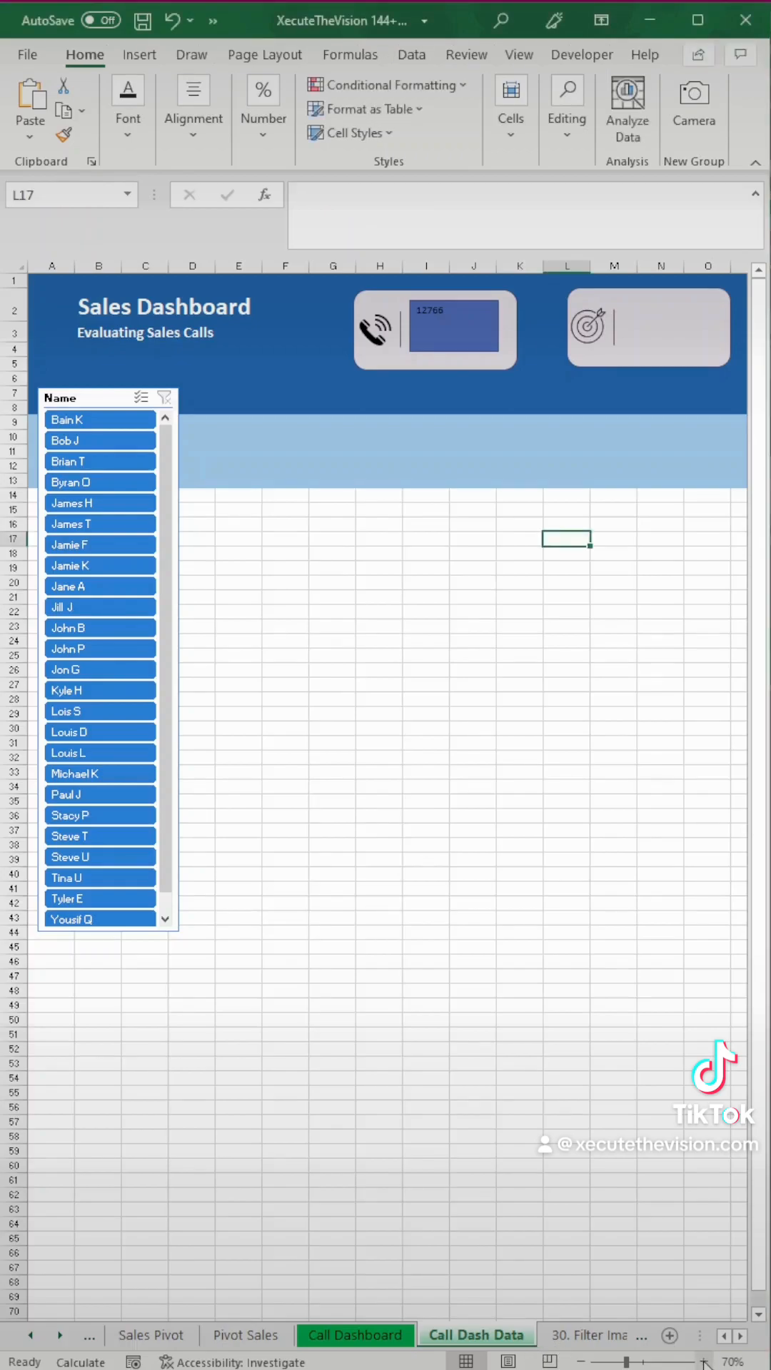
left_click(434, 330)
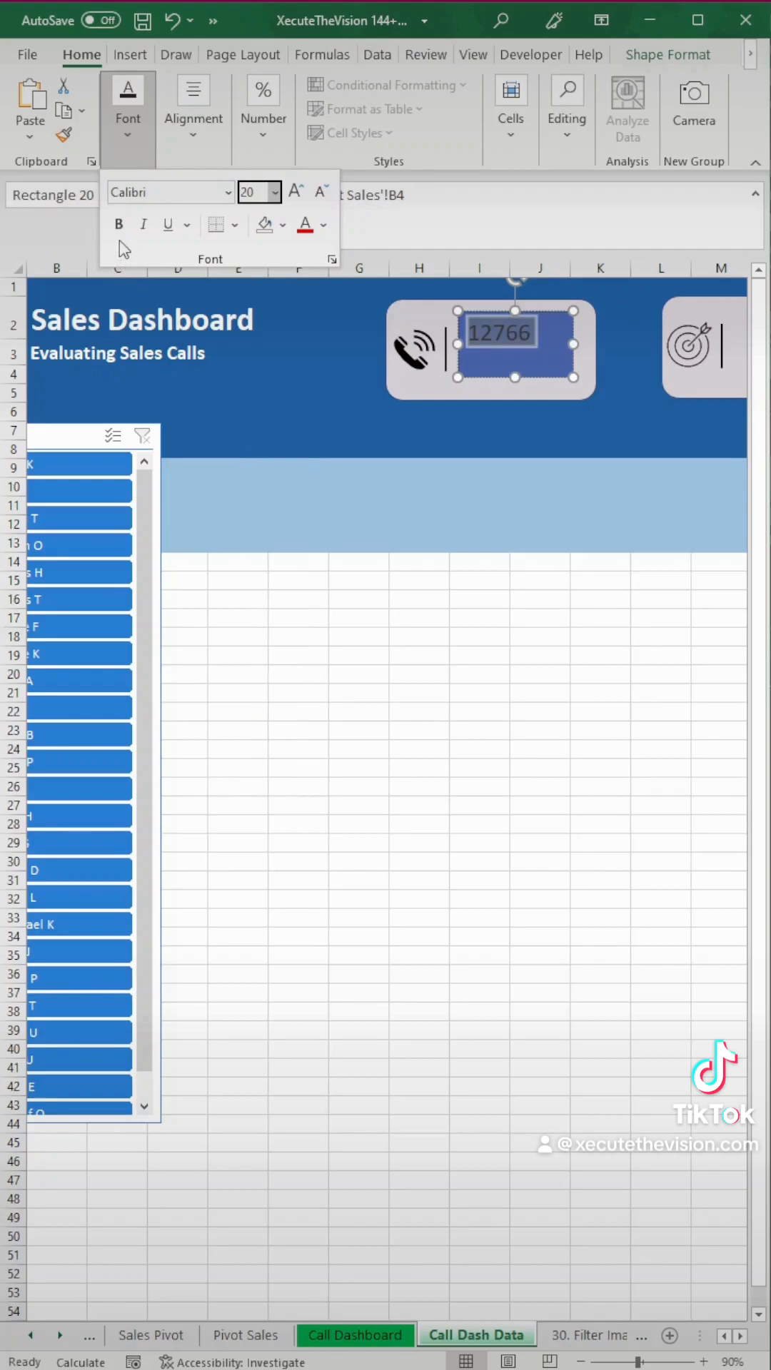
mouse_move(265, 225)
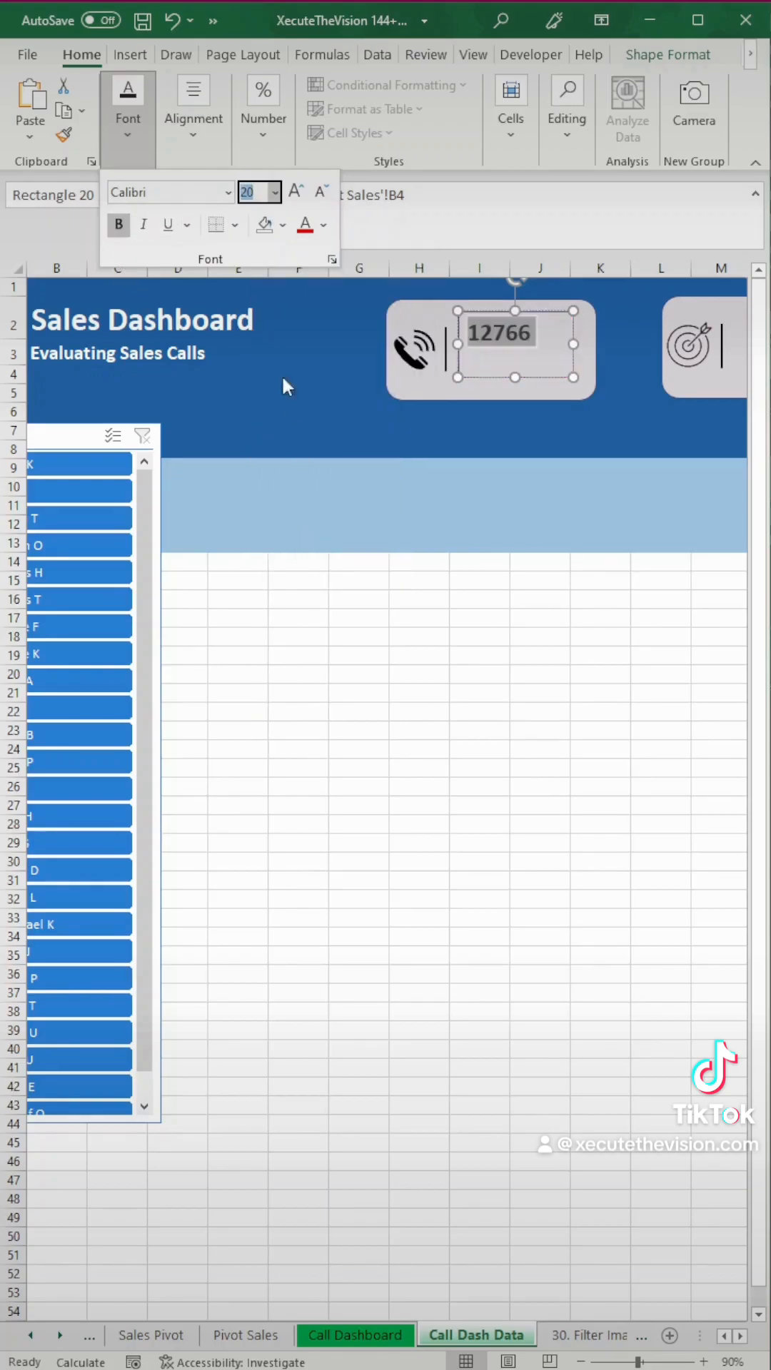
Make the 12766 number dark blue with an outline matching the card.
left_click(323, 225)
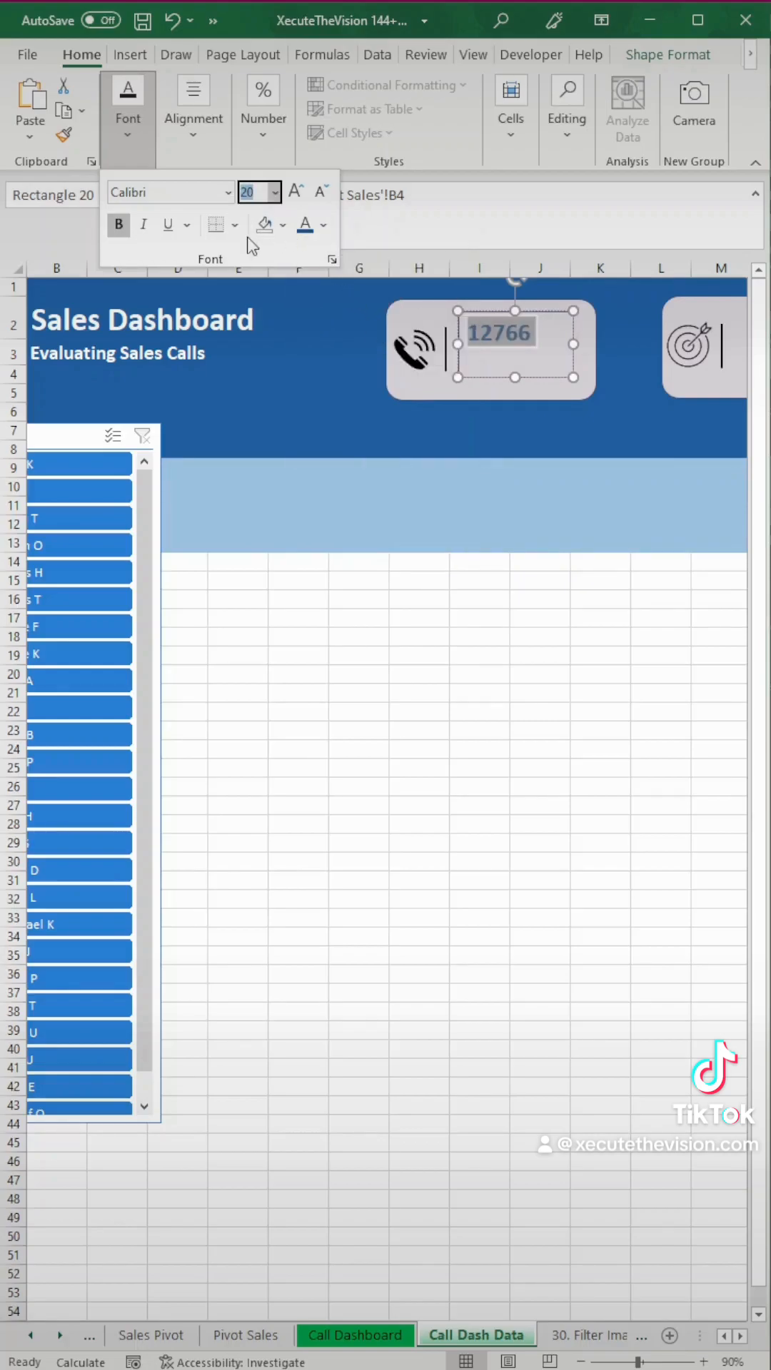
mouse_move(197, 156)
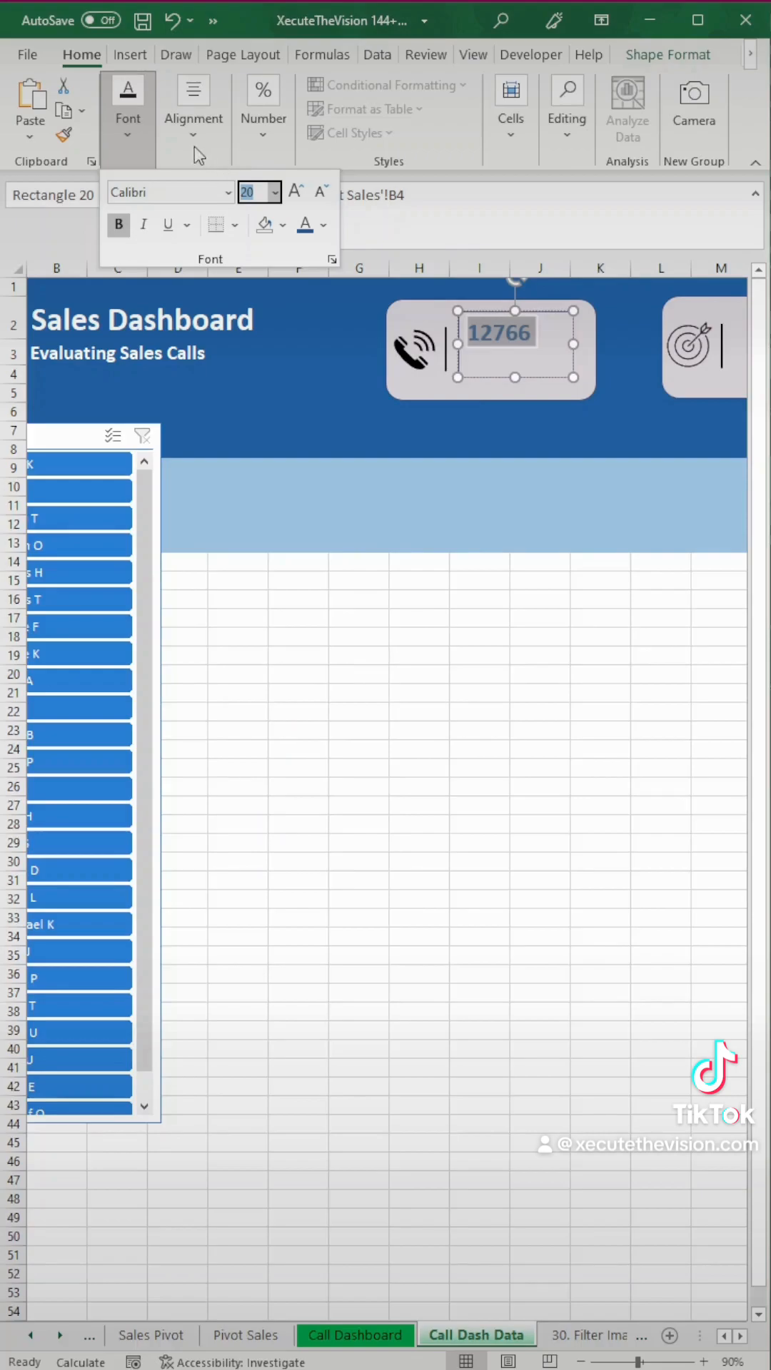
left_click(193, 109)
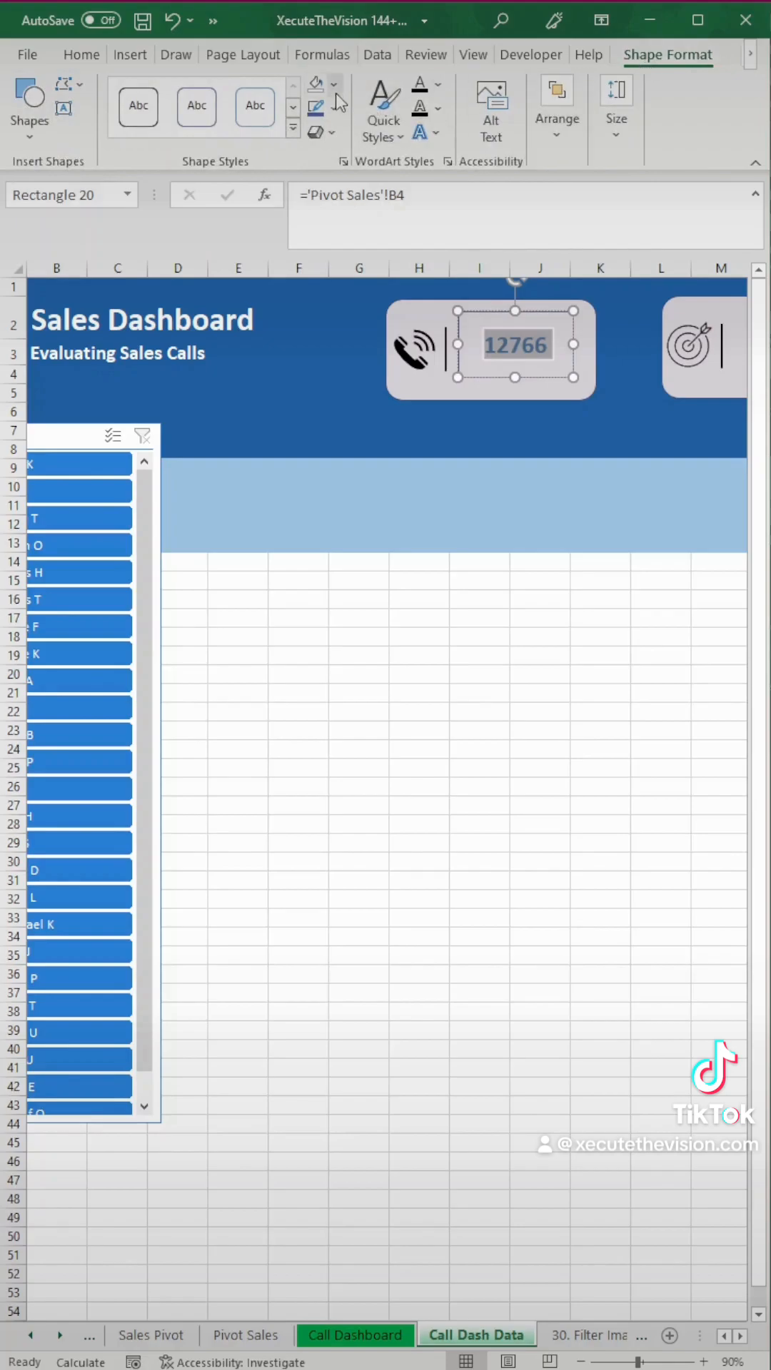
left_click(316, 107)
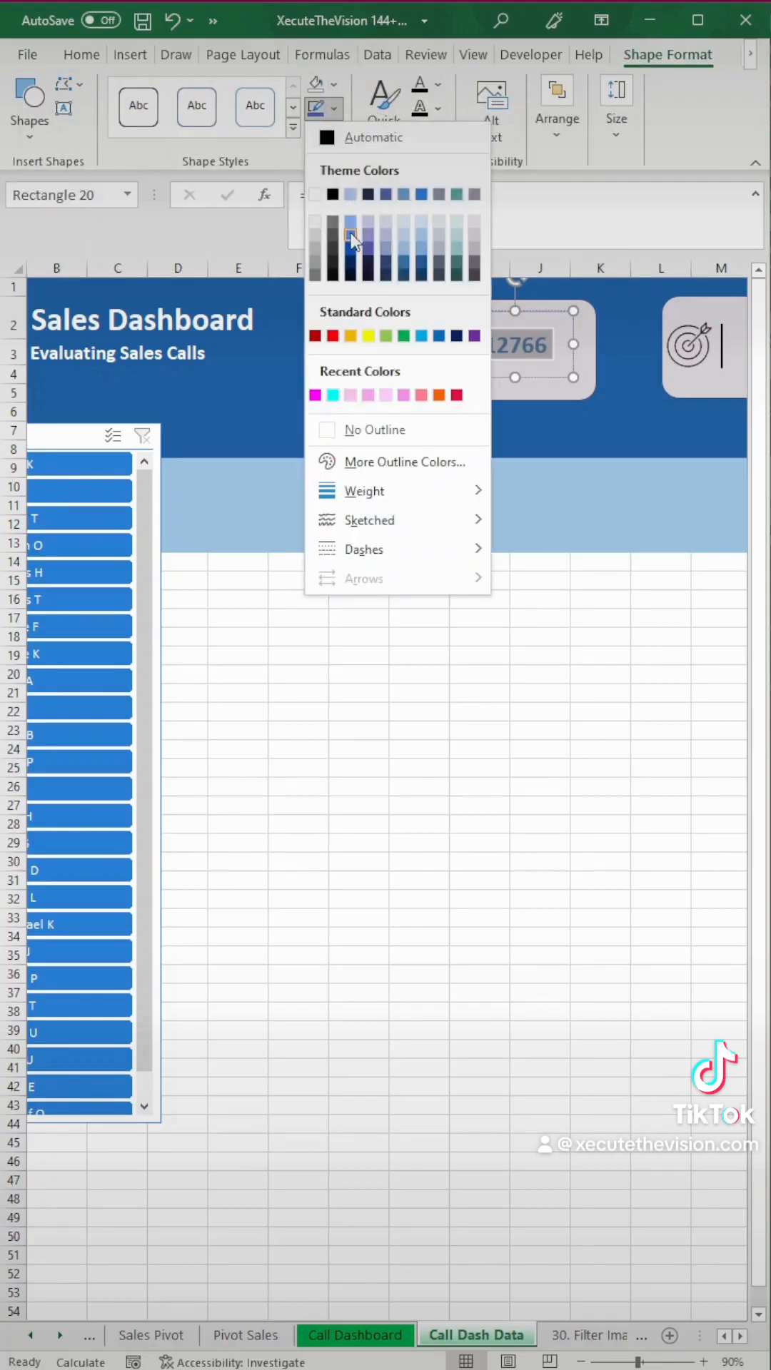
left_click(539, 657)
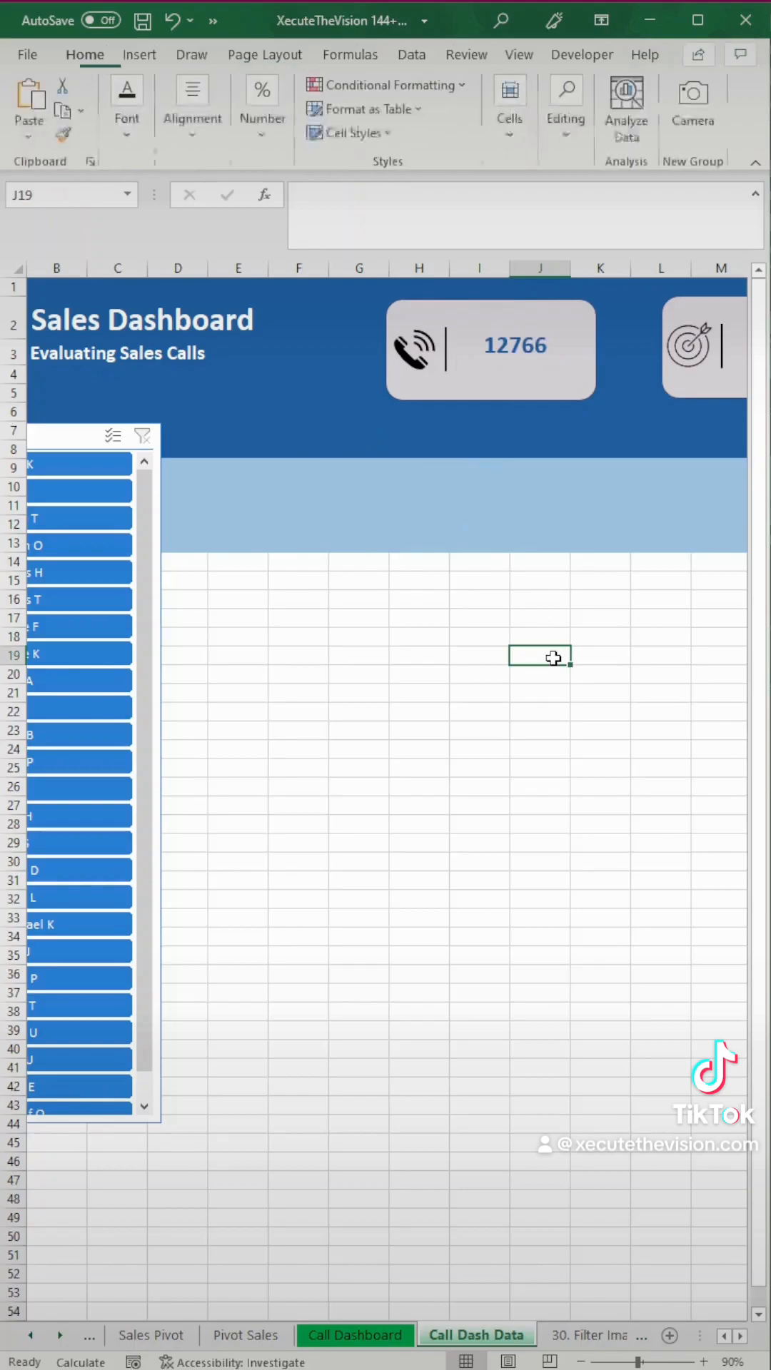
left_click(138, 55)
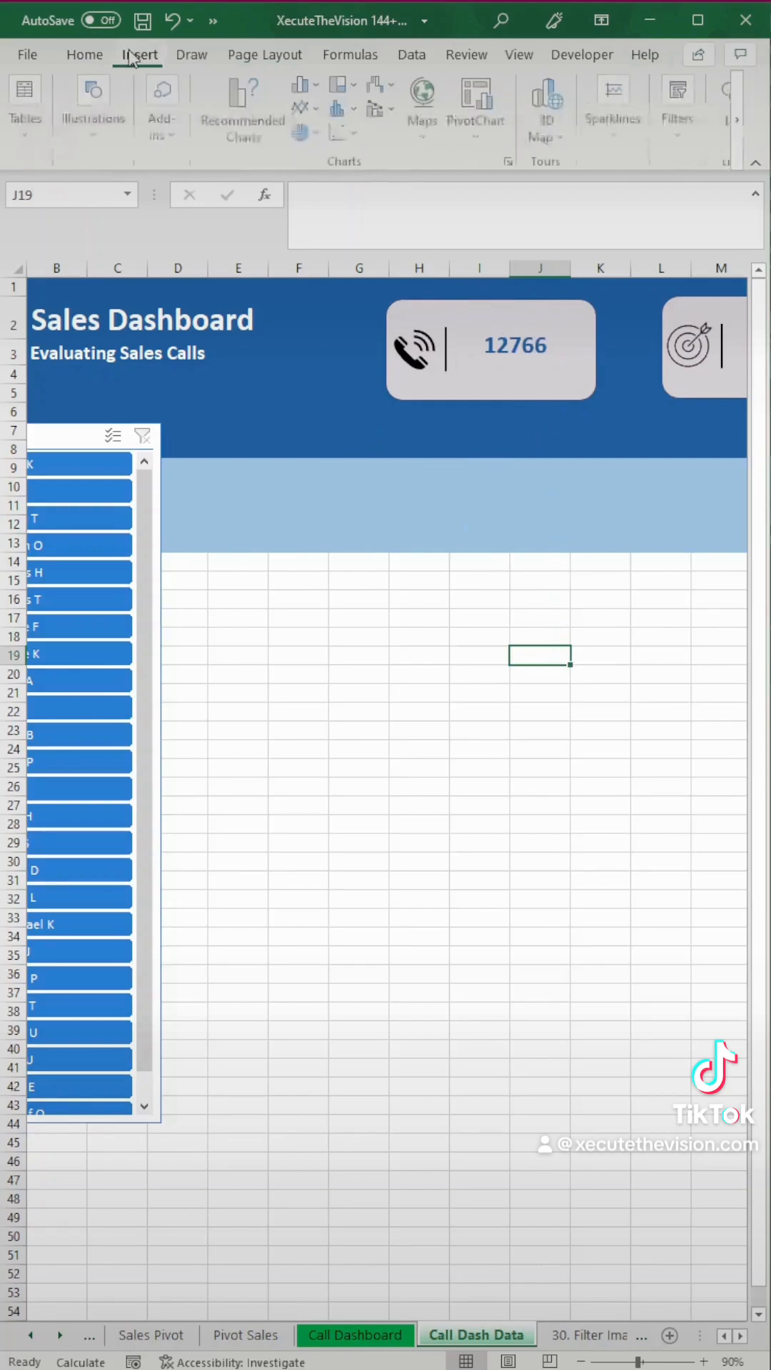
Insert a rectangle text shape below 12766 in the phone card and type 'Calls'.
left_click(133, 201)
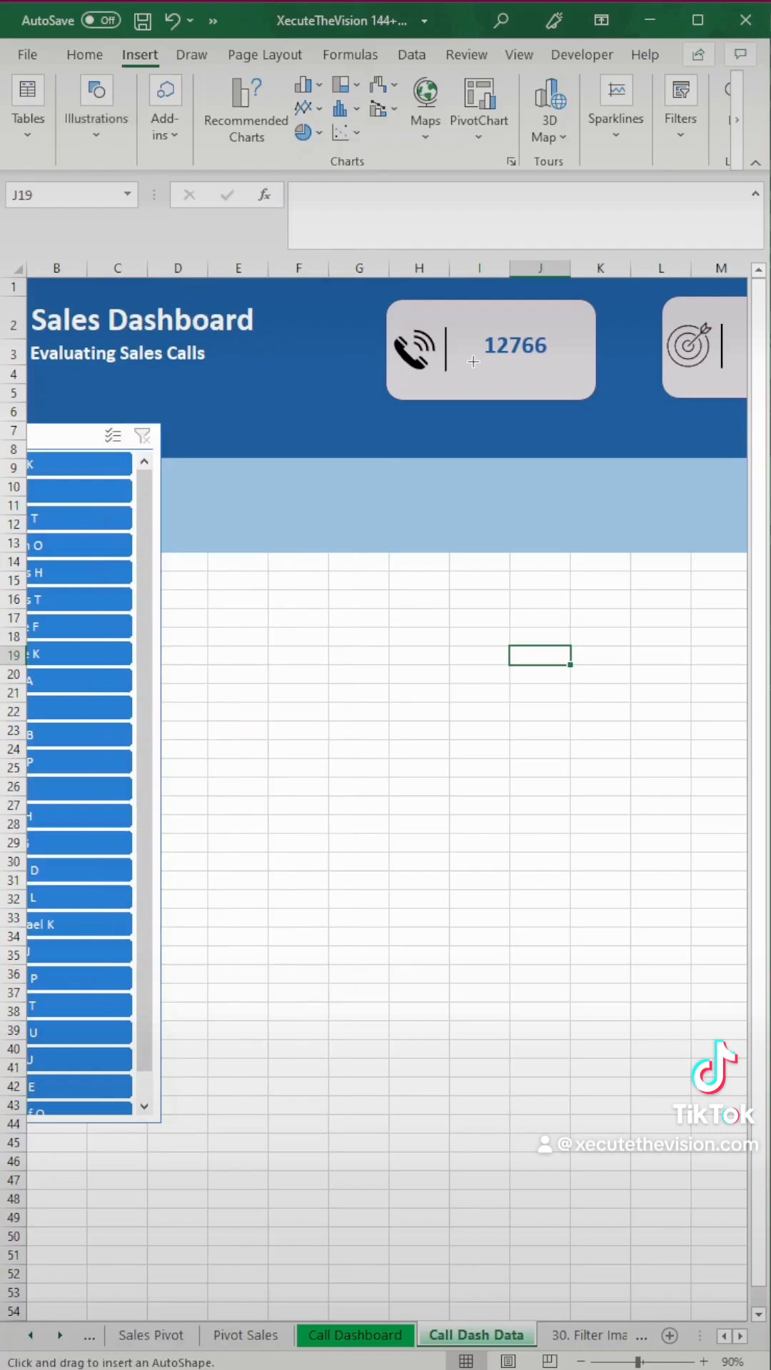
left_click(515, 371)
type("C")
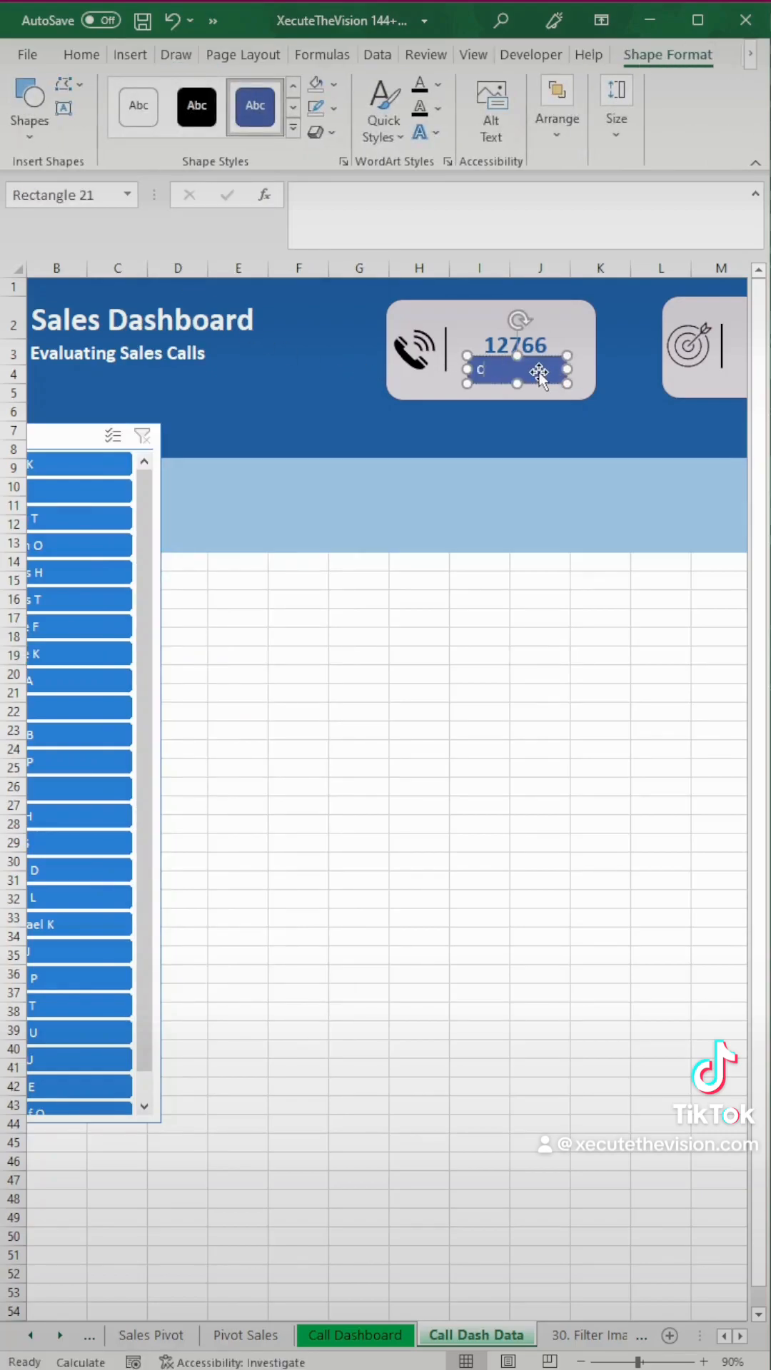
type("alls")
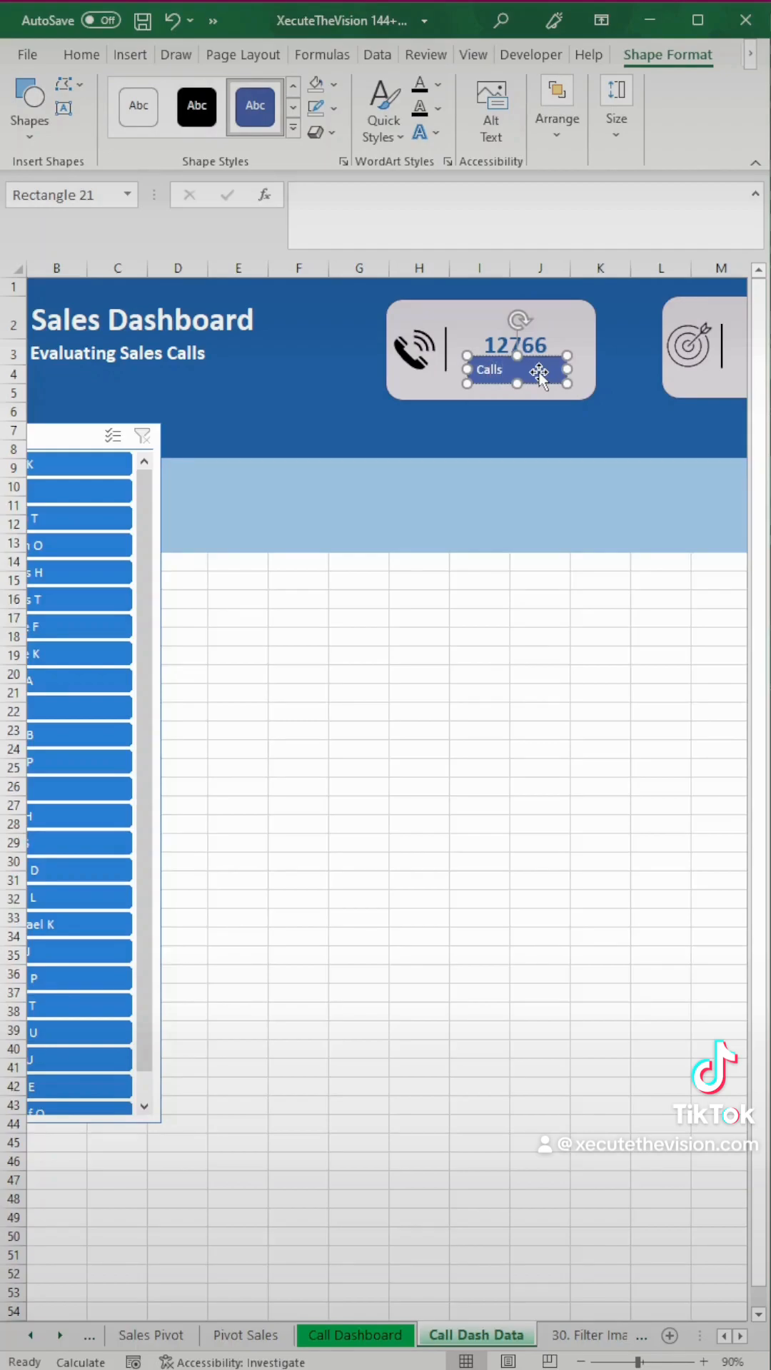
Format the Calls text at font size 16, bold and centred.
double_click(488, 370)
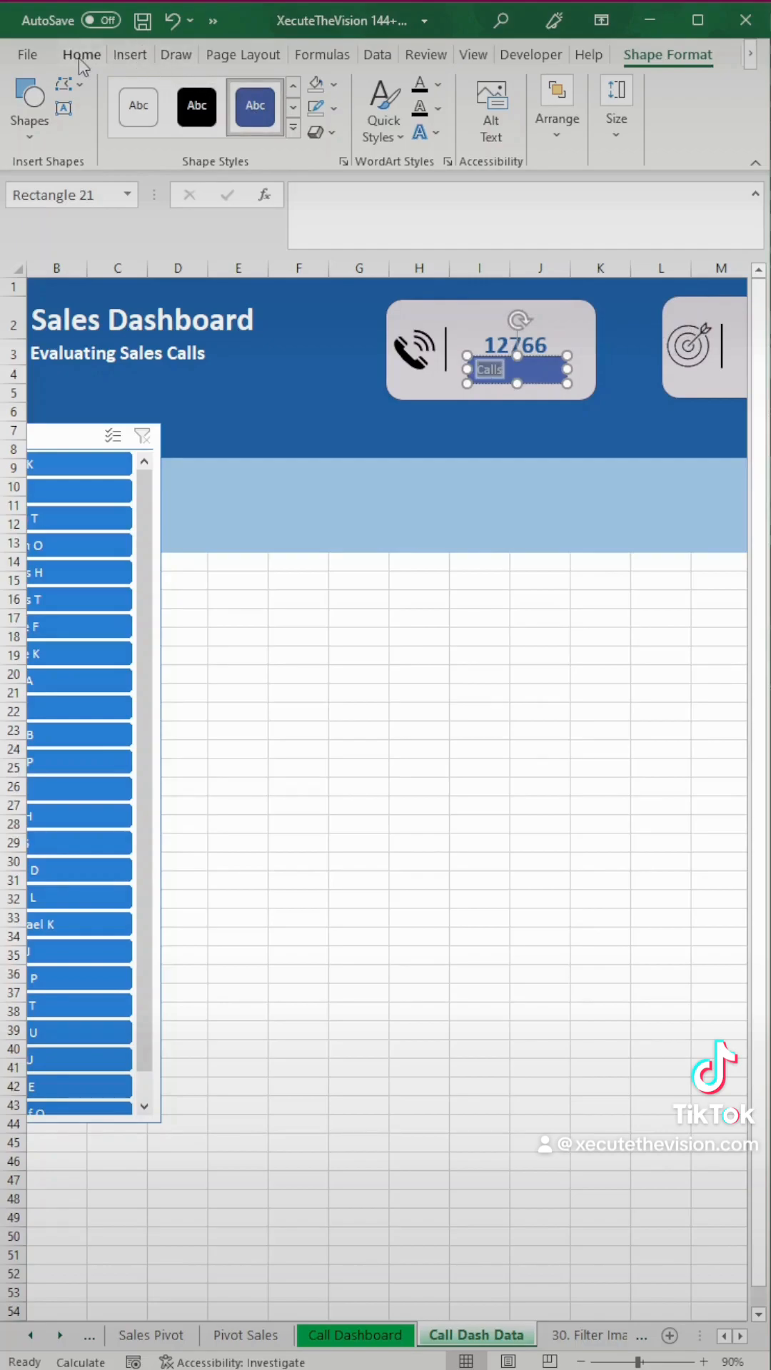
left_click(80, 54)
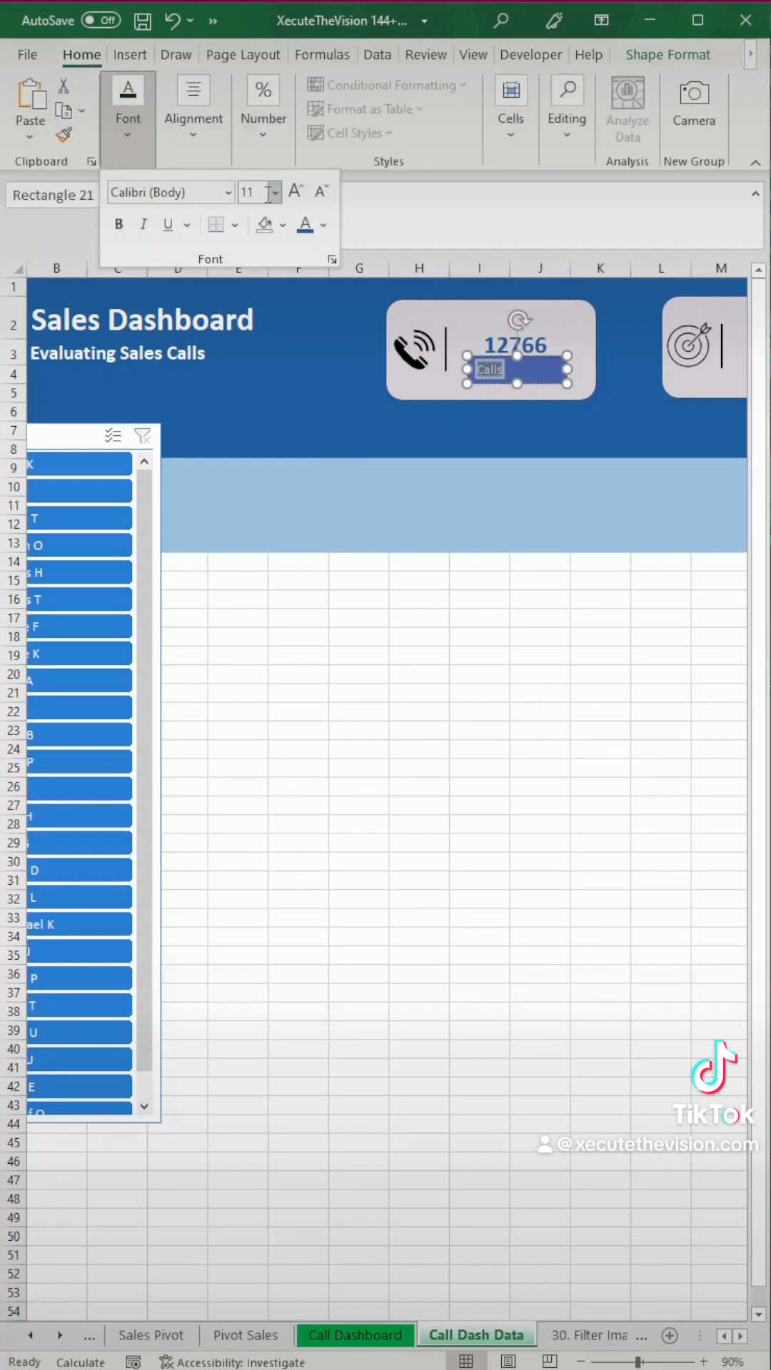
left_click(273, 191)
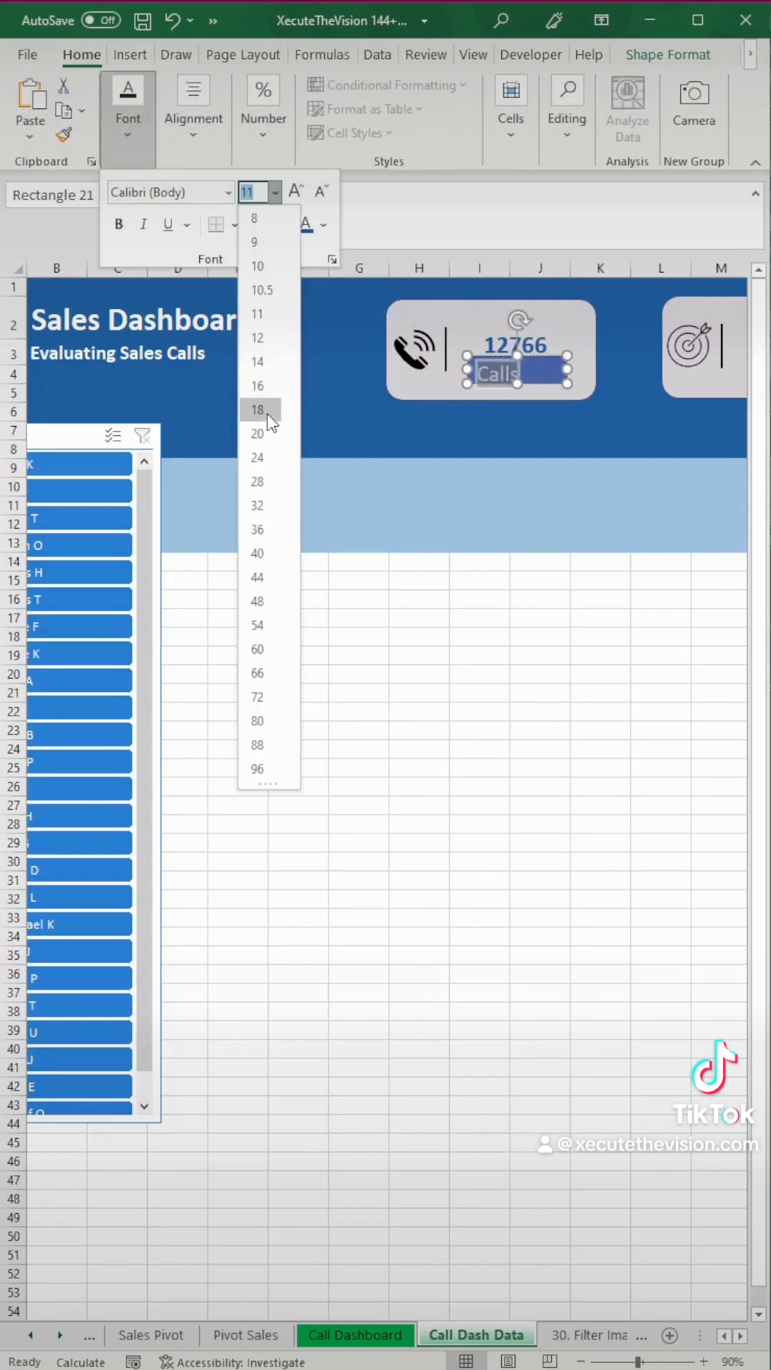
left_click(256, 386)
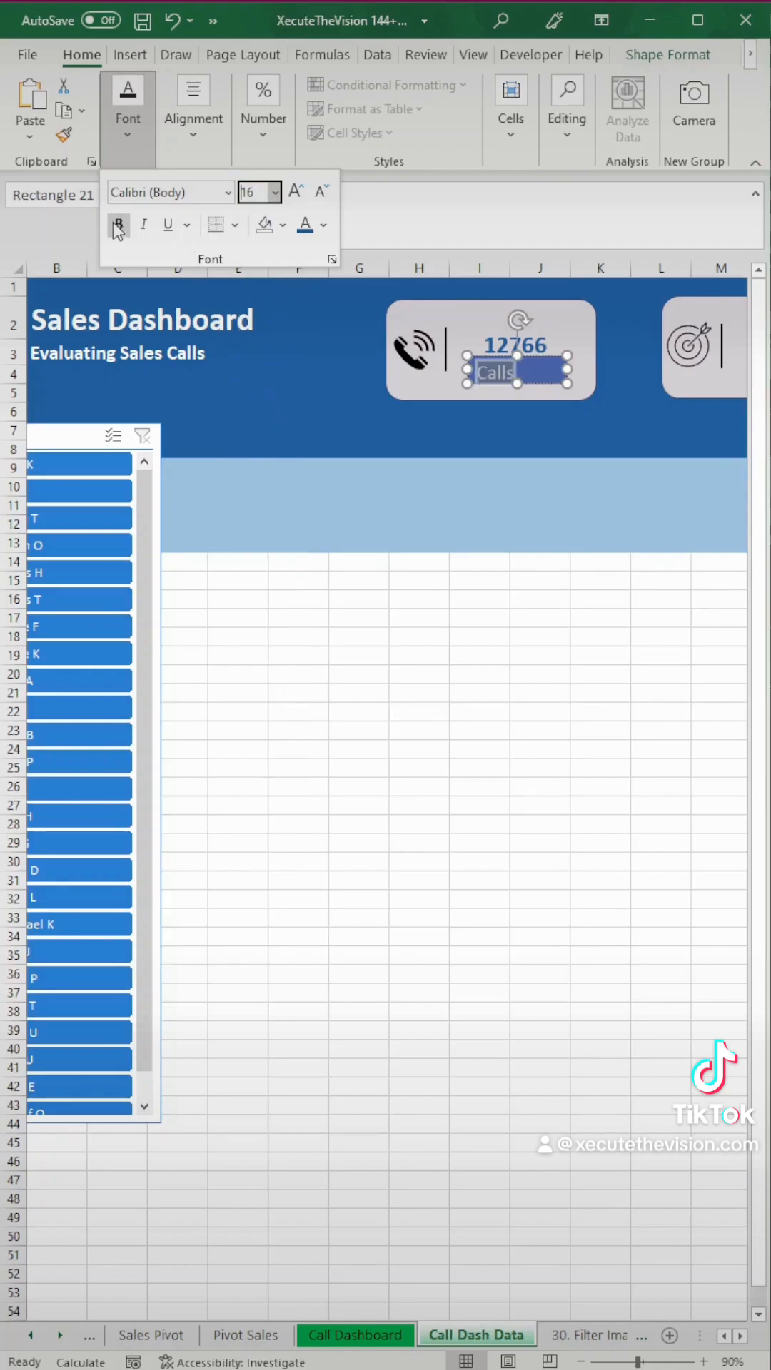
left_click(193, 105)
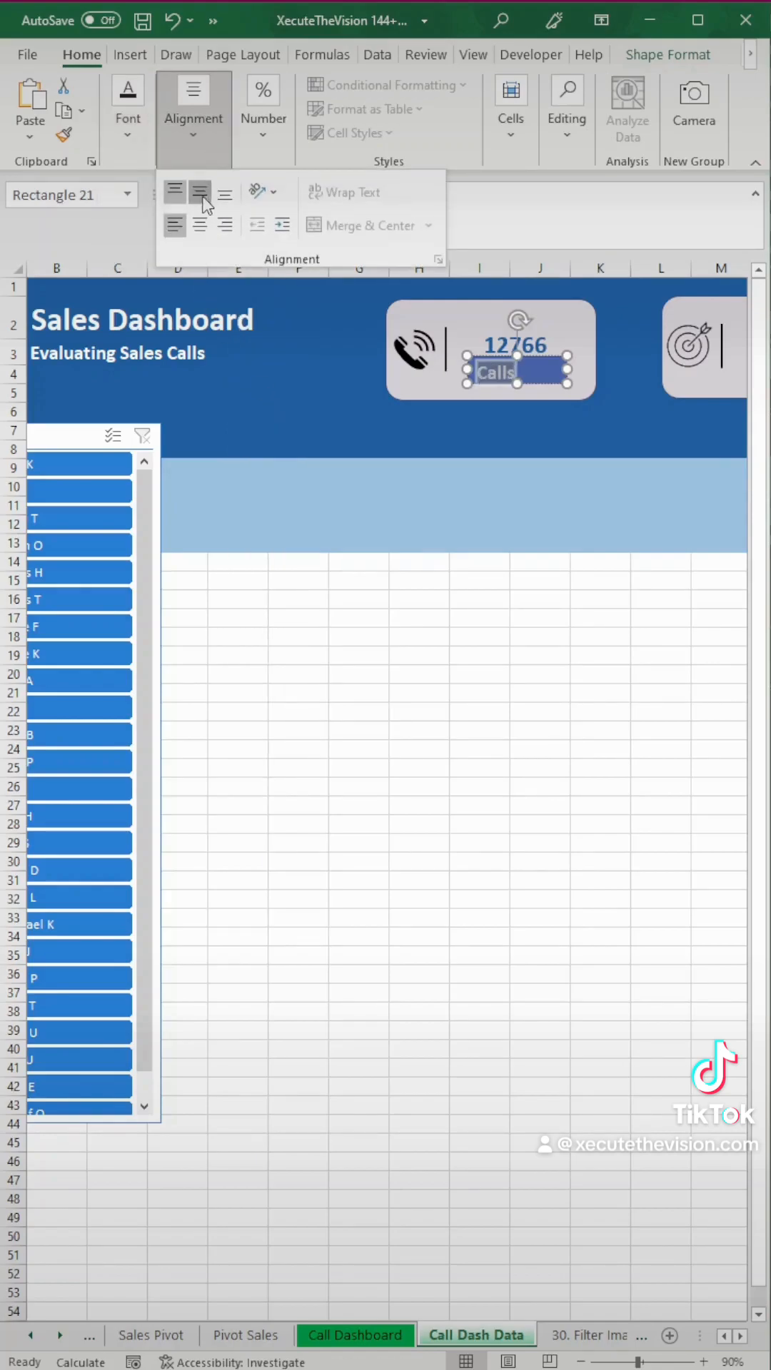
left_click(199, 190)
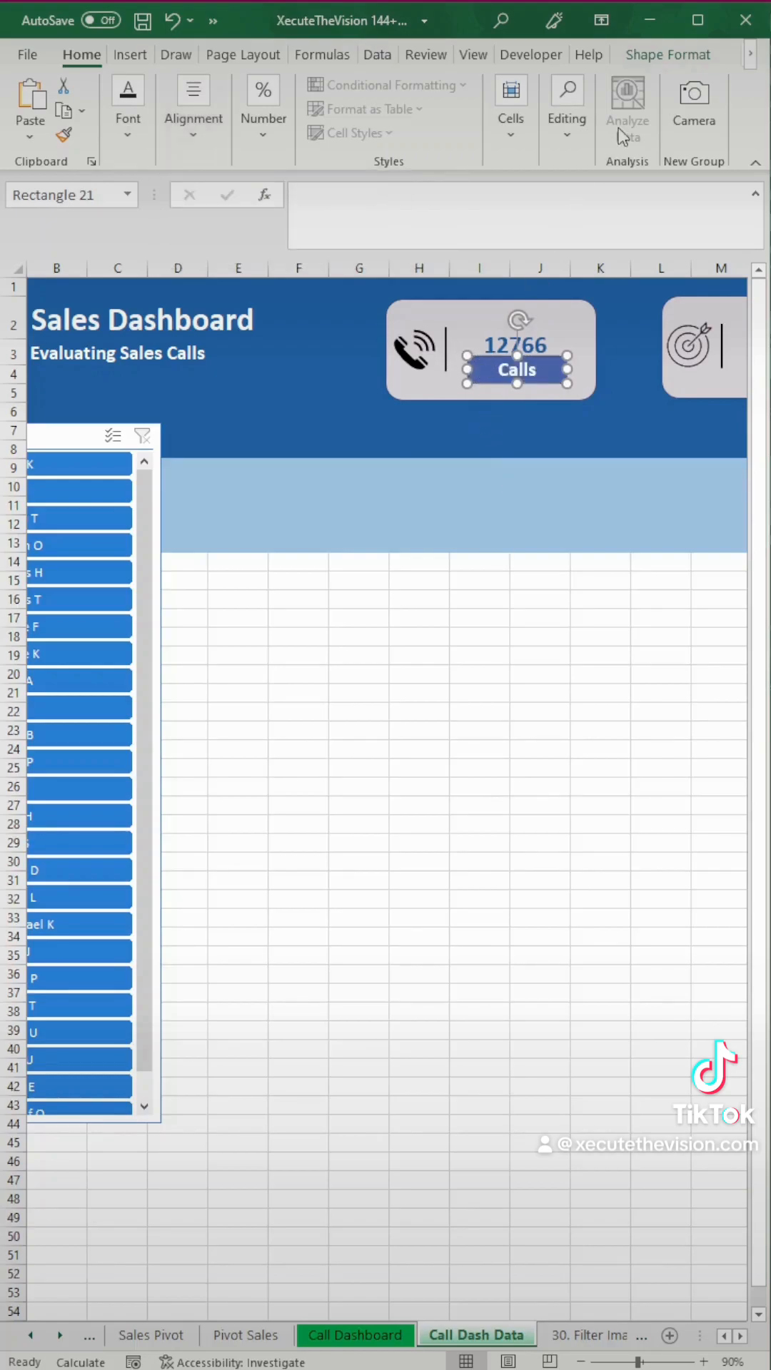
Give the Calls label No Fill and black font colour, then deselect it.
left_click(667, 54)
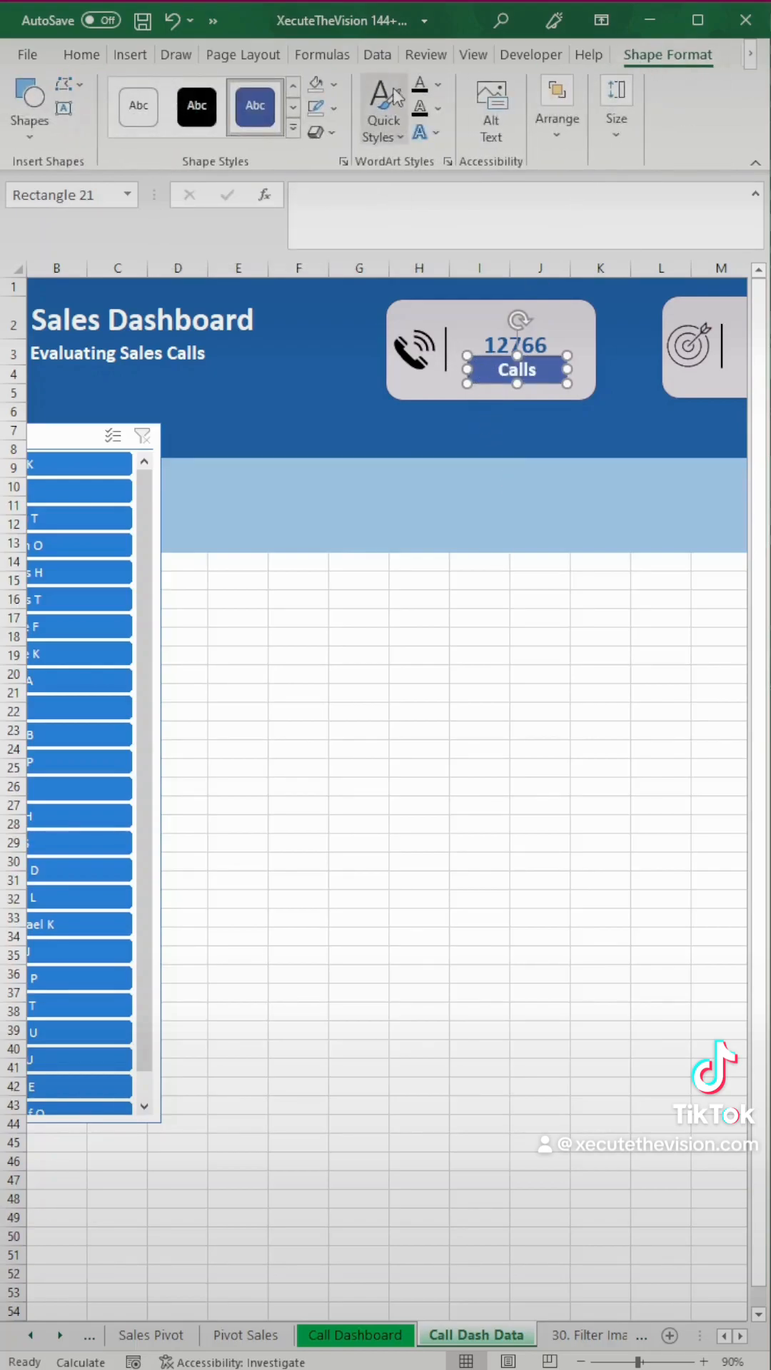
left_click(315, 85)
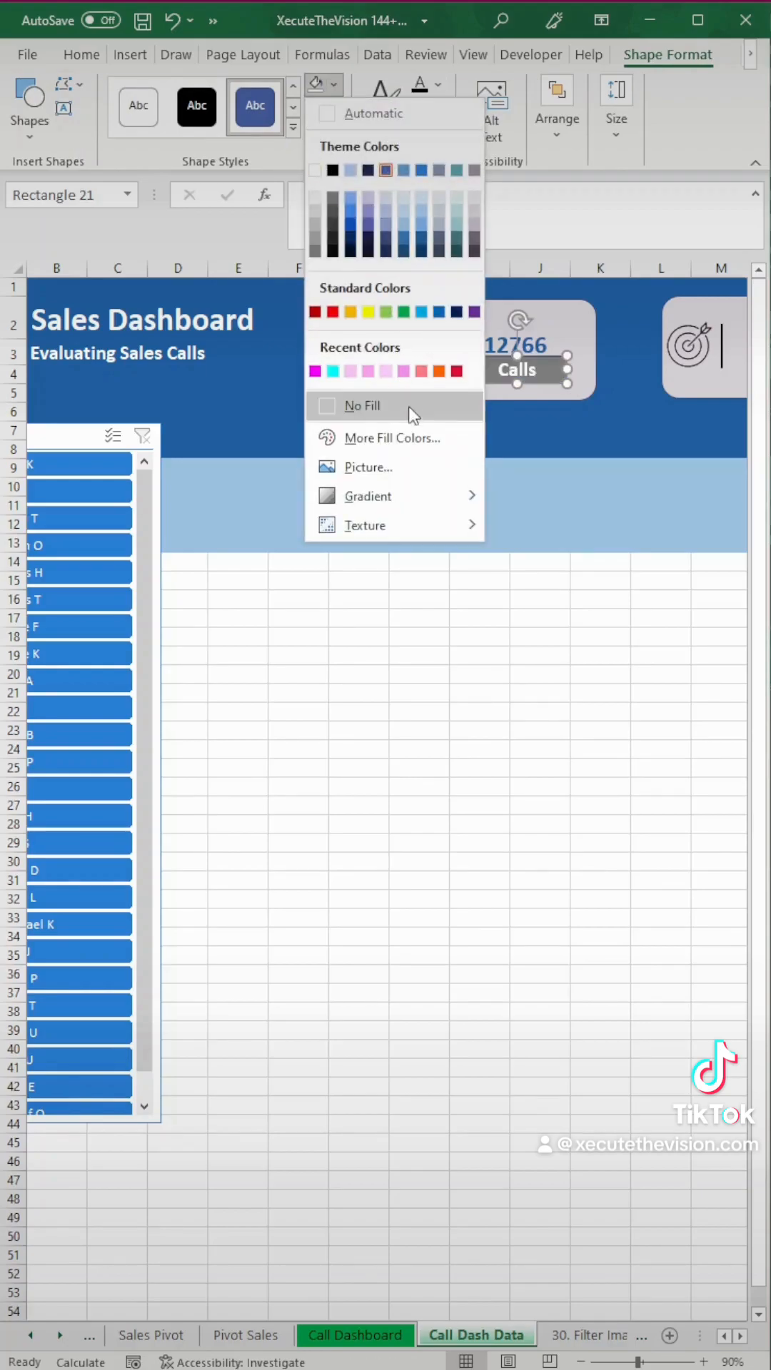
left_click(317, 106)
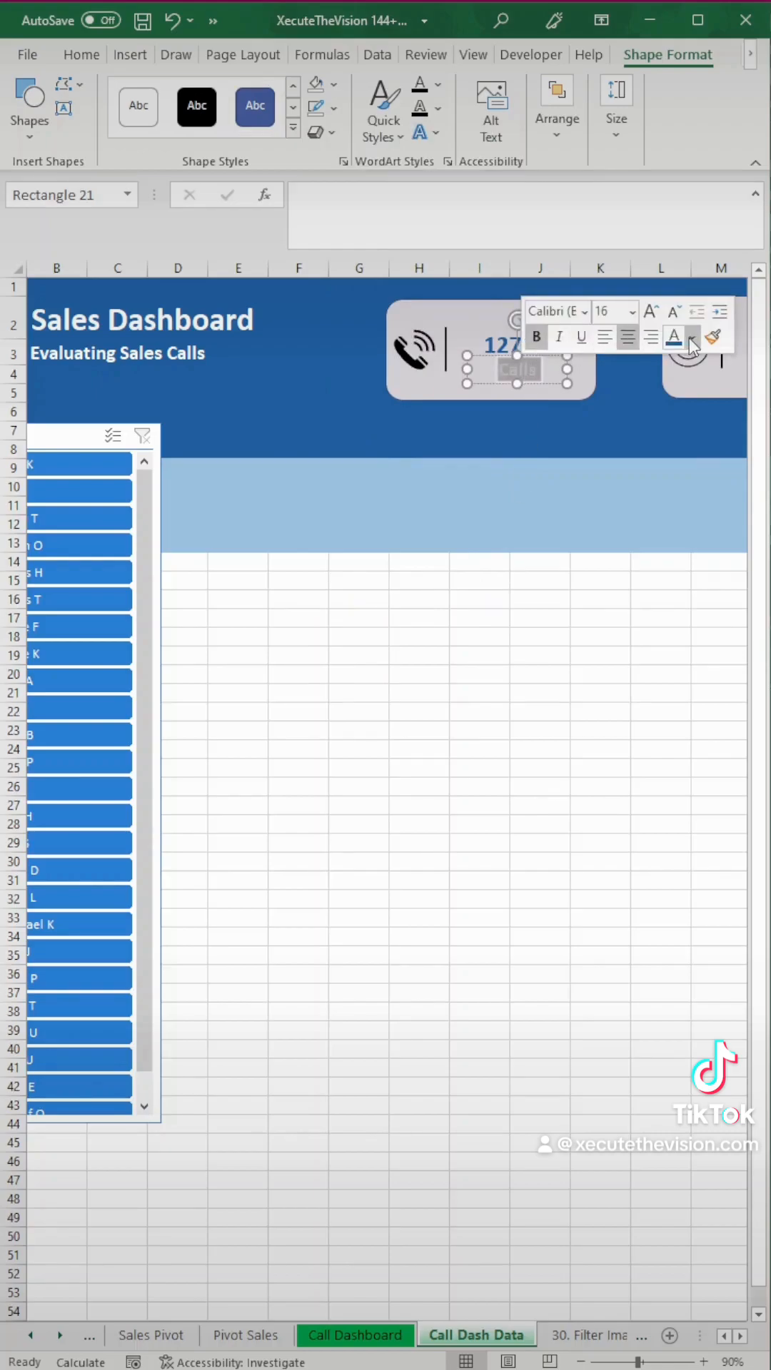
left_click(539, 655)
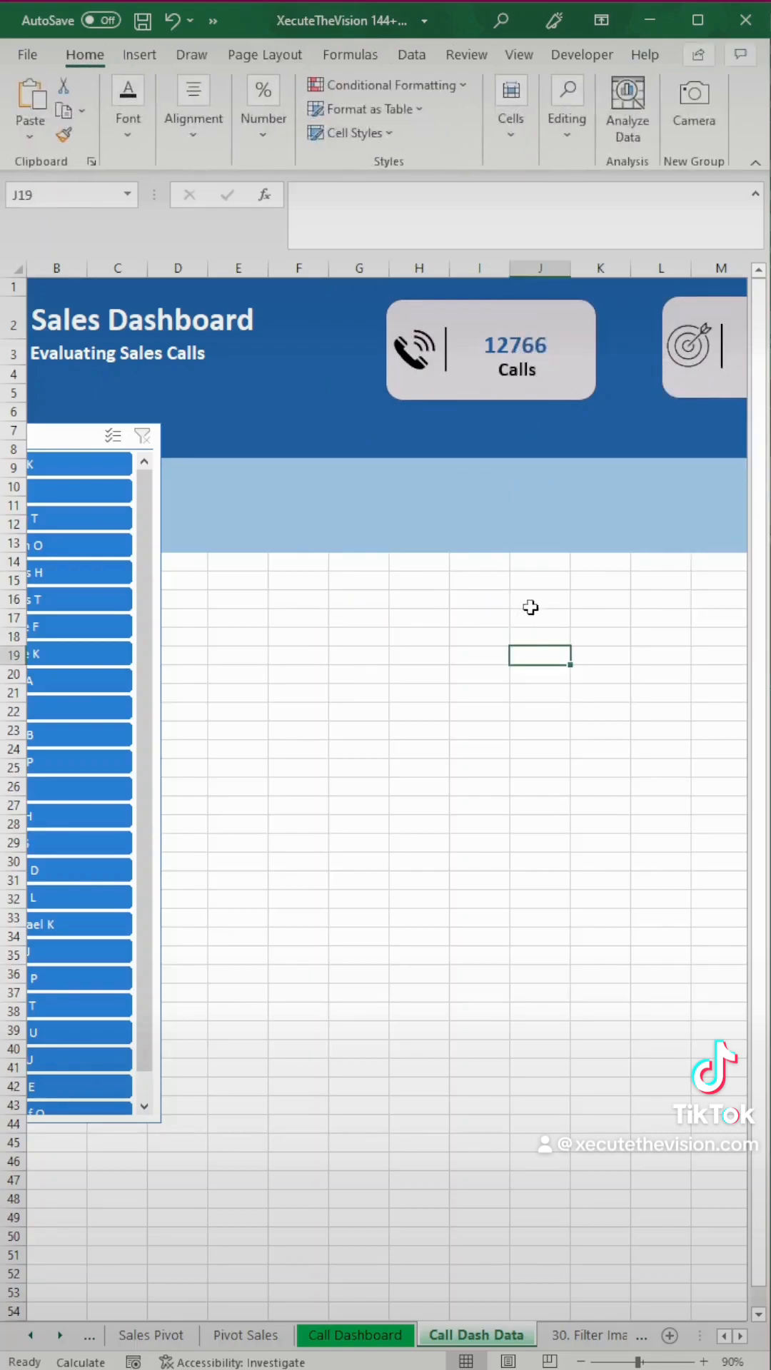
left_click(489, 348)
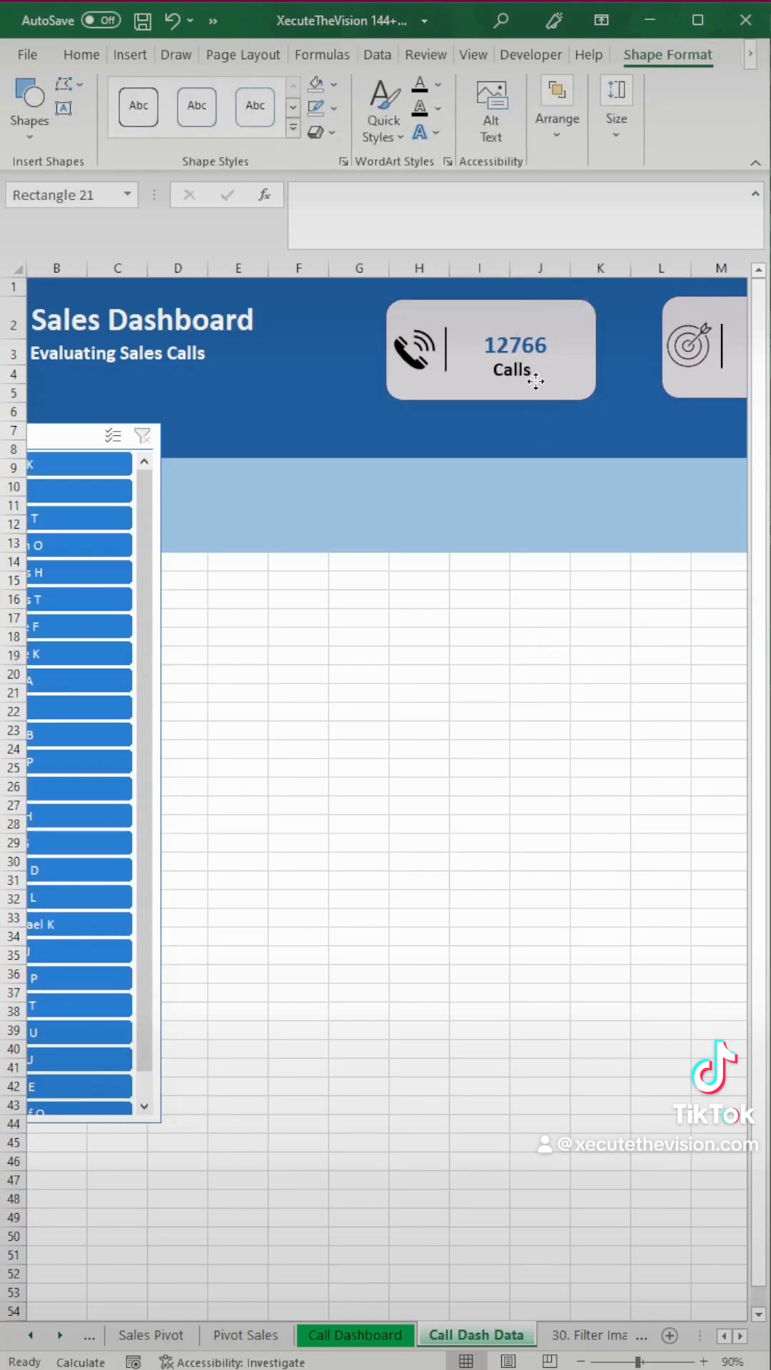
left_click(358, 898)
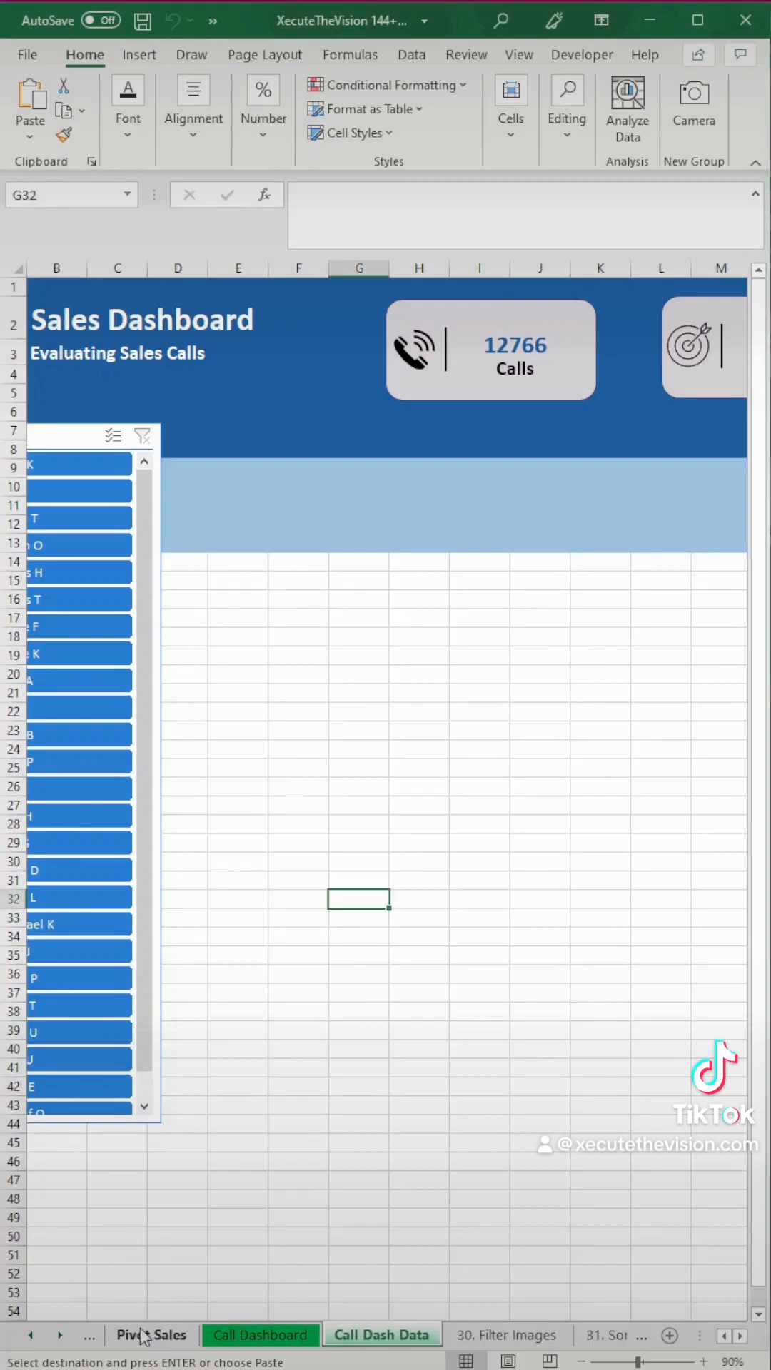
Give Pivot Sales B4:B6 Comma Style with no decimals, so the phone card reads 12,766.
left_click(150, 1335)
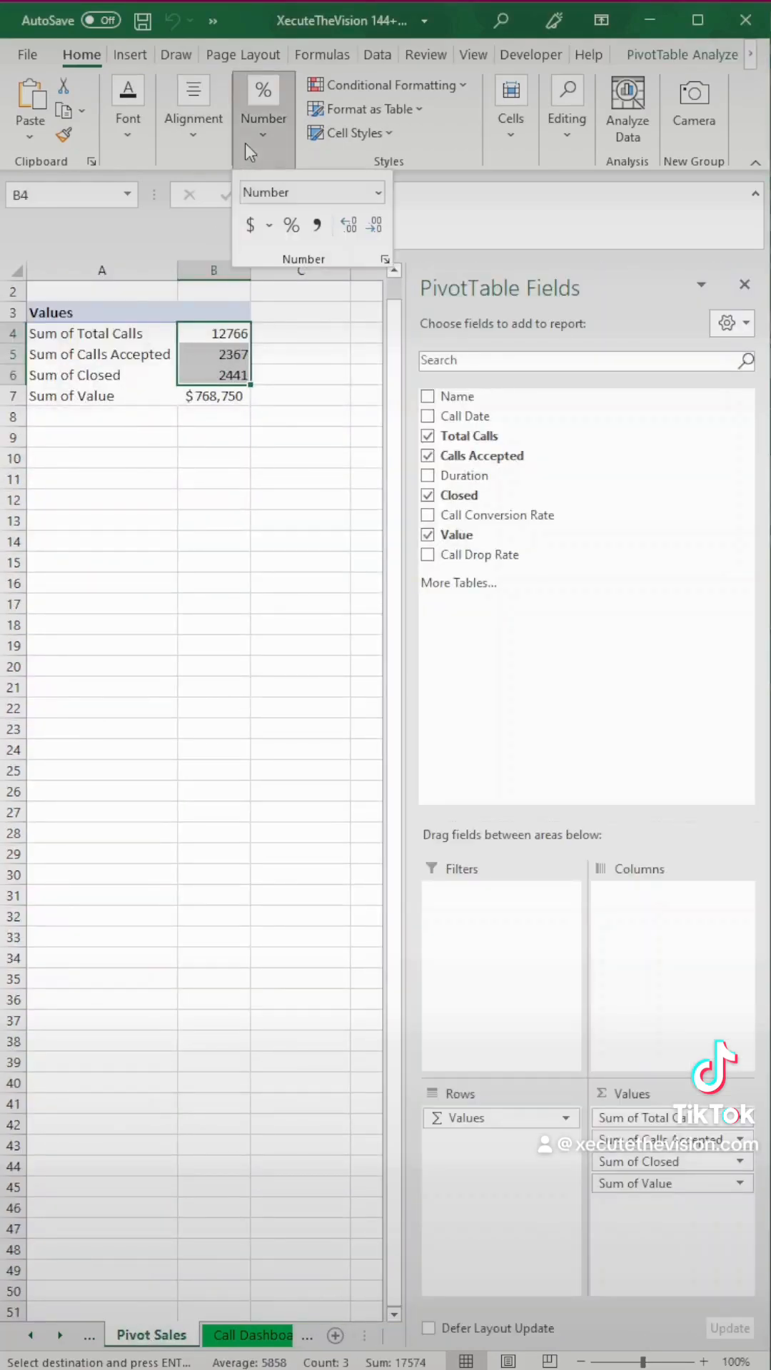
left_click(374, 225)
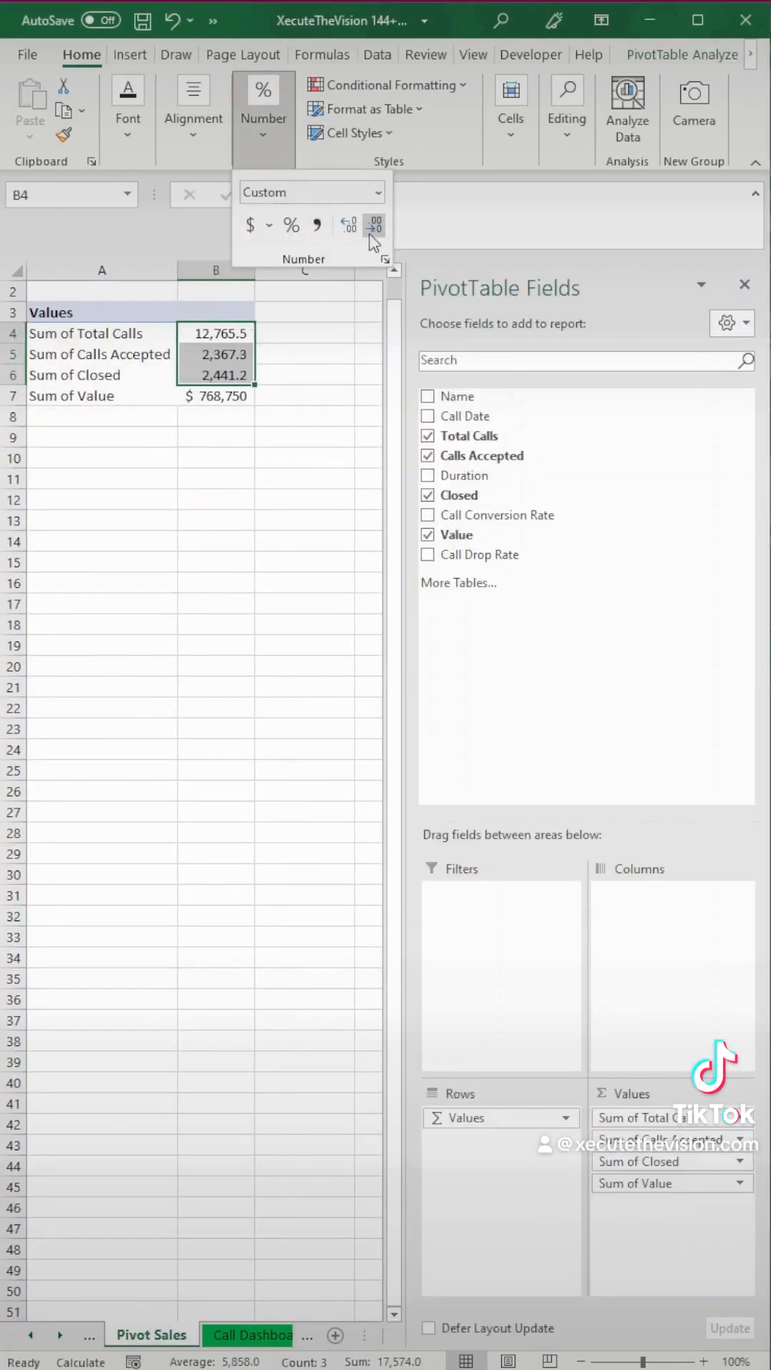
left_click(288, 1334)
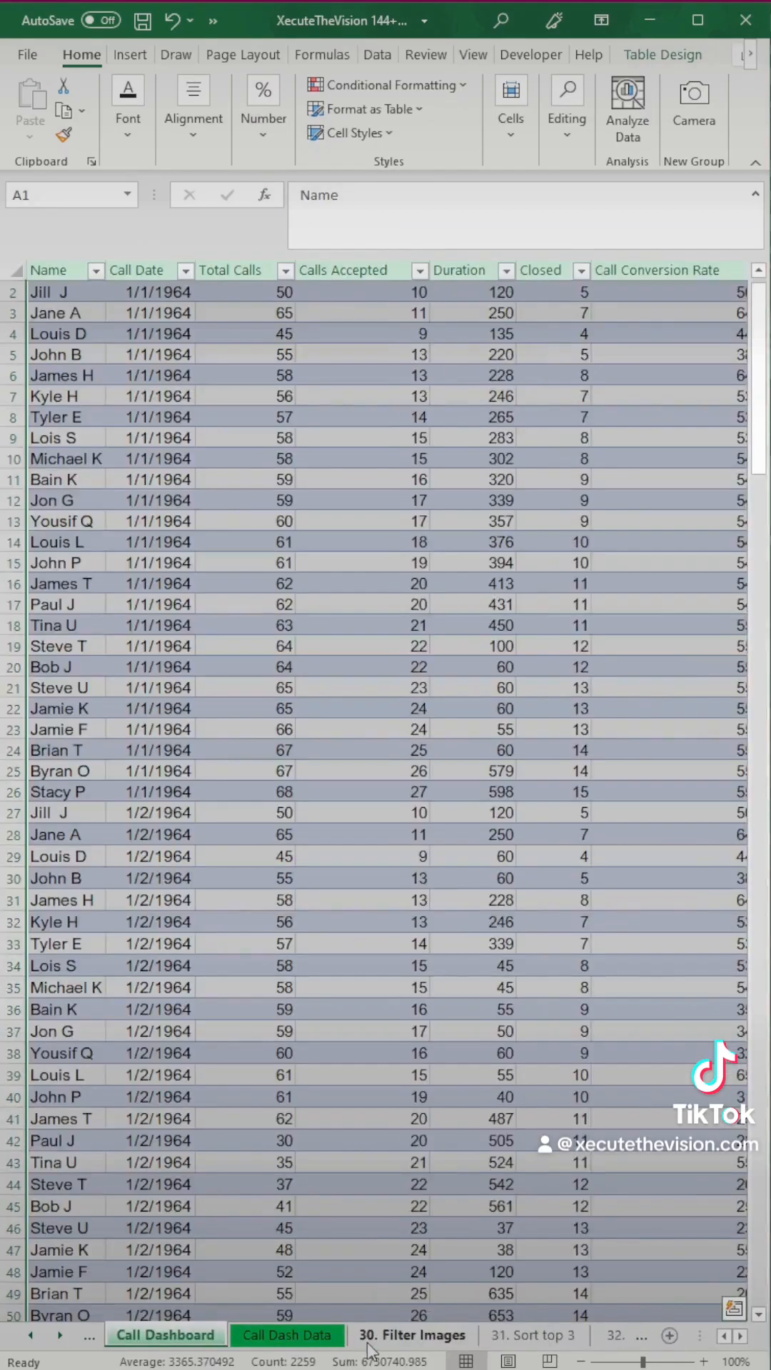
left_click(164, 1334)
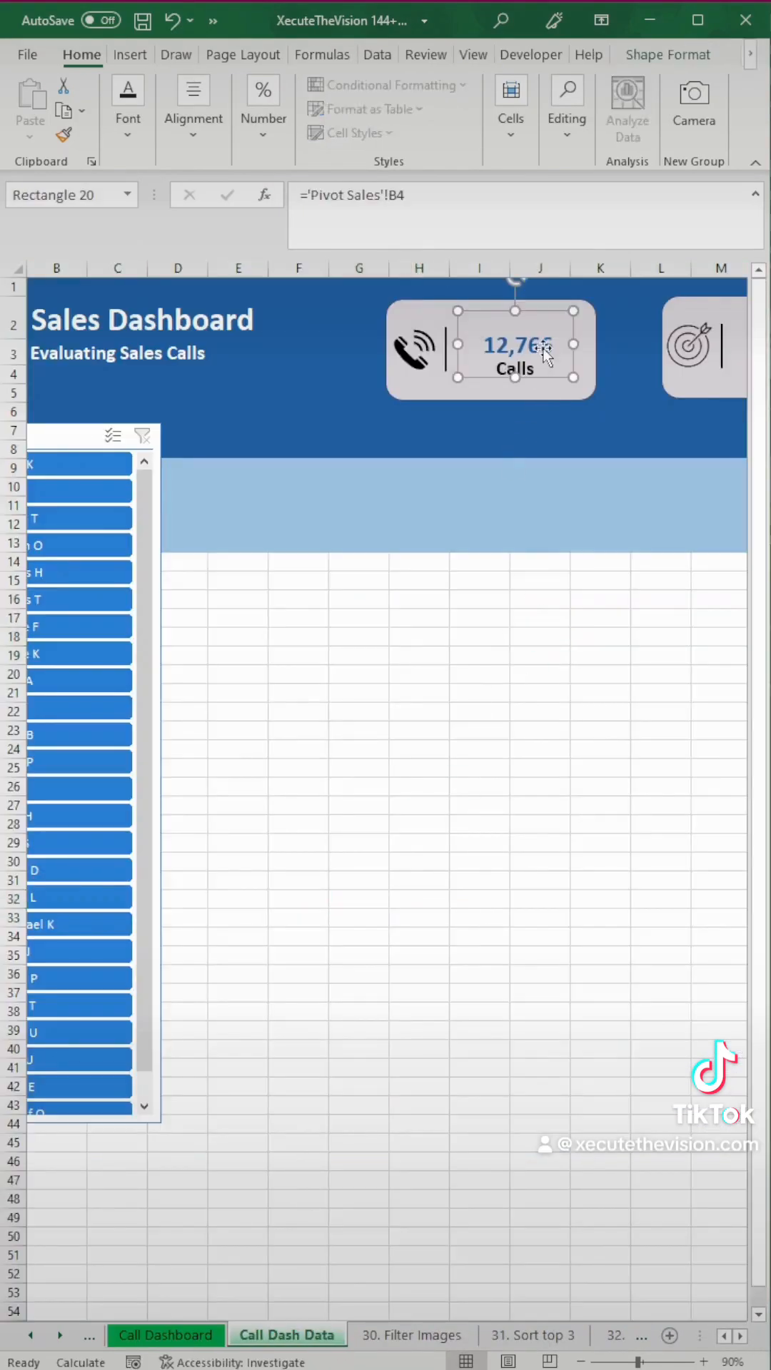
left_click(599, 655)
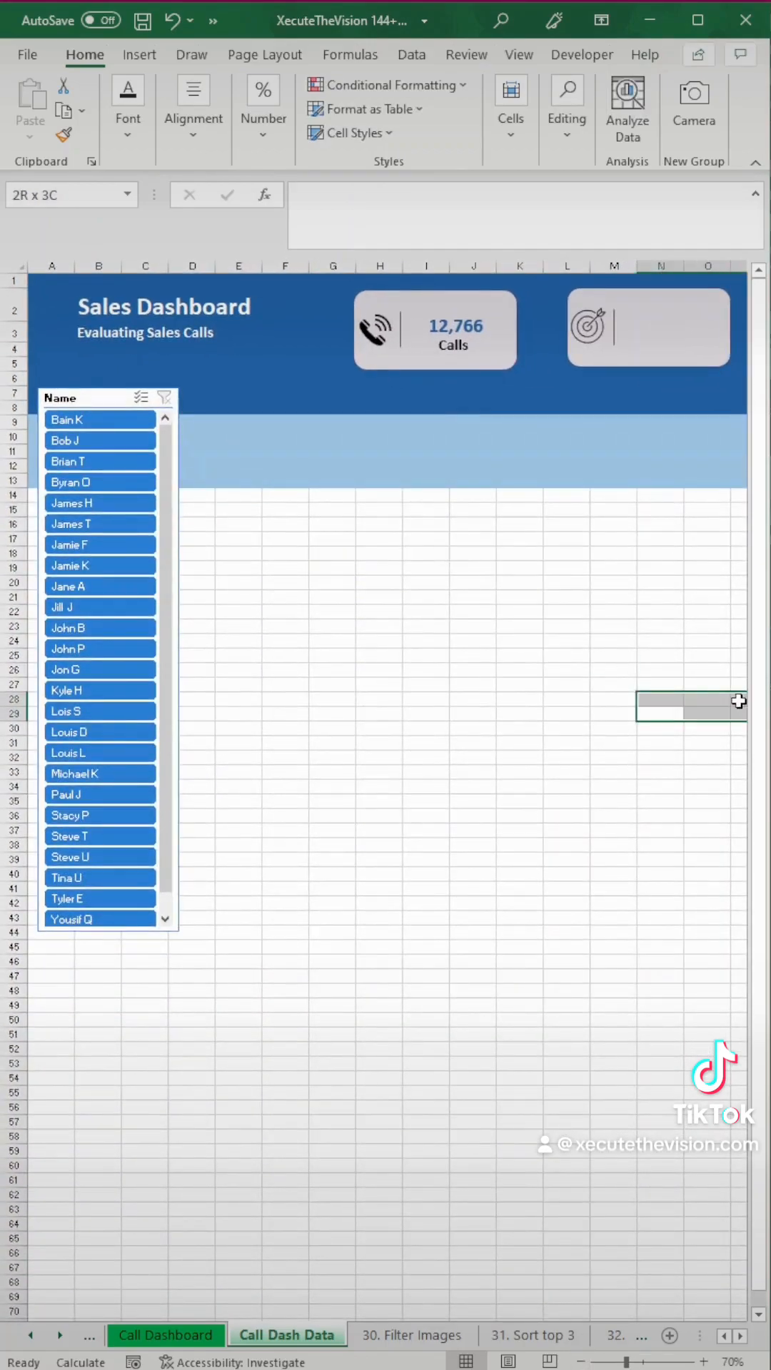
Paste the 12,766 number and Calls label into the target, trophy and gold-bar cards.
left_click(266, 326)
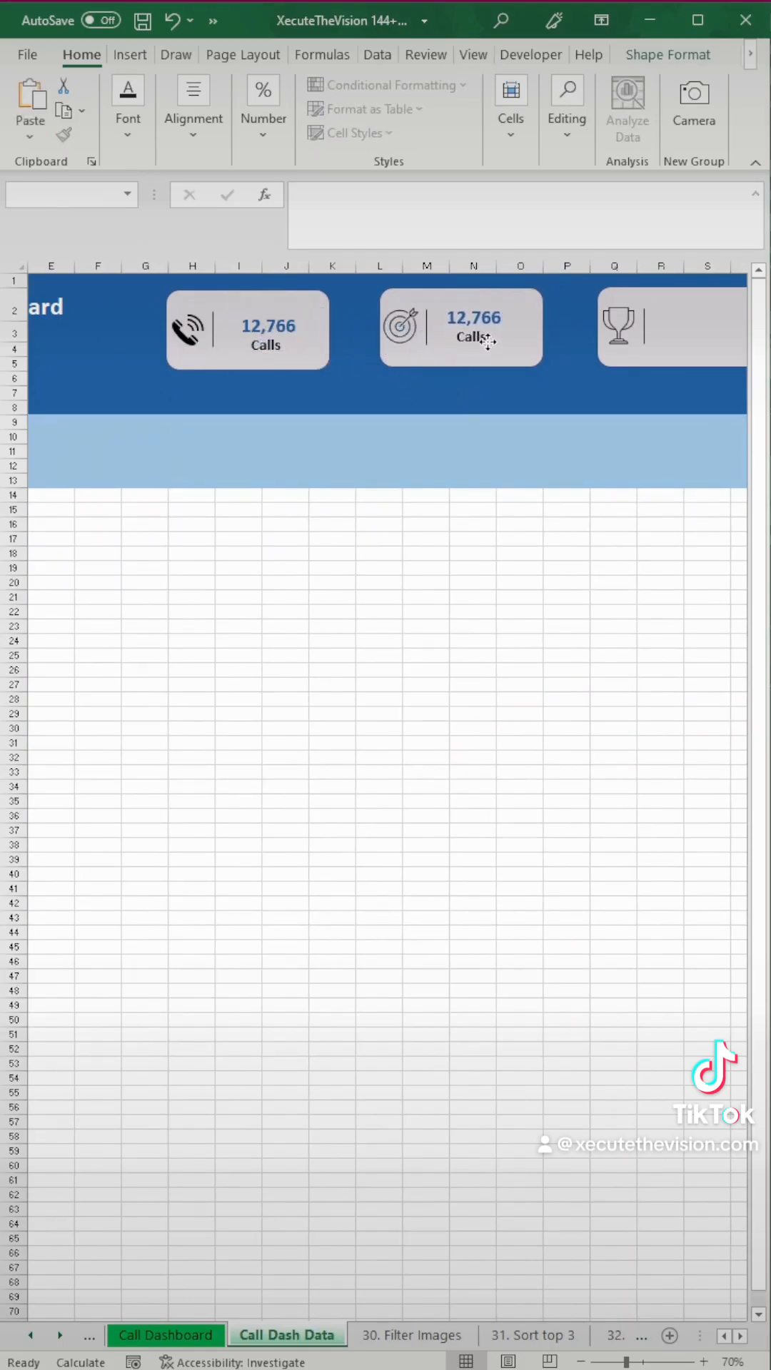
left_click(472, 336)
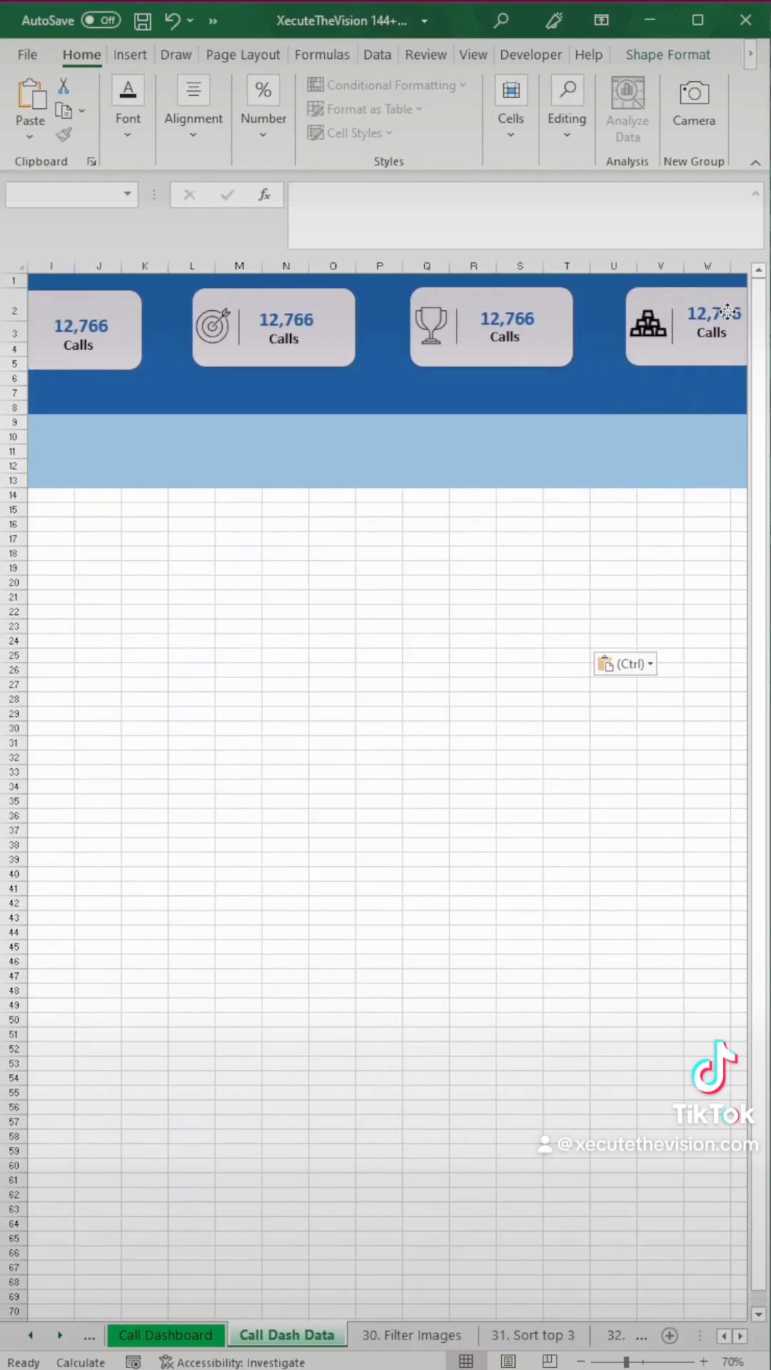
left_click(686, 328)
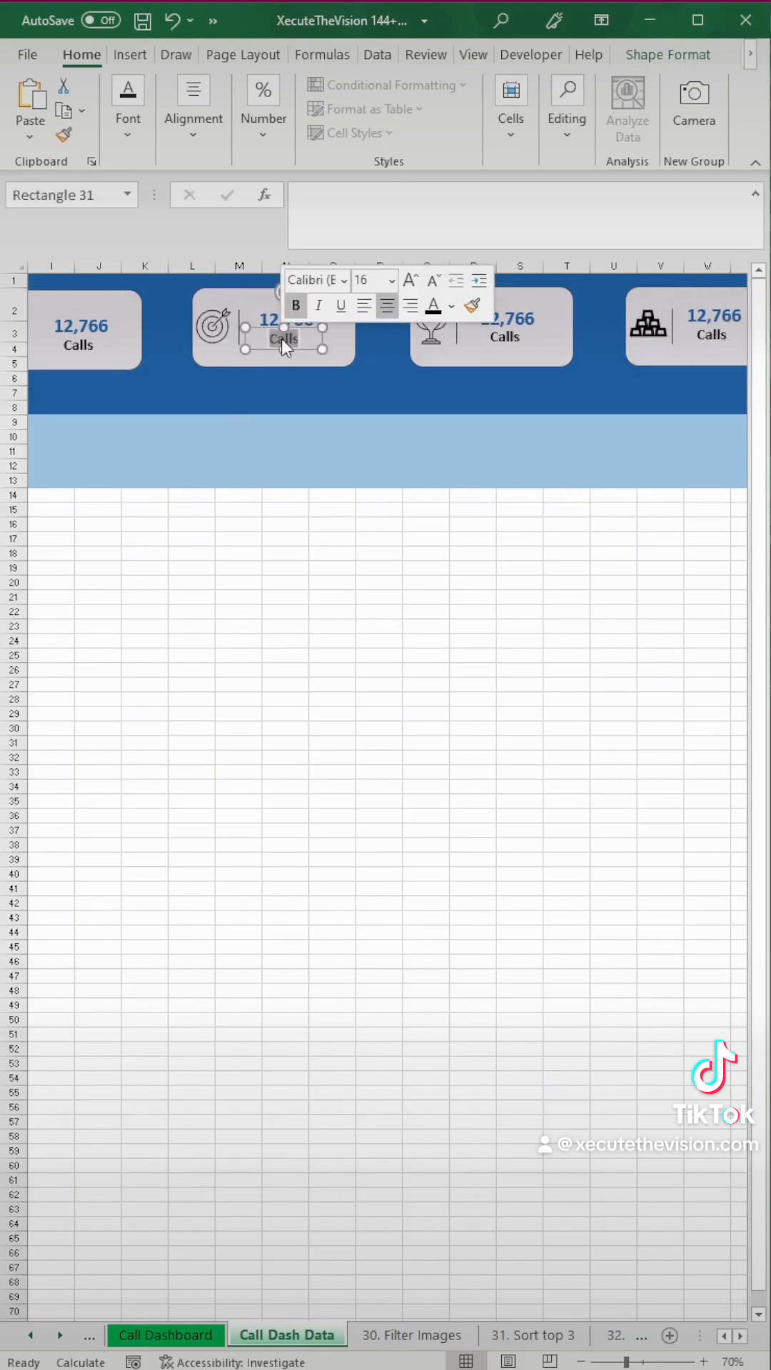
Link the copied numbers to 'Pivot Sales'!B5, B6, B7 and relabel them Accepted, Closed, Value.
left_click(393, 612)
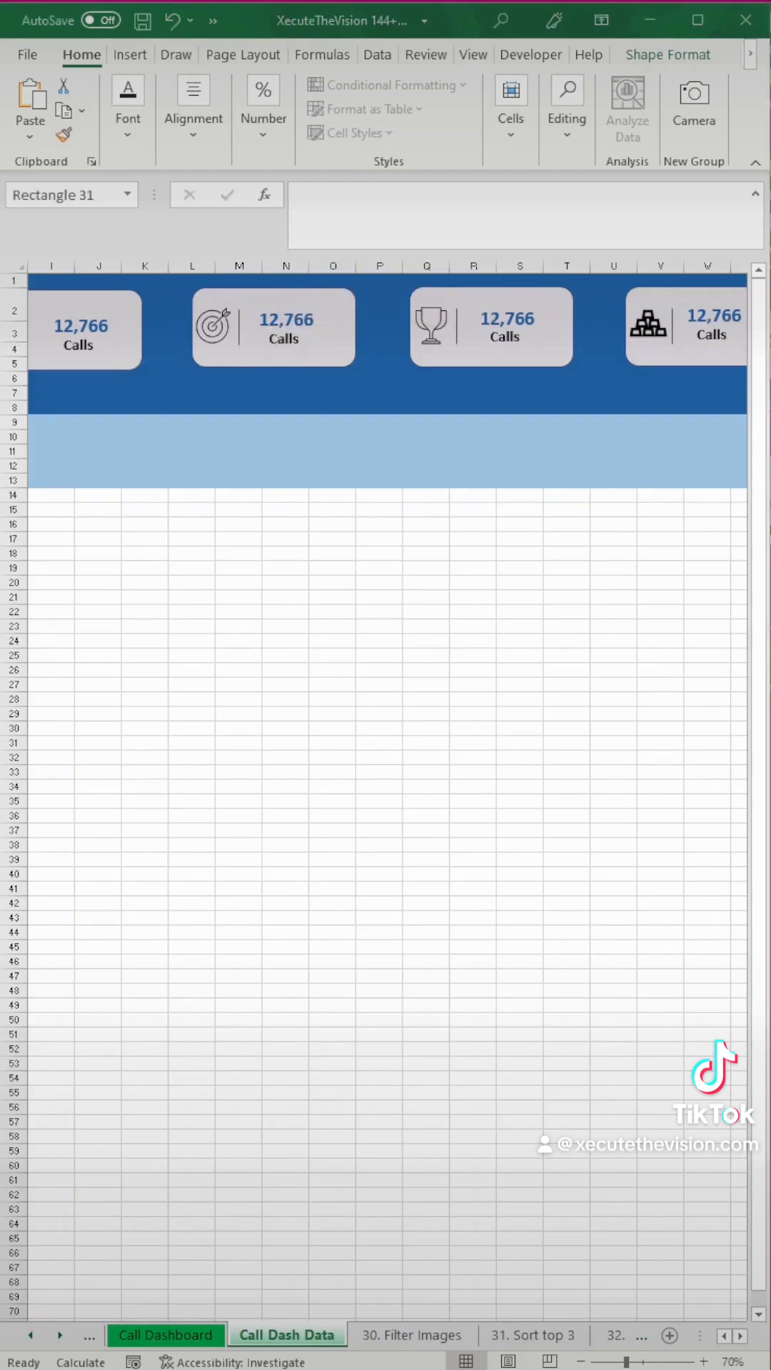
left_click(284, 320)
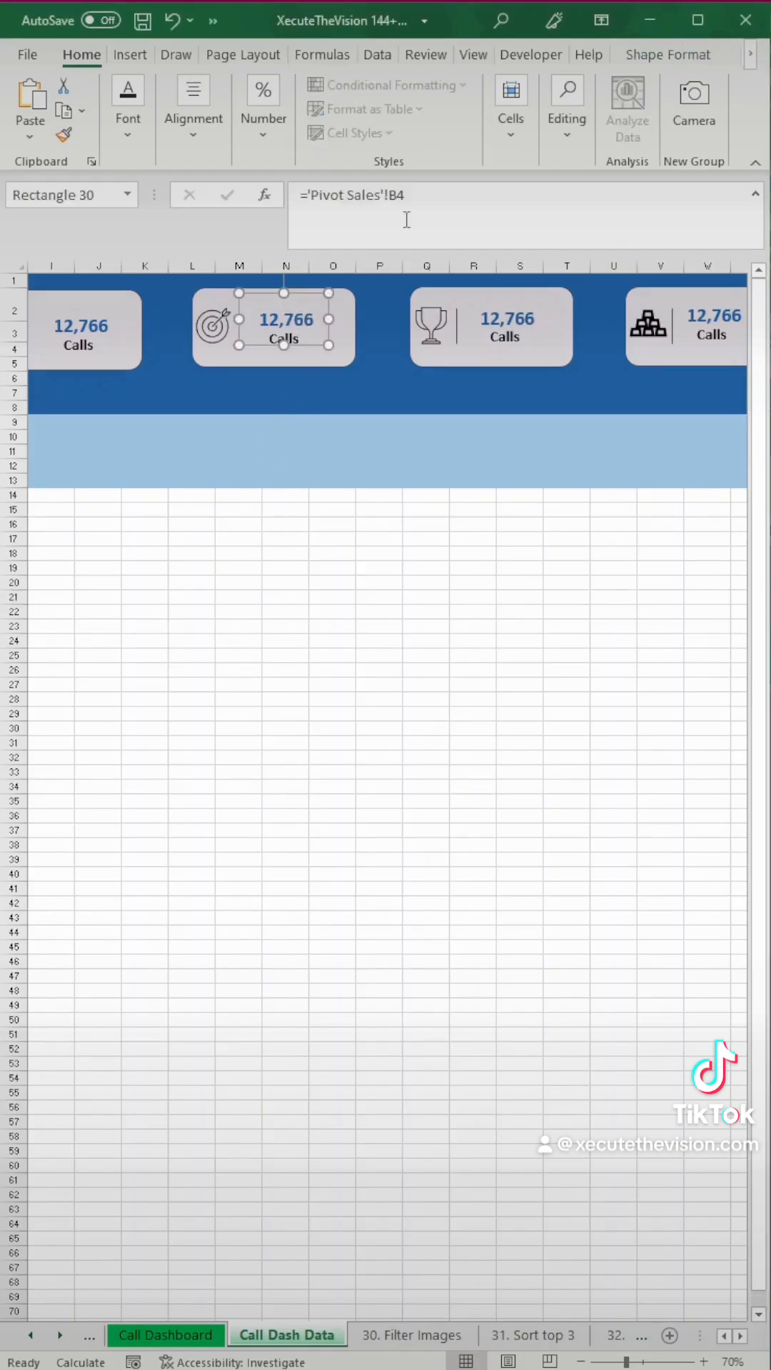
type("5")
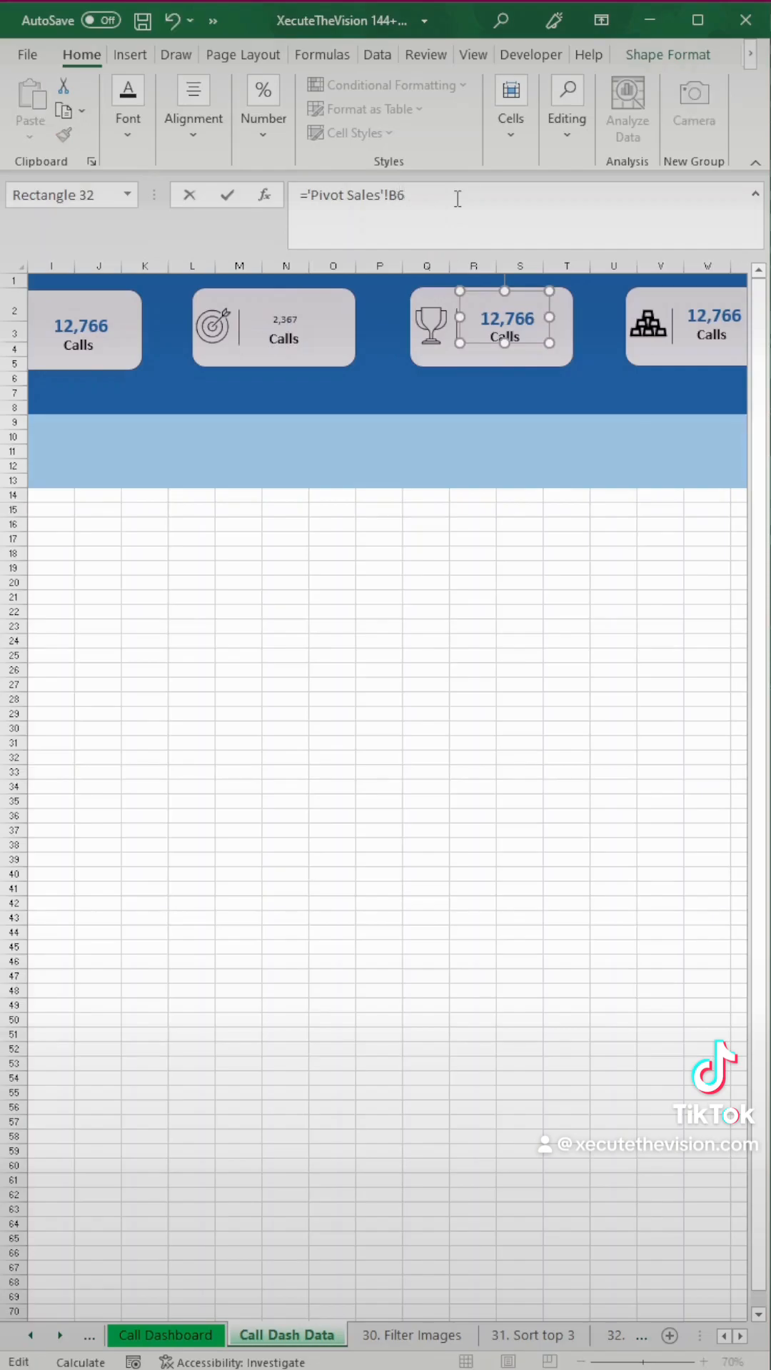
left_click(685, 326)
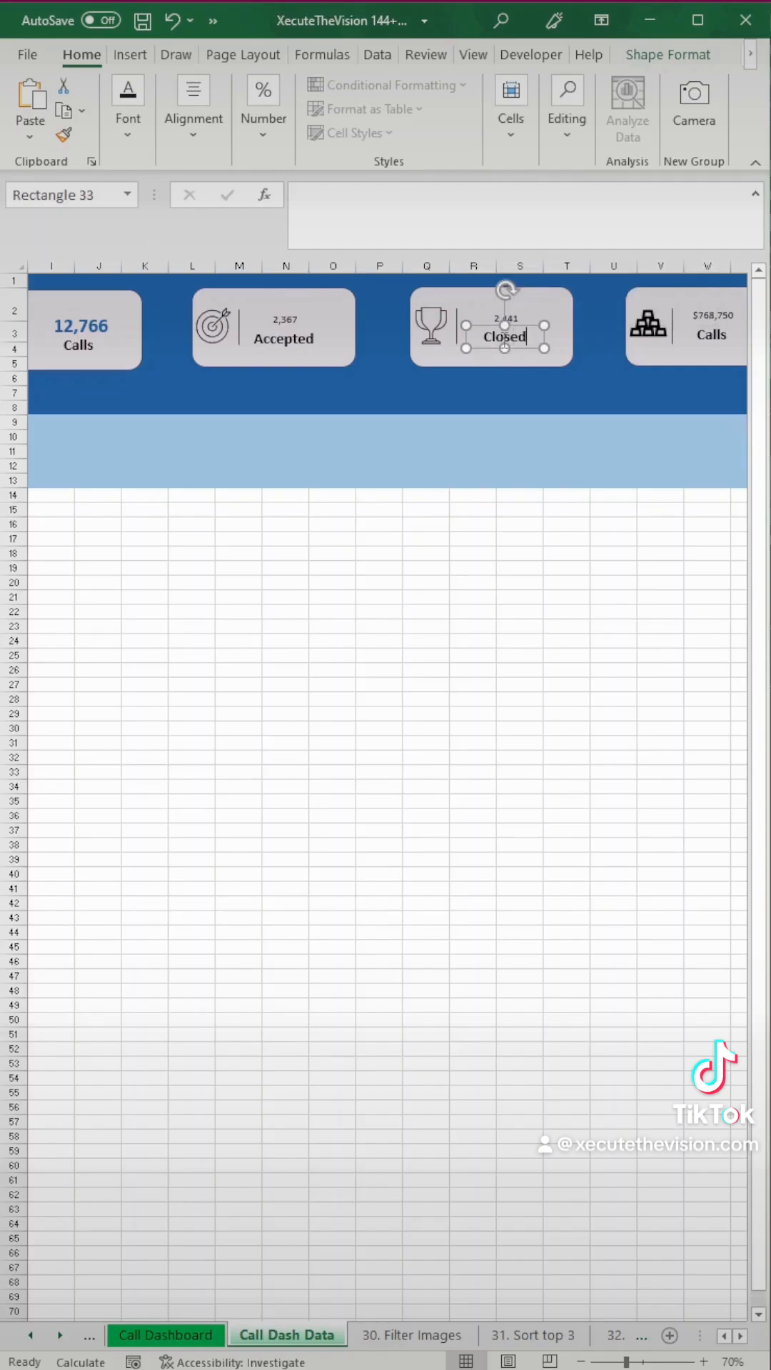
left_click(709, 334)
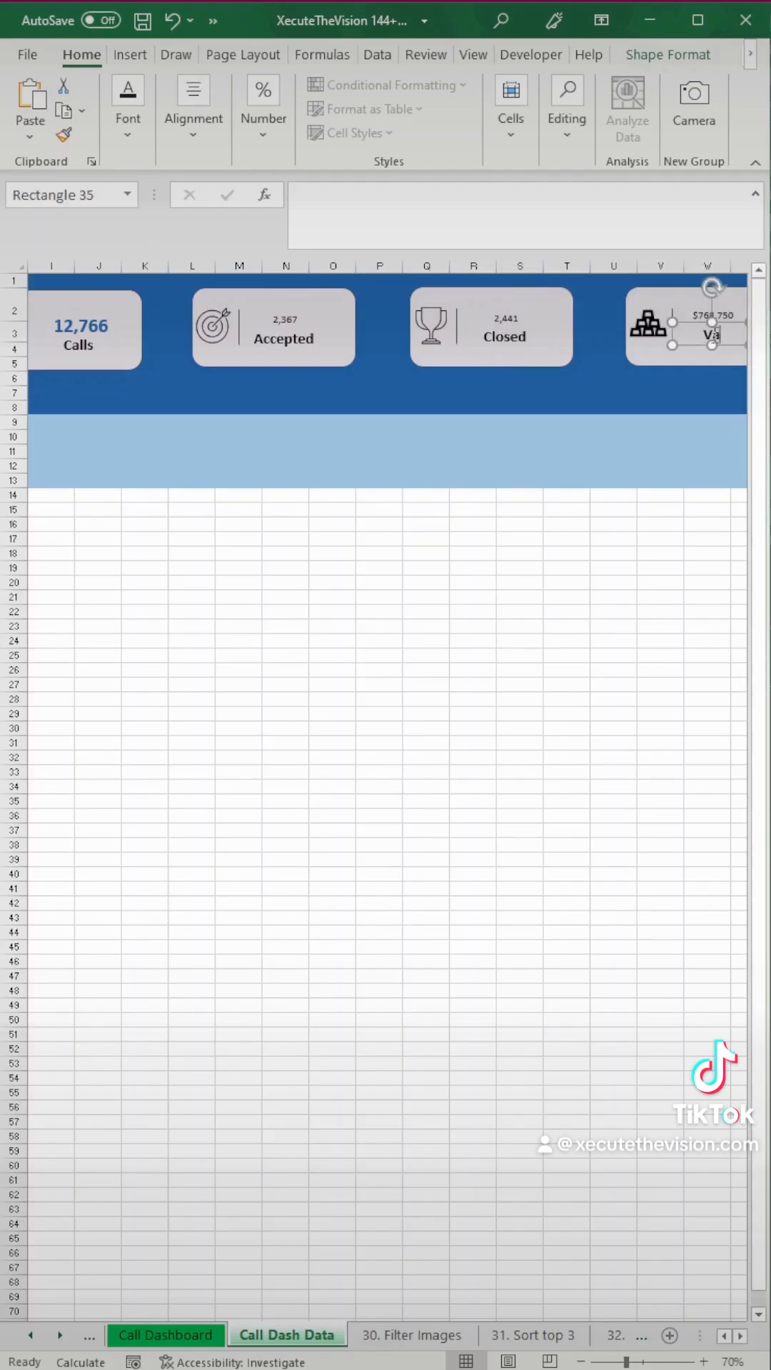
left_click(471, 656)
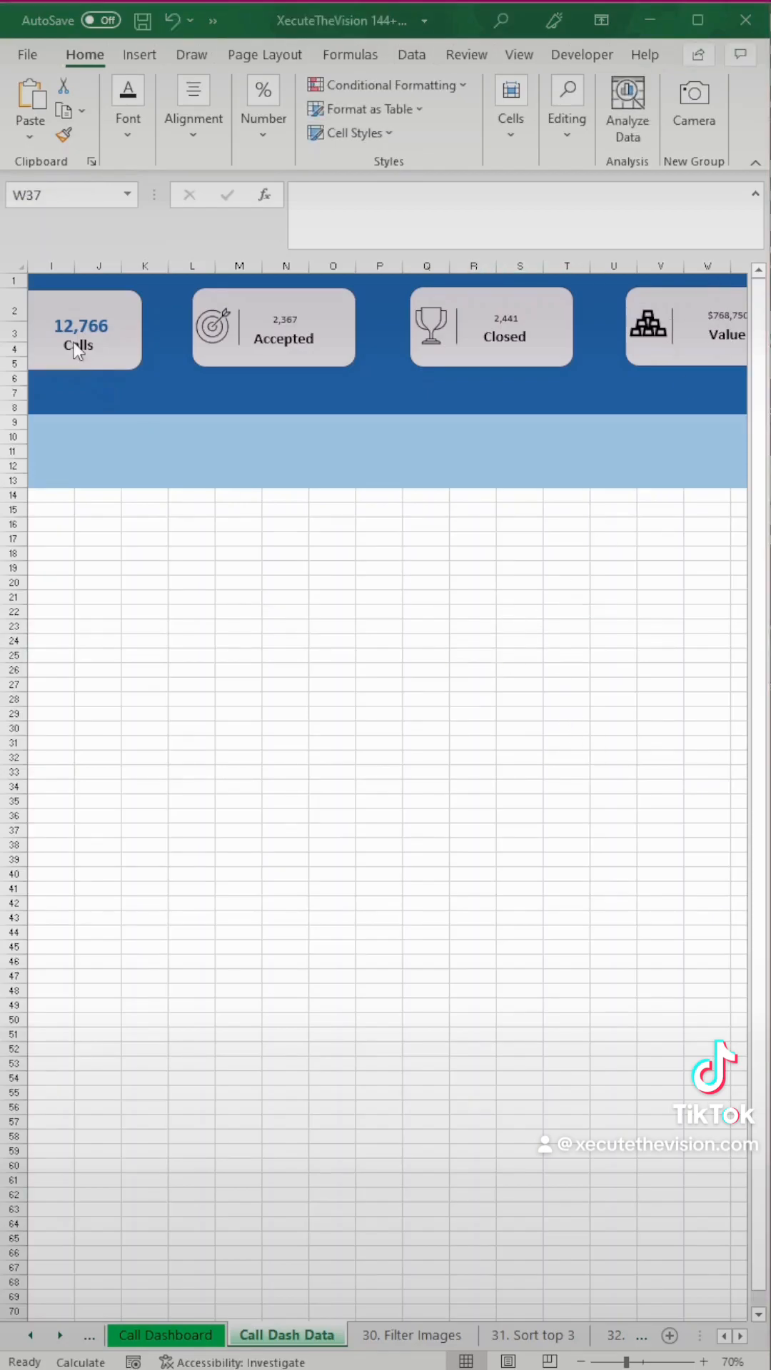
Format-paint the 12,766 figure's large blue style onto the Closed and Value figures.
left_click(79, 327)
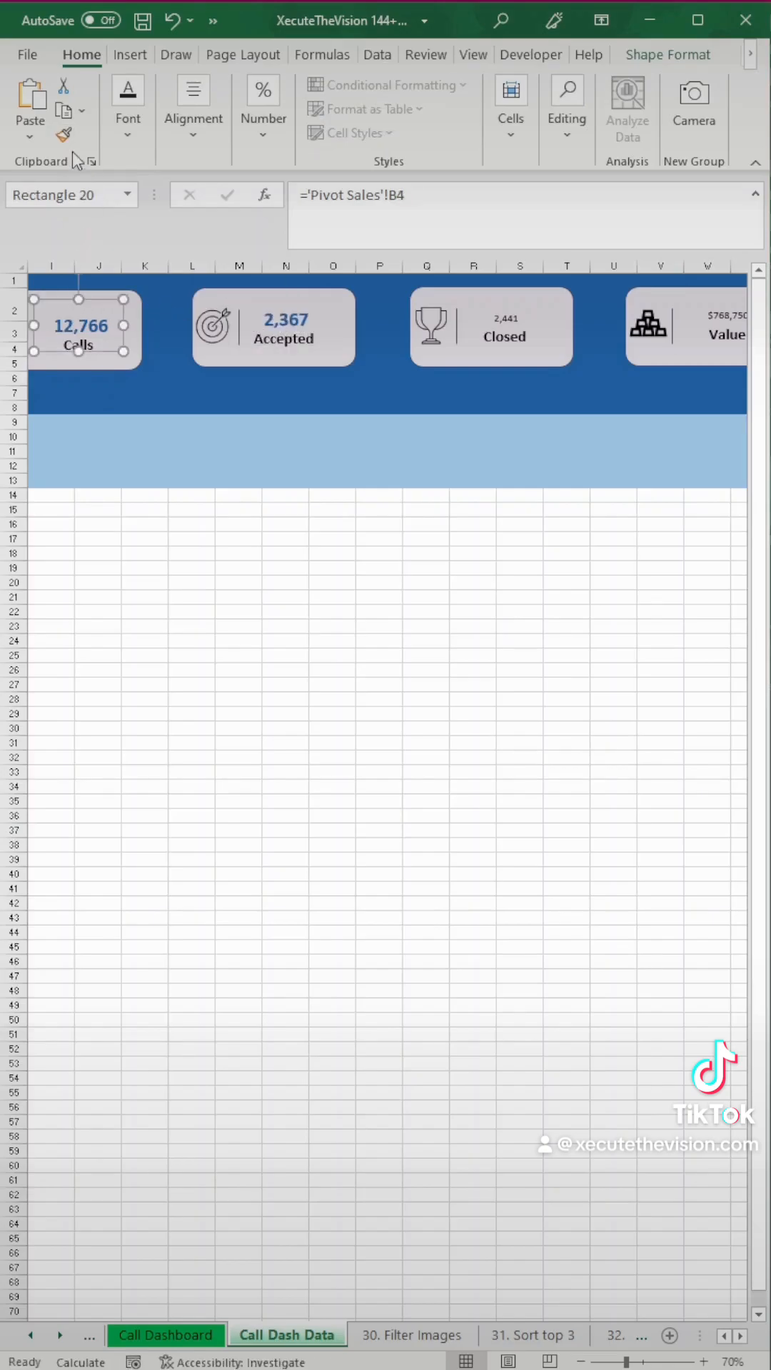
left_click(504, 327)
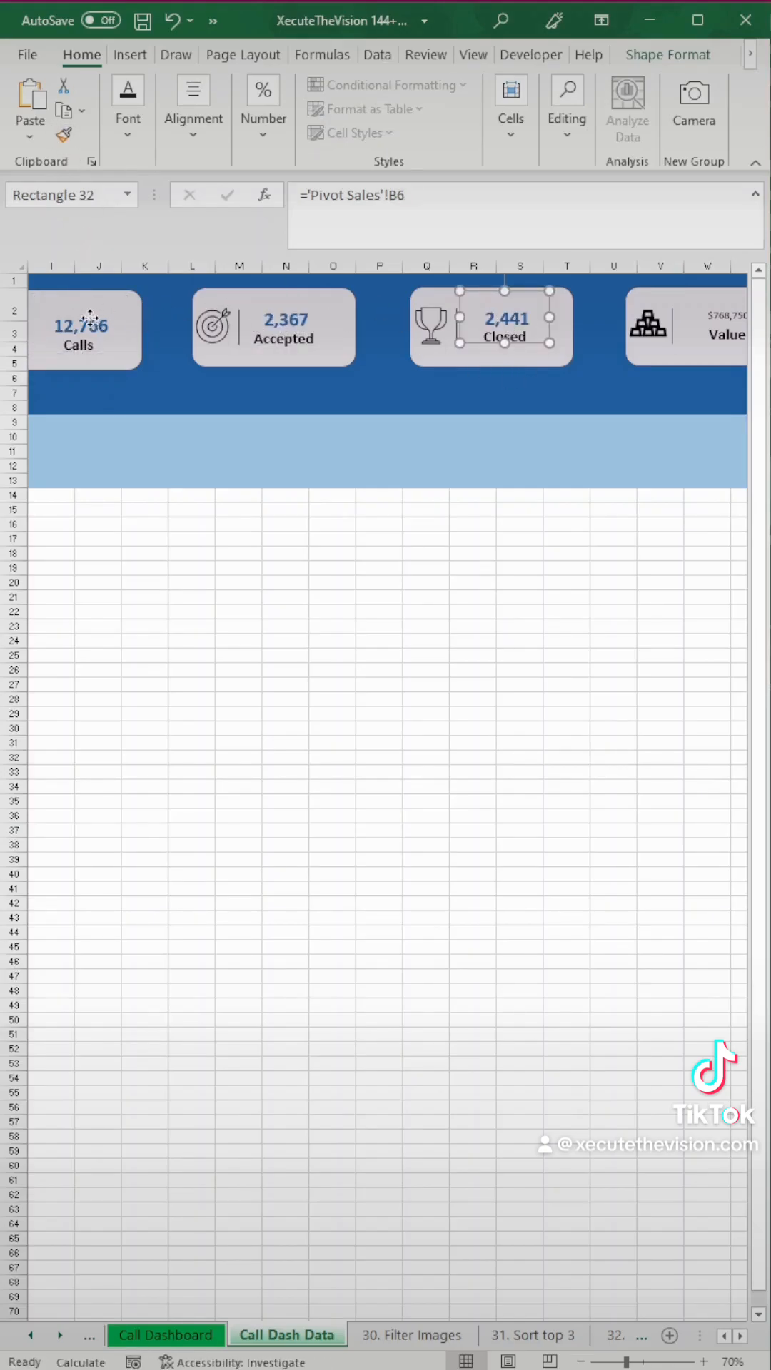
left_click(690, 315)
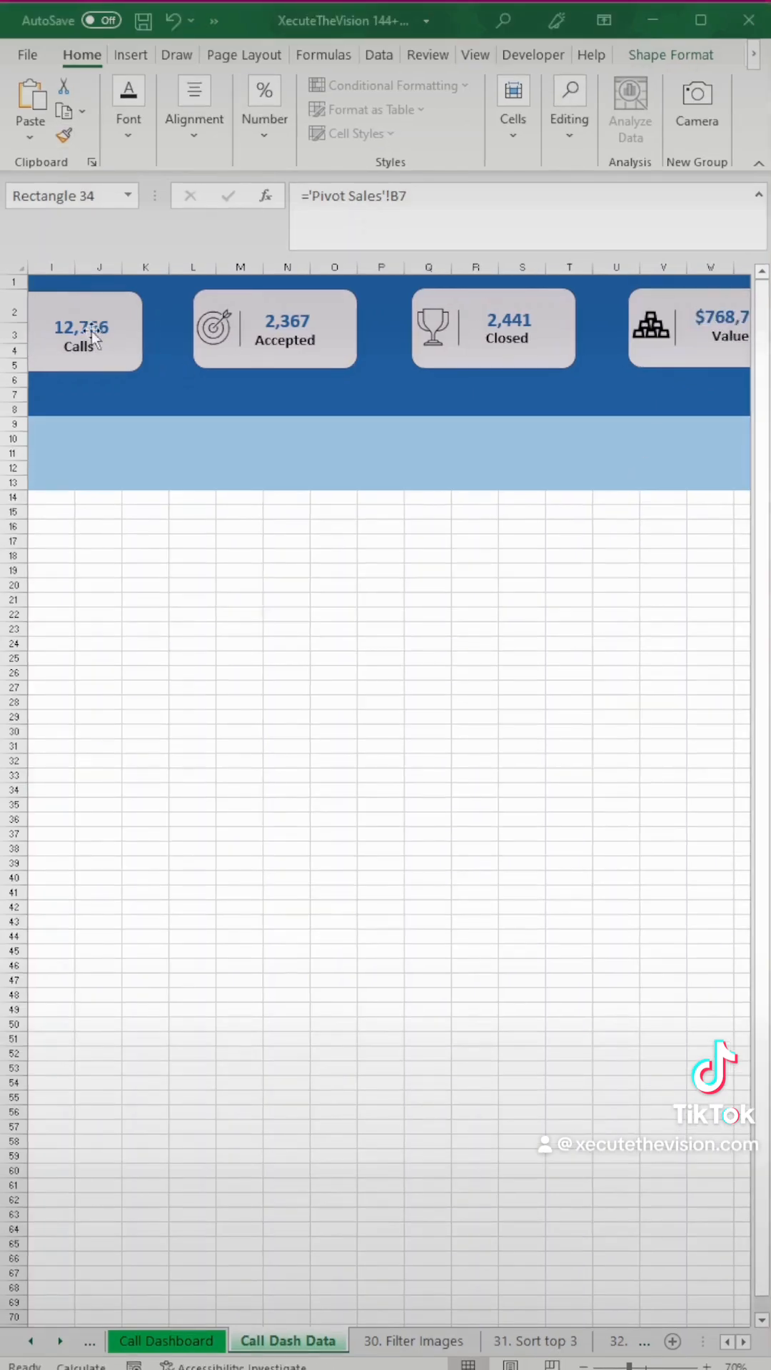
left_click(81, 336)
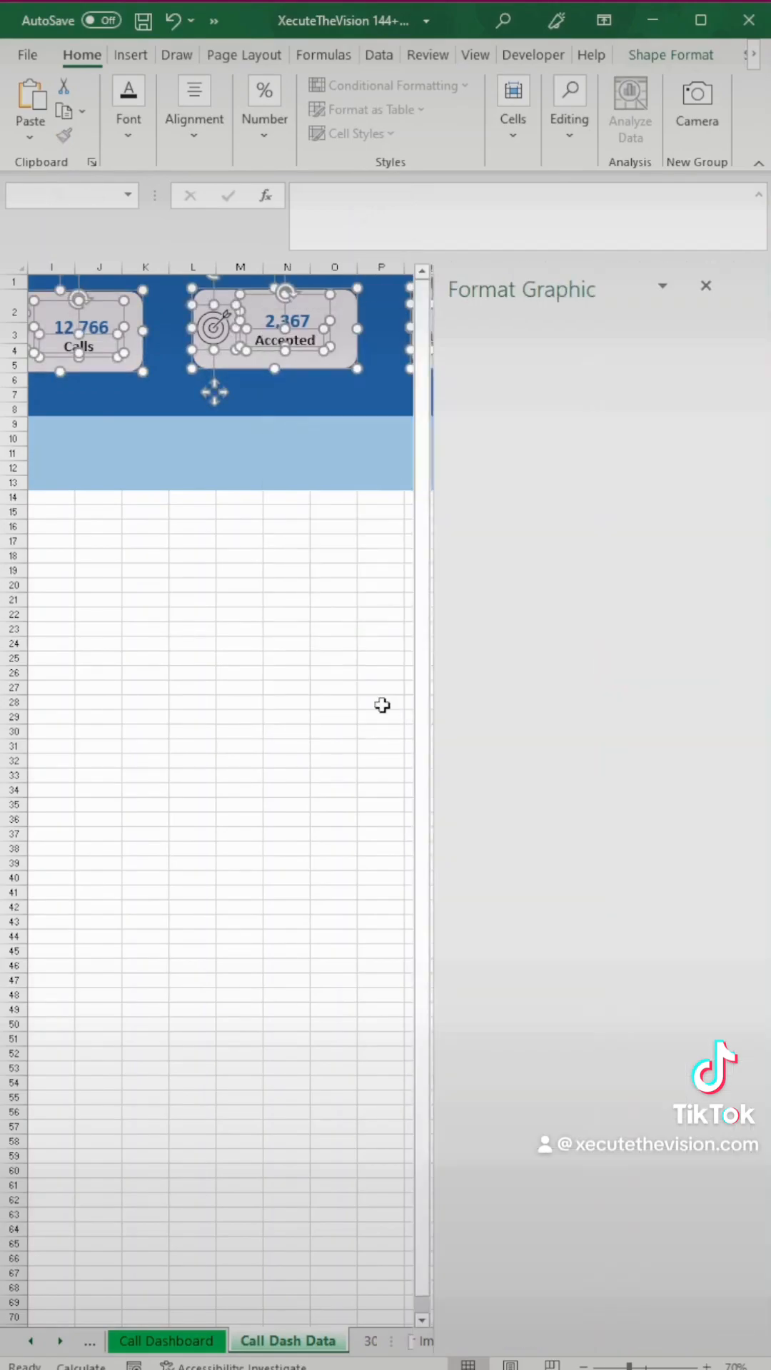
Set all KPI card shapes to Don't move or size with cells.
left_click(548, 357)
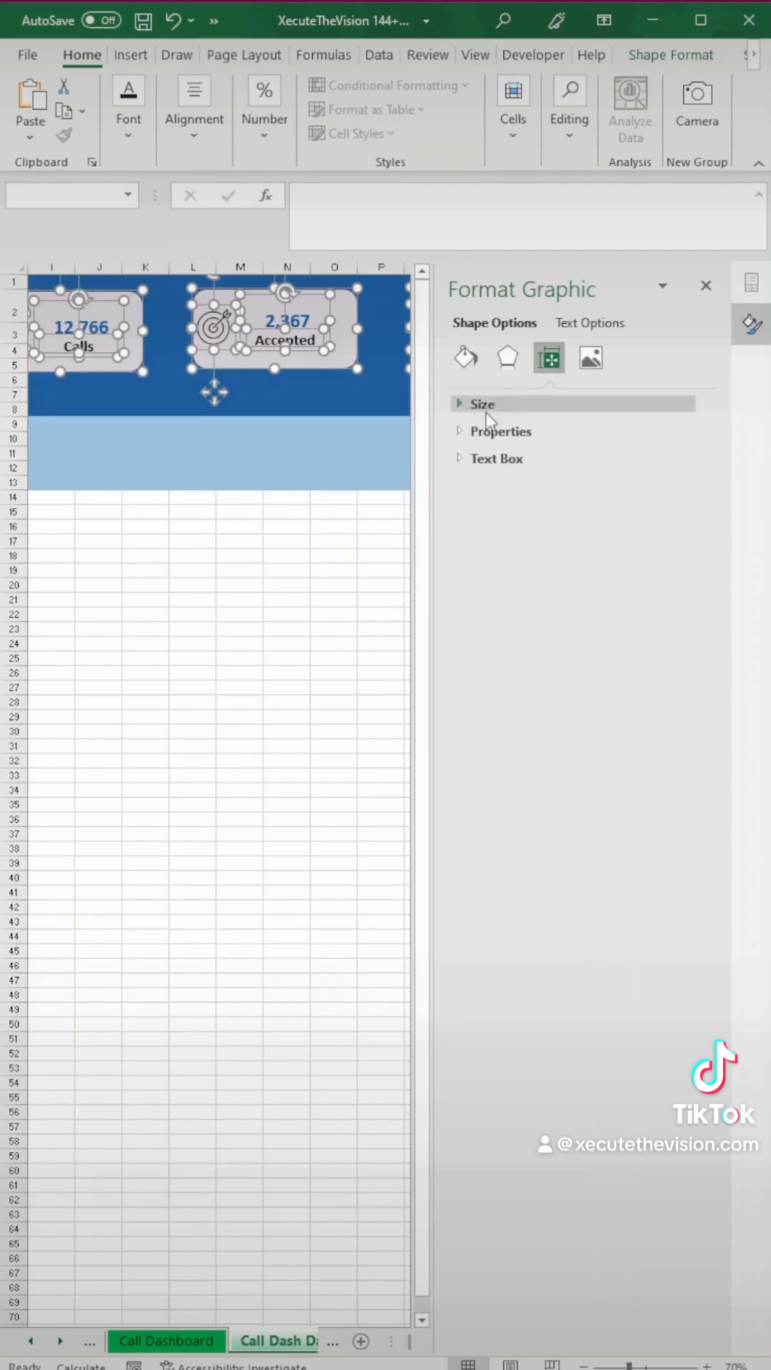
left_click(498, 431)
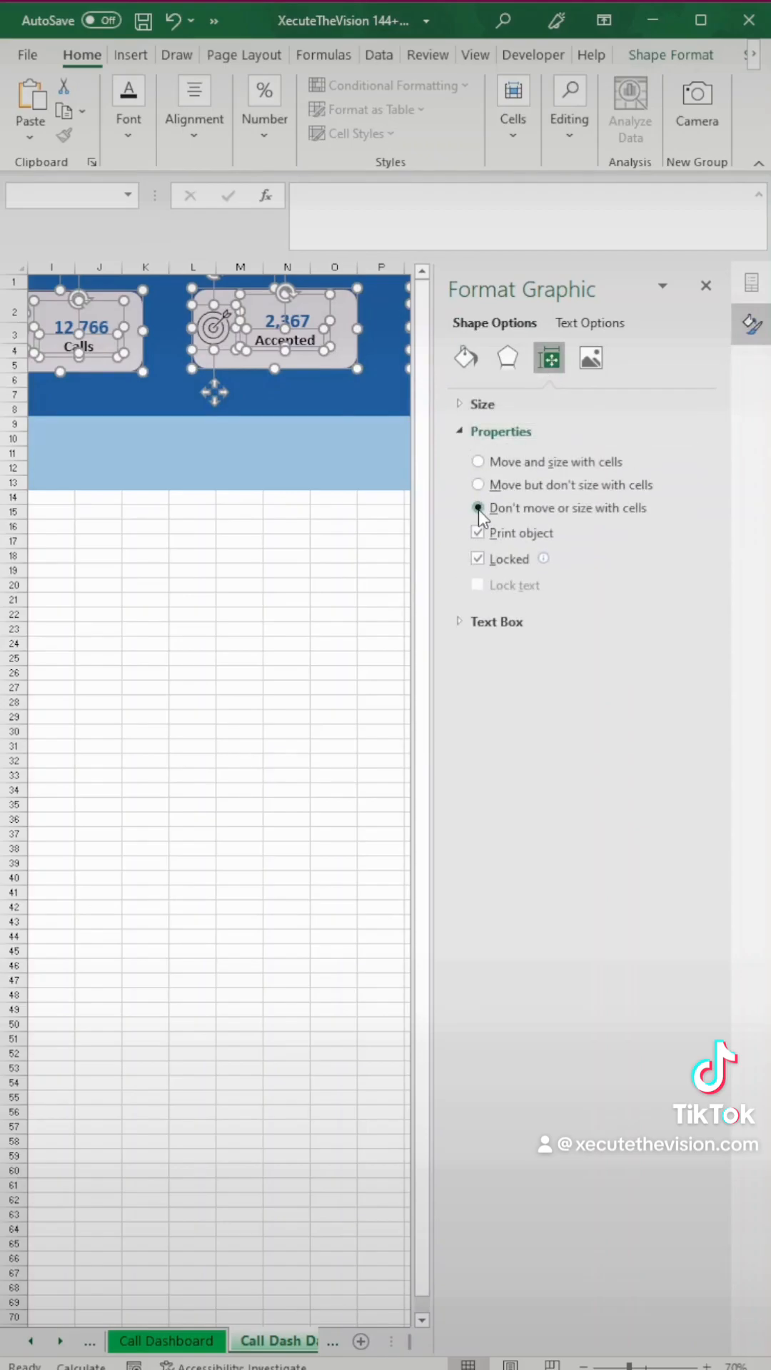
left_click(706, 286)
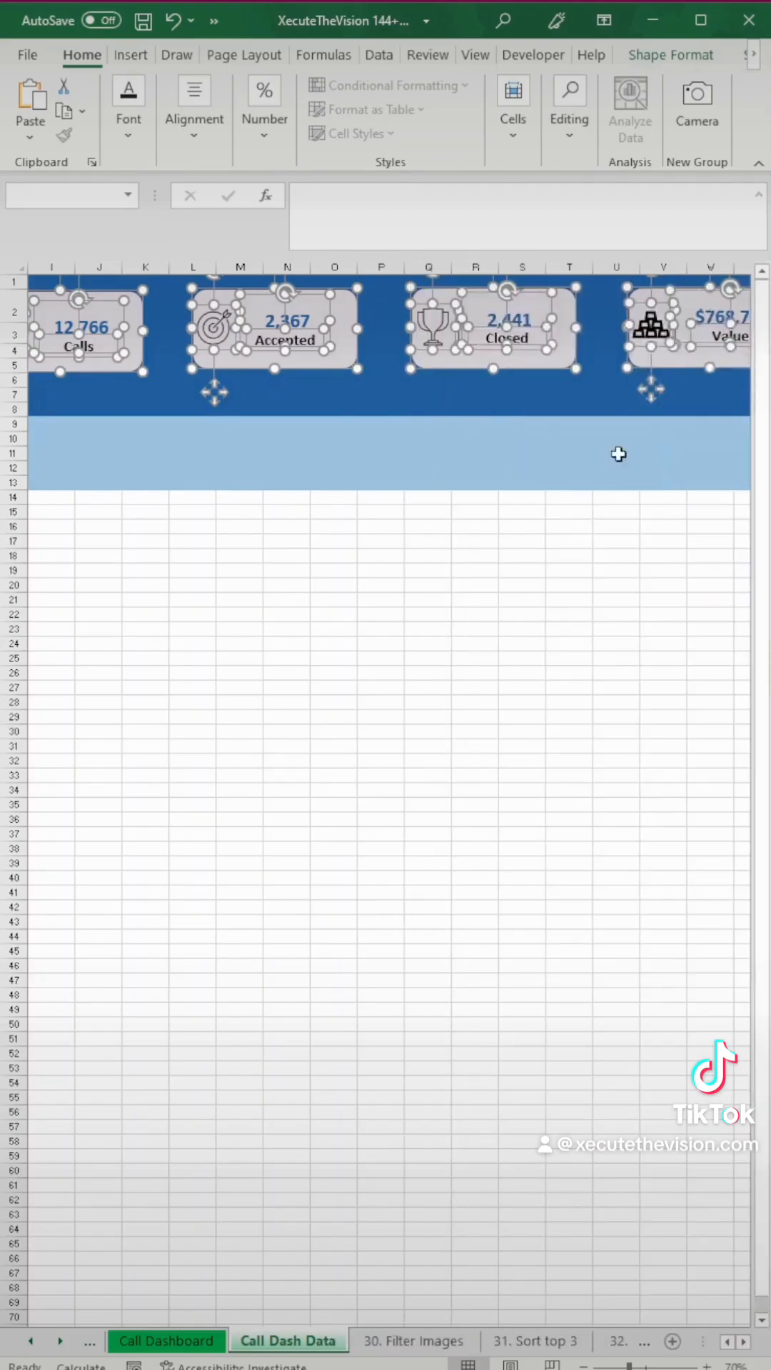
left_click(569, 571)
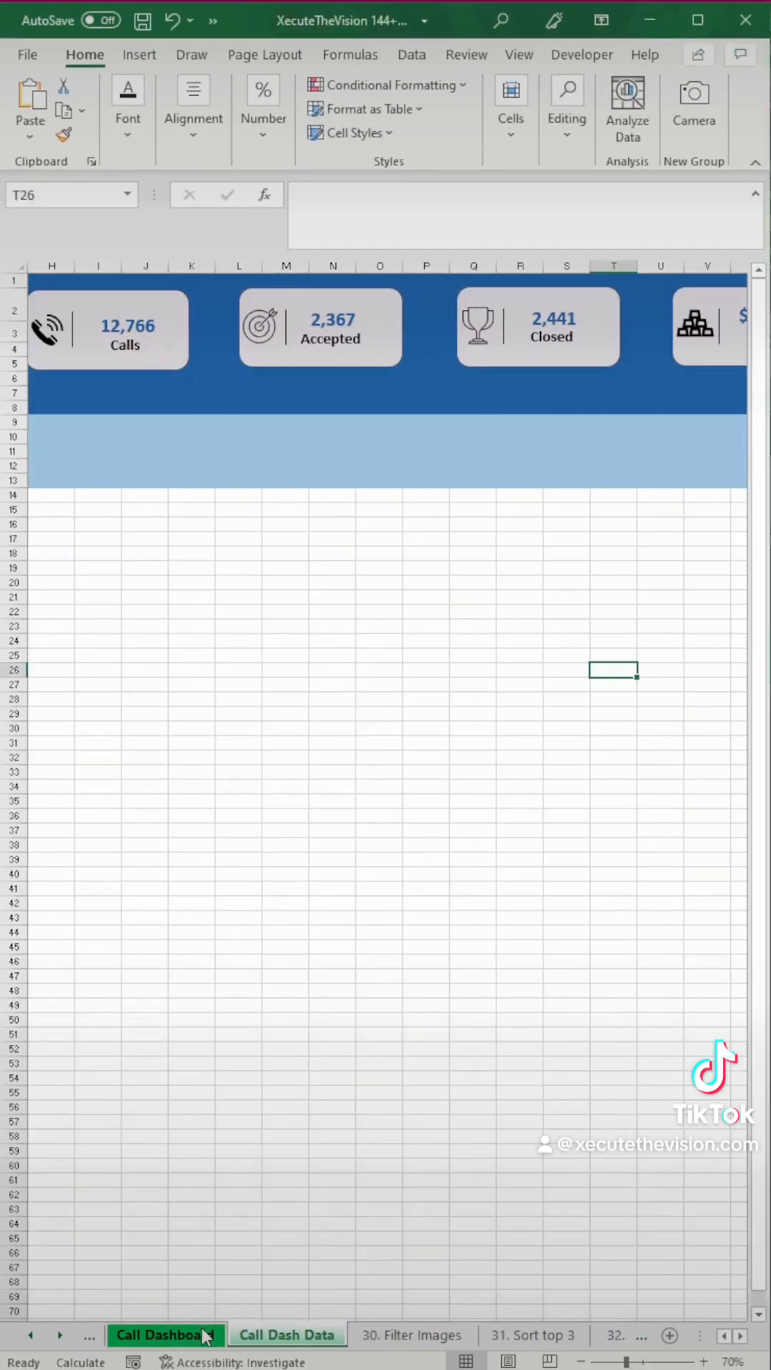
Insert a PivotTable from the call data onto the dashboard sheet, summing Total Calls and Calls Accepted.
left_click(287, 1334)
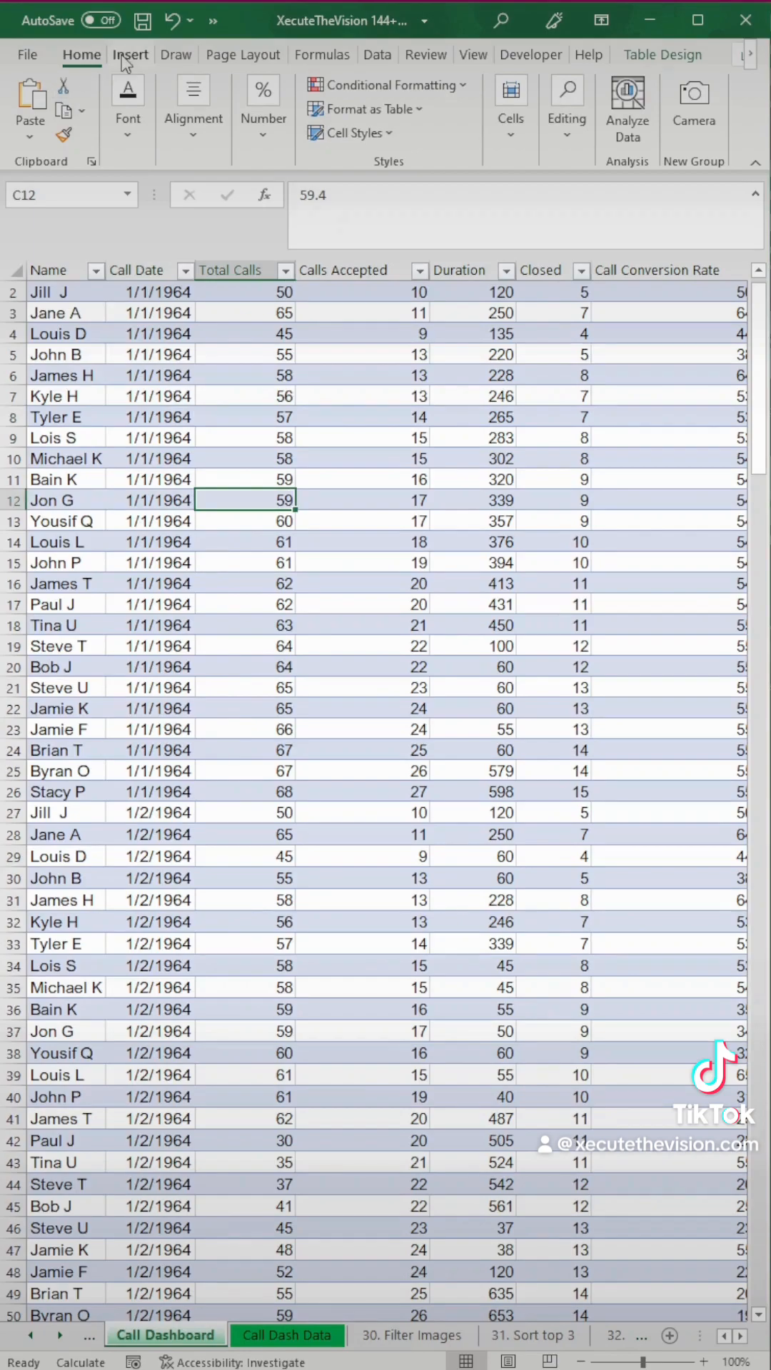
left_click(129, 54)
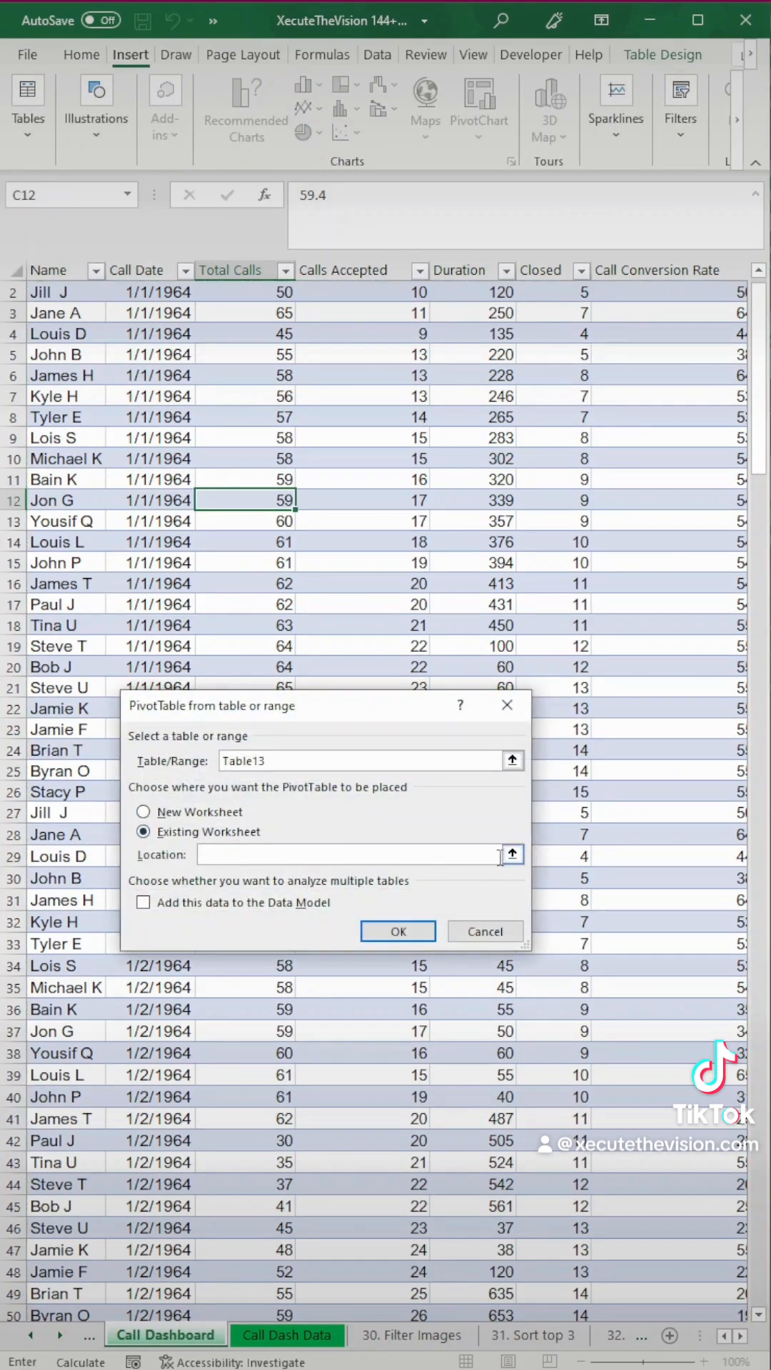
left_click(512, 854)
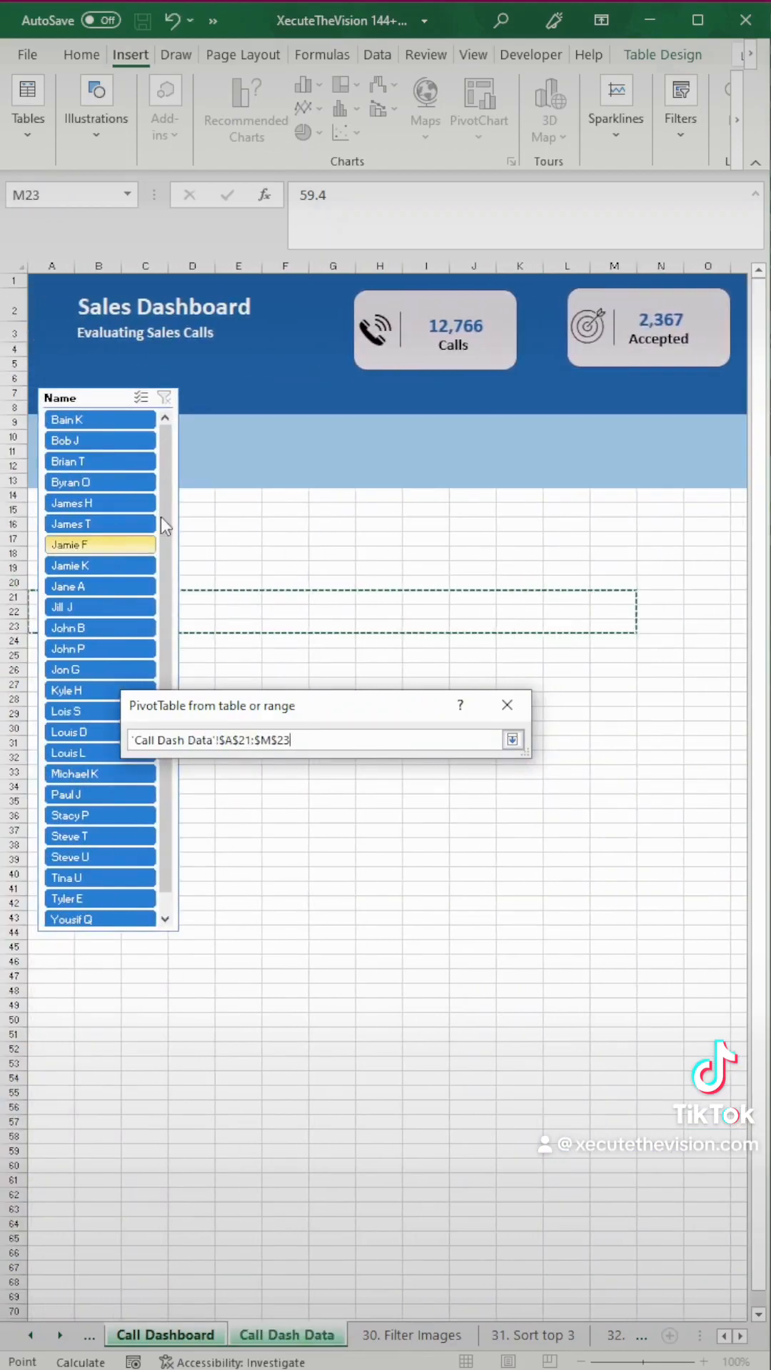
left_click(192, 423)
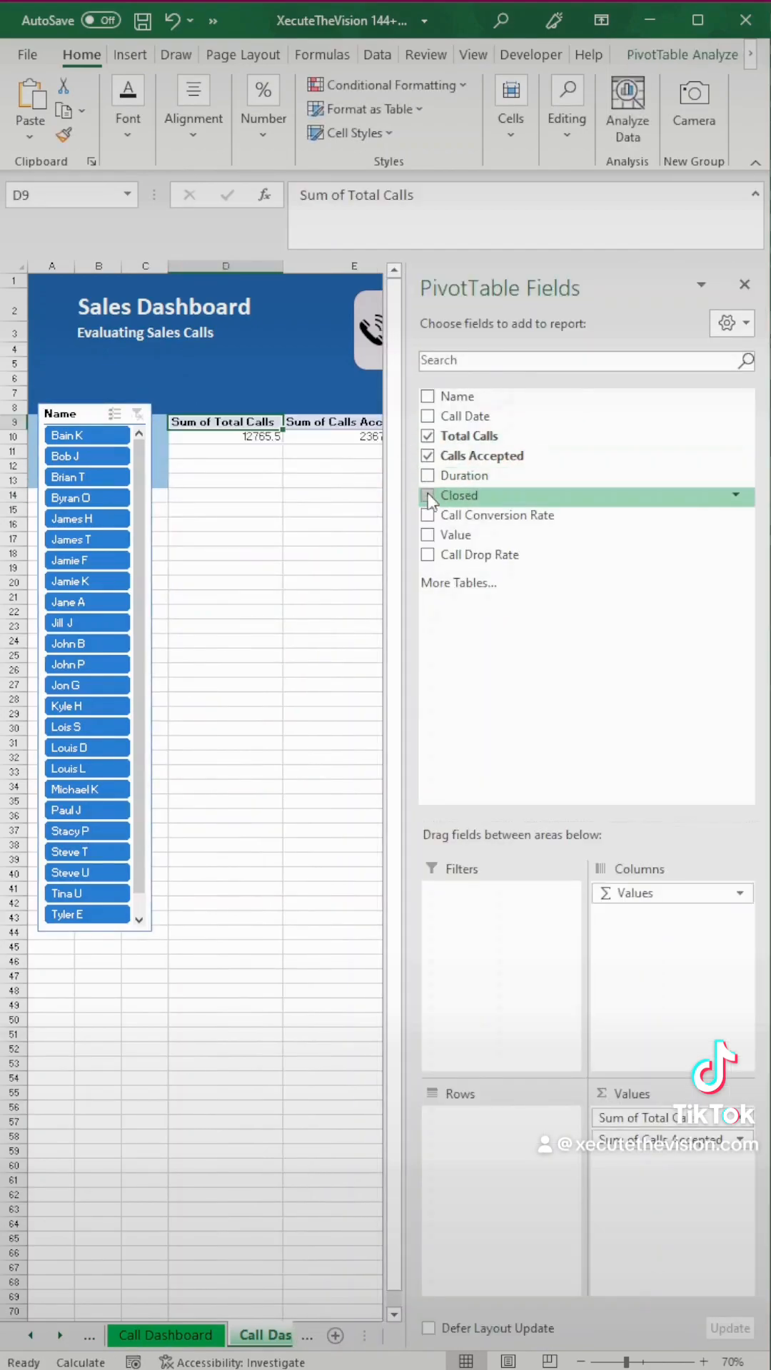
Add Closed and Value sums and put Name in the pivot table's Rows.
left_click(427, 495)
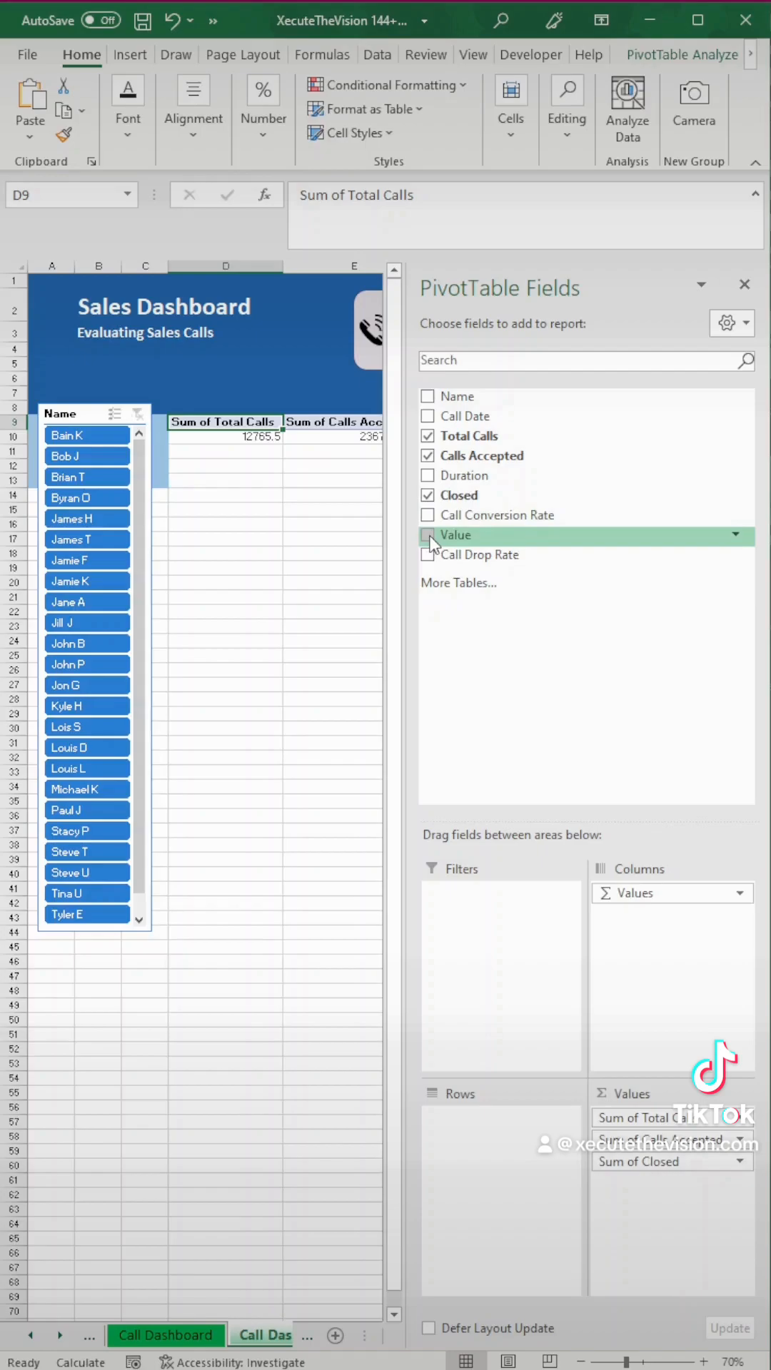
left_click(428, 534)
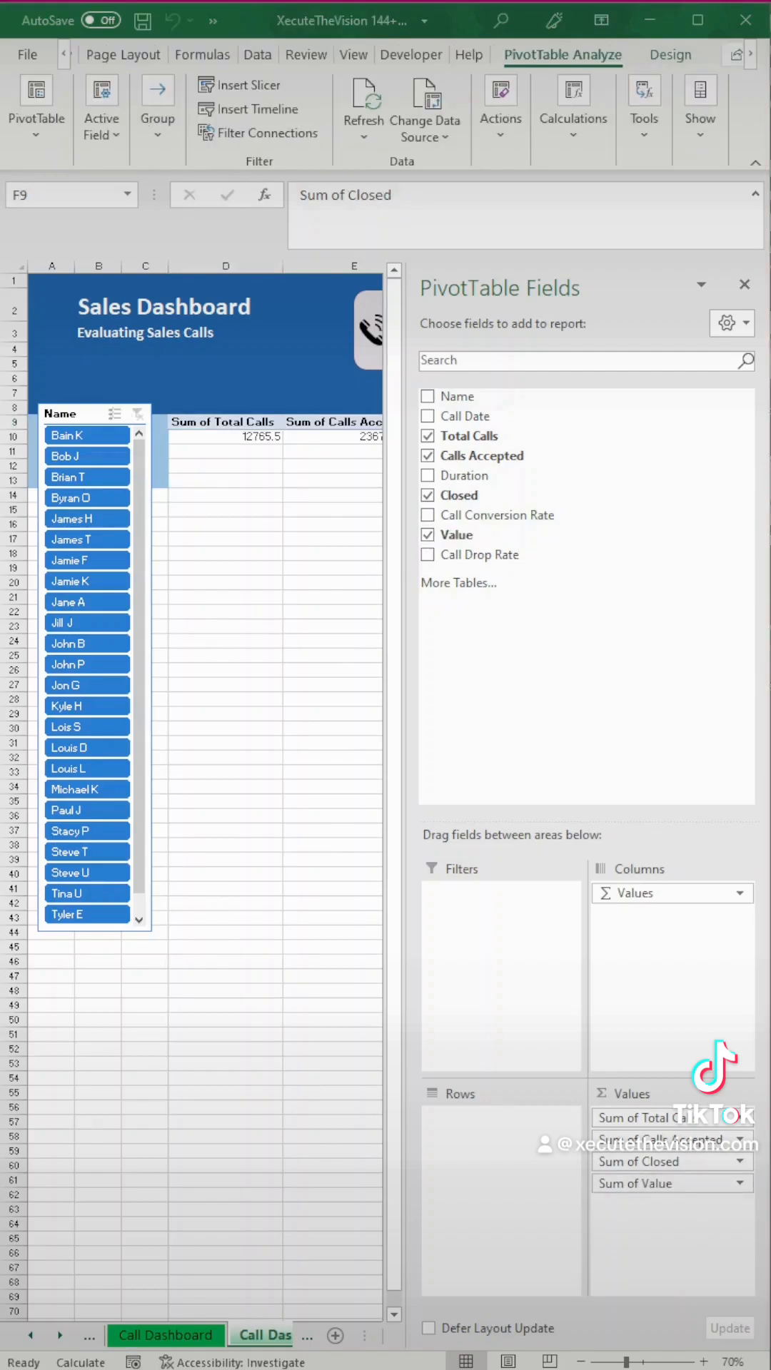
mouse_move(527, 1101)
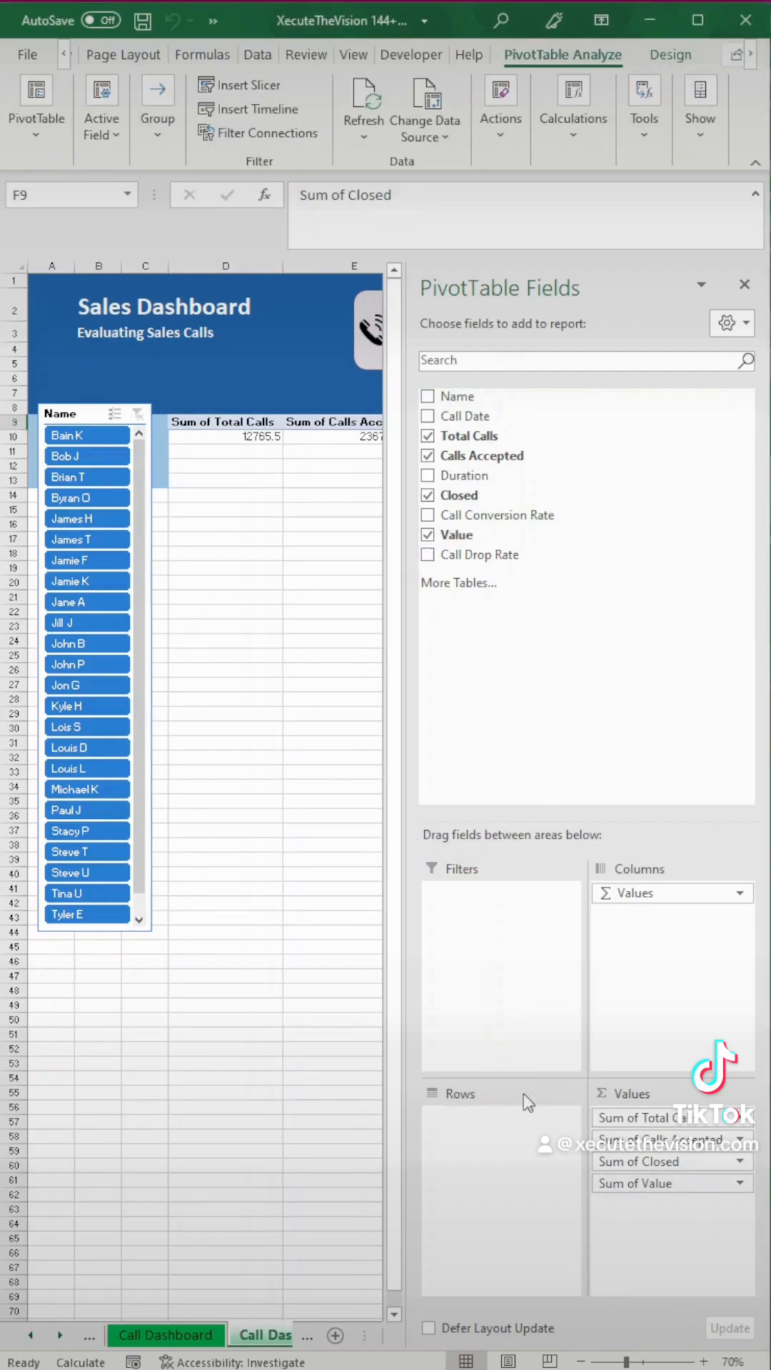
left_click(744, 284)
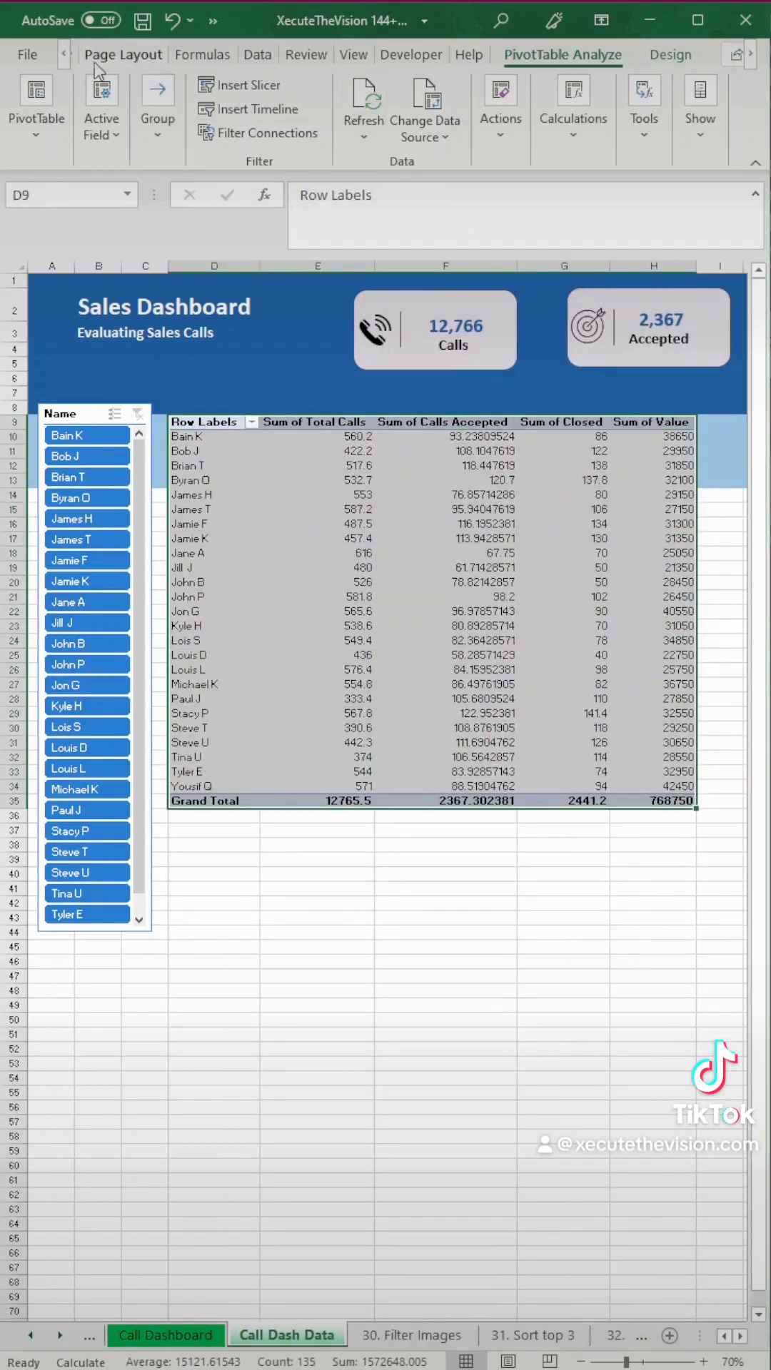
Fill A14:I43 with light blue behind the slicer and pivot table.
left_click(81, 54)
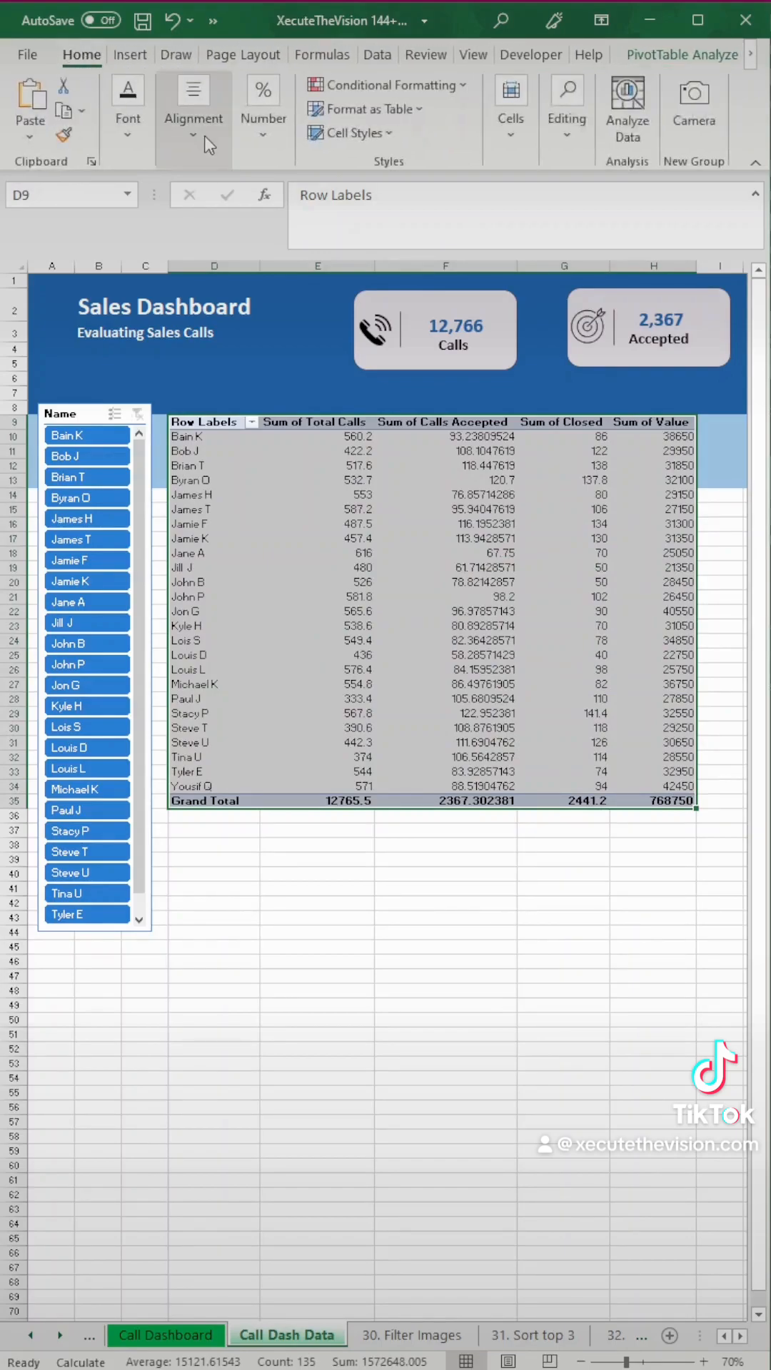
left_click(128, 105)
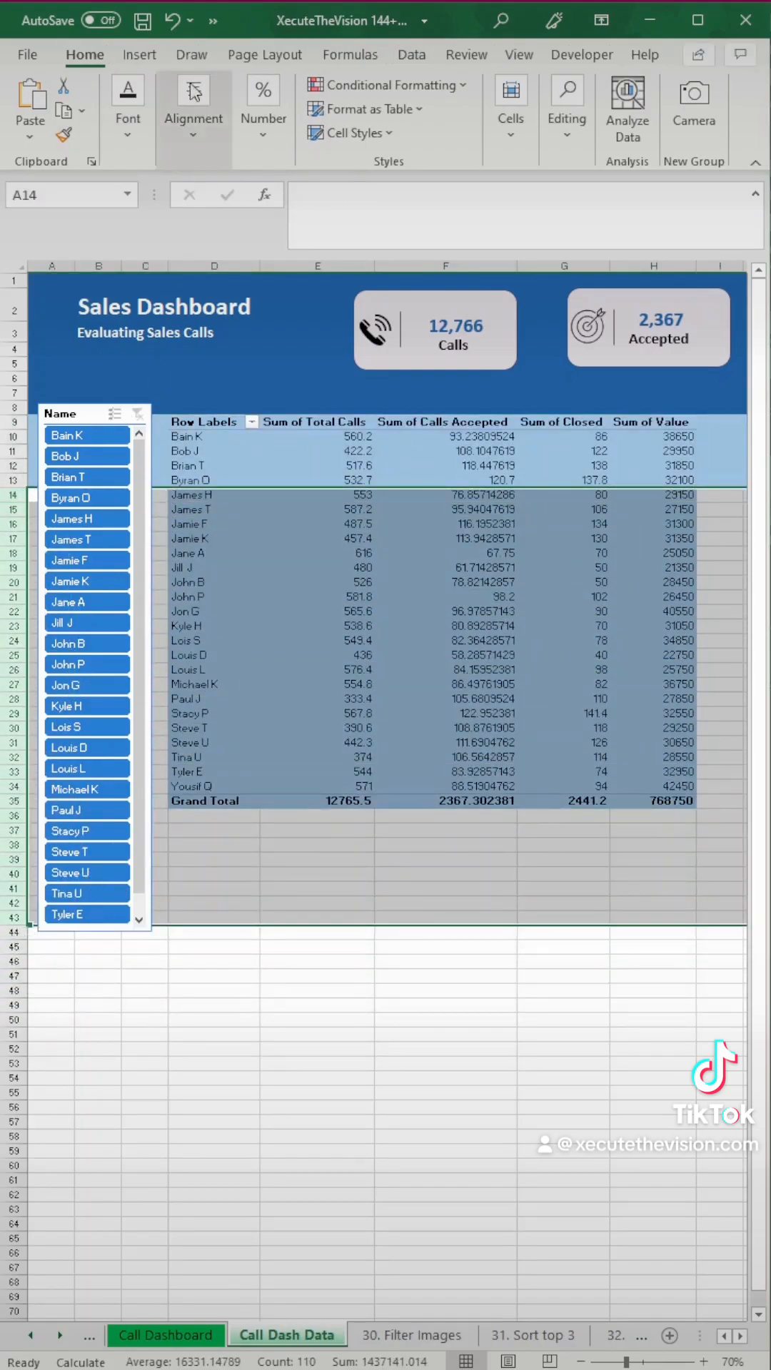
left_click(128, 89)
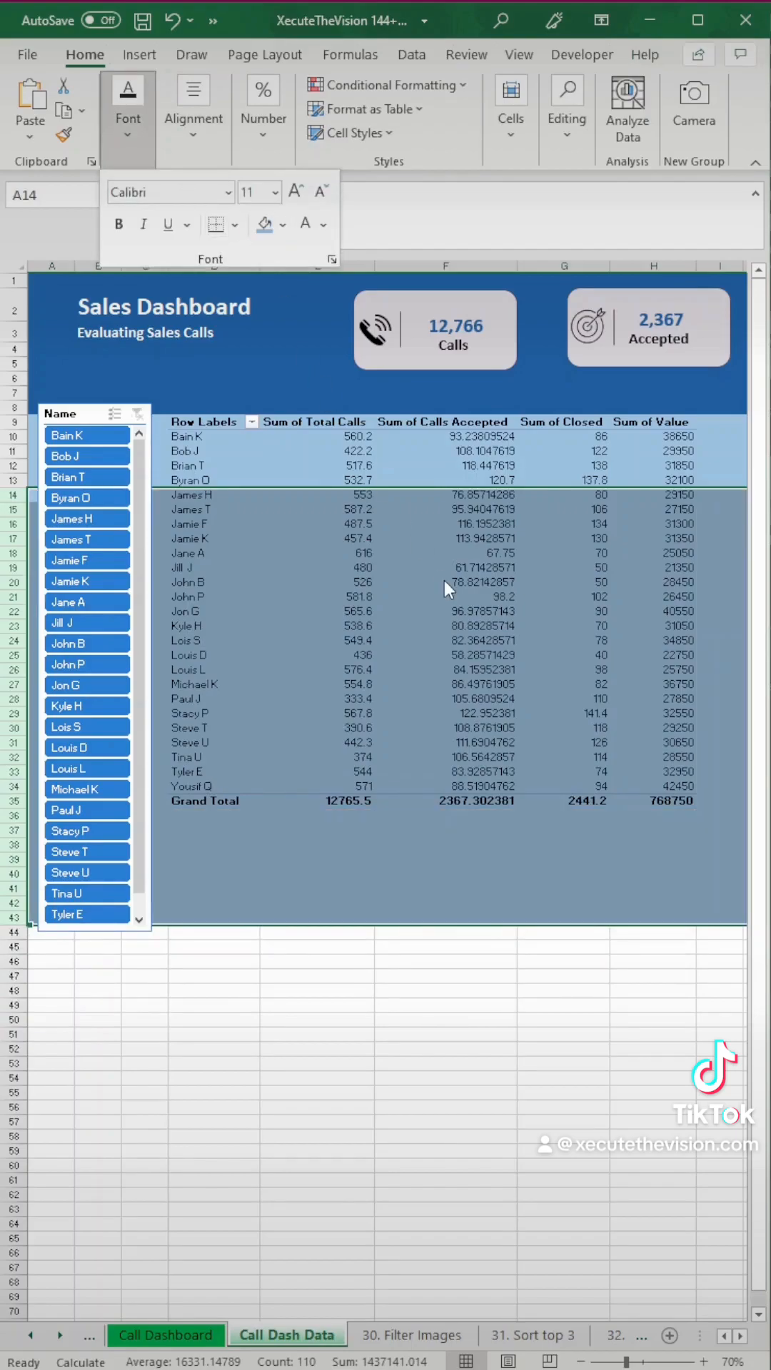
left_click_drag(214, 265, 445, 265)
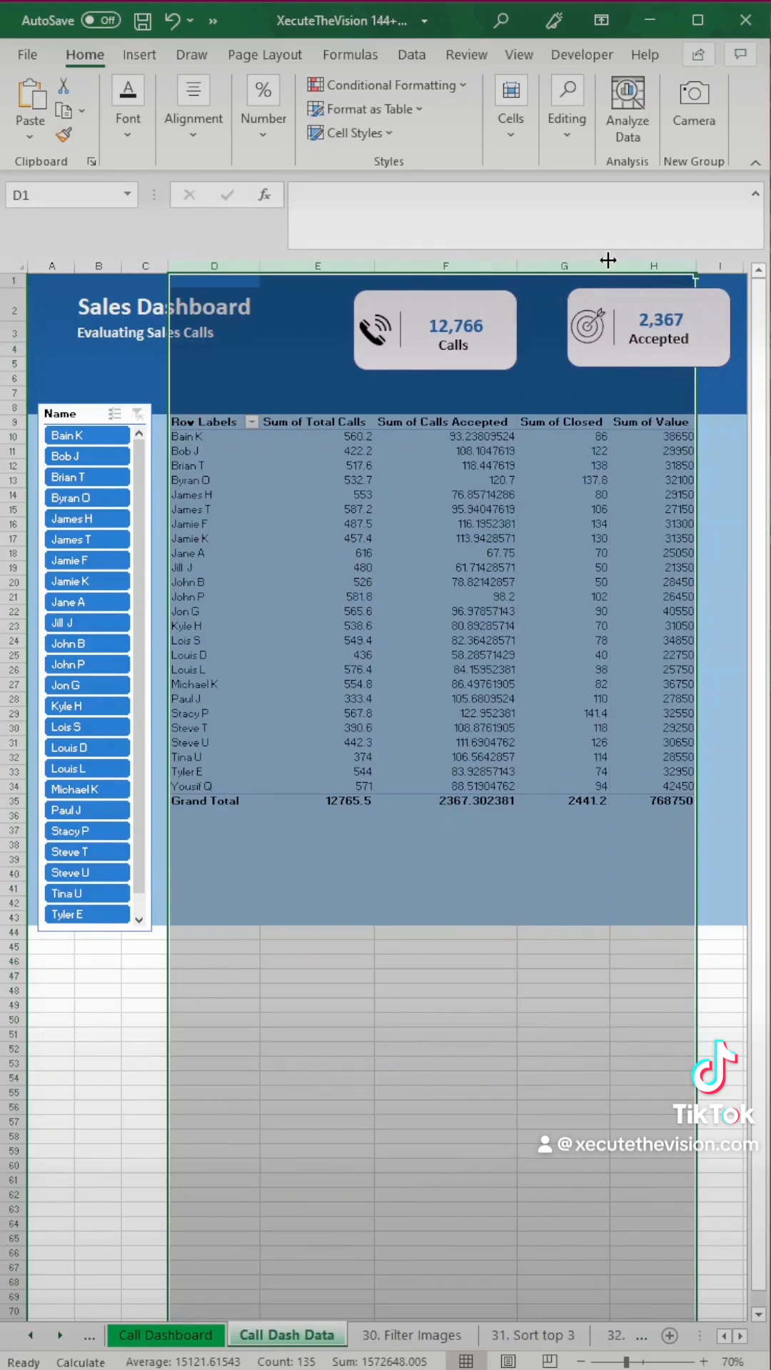
mouse_move(205, 424)
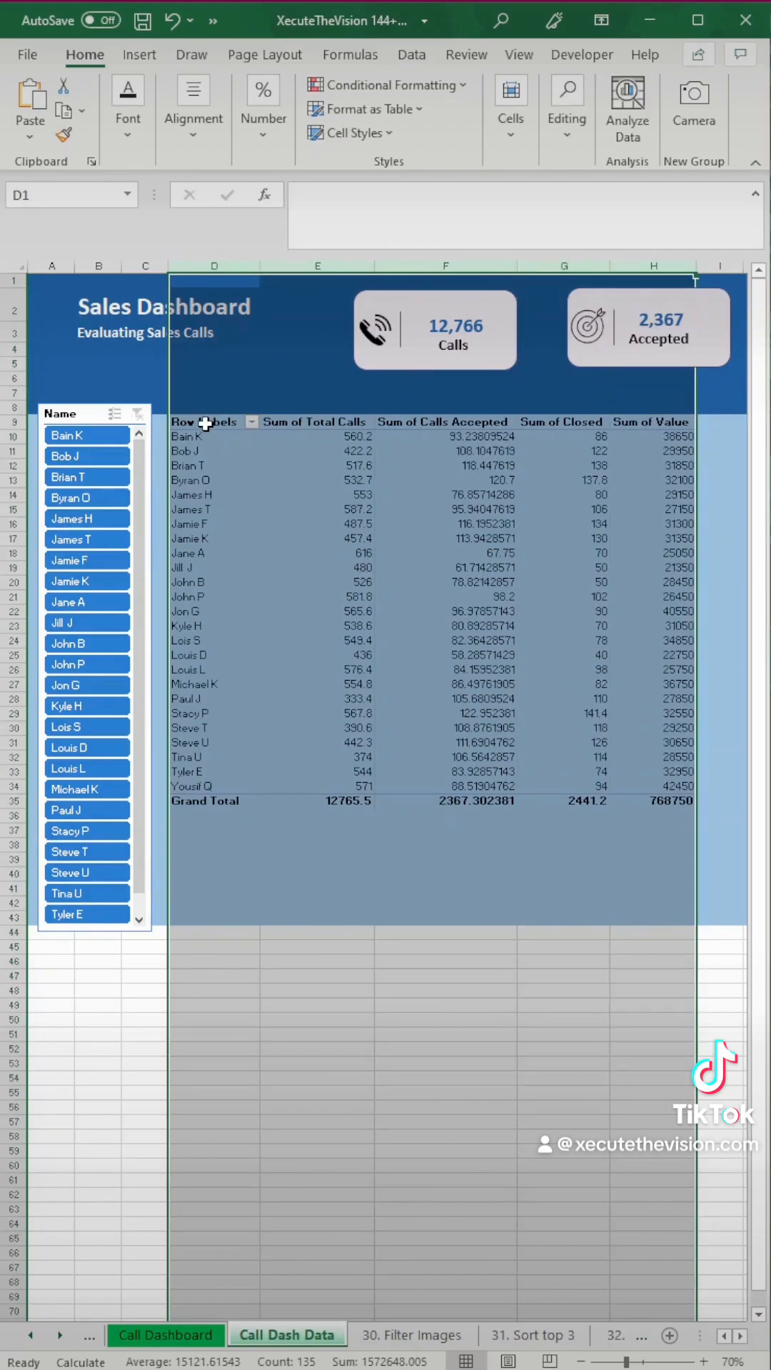
left_click(210, 422)
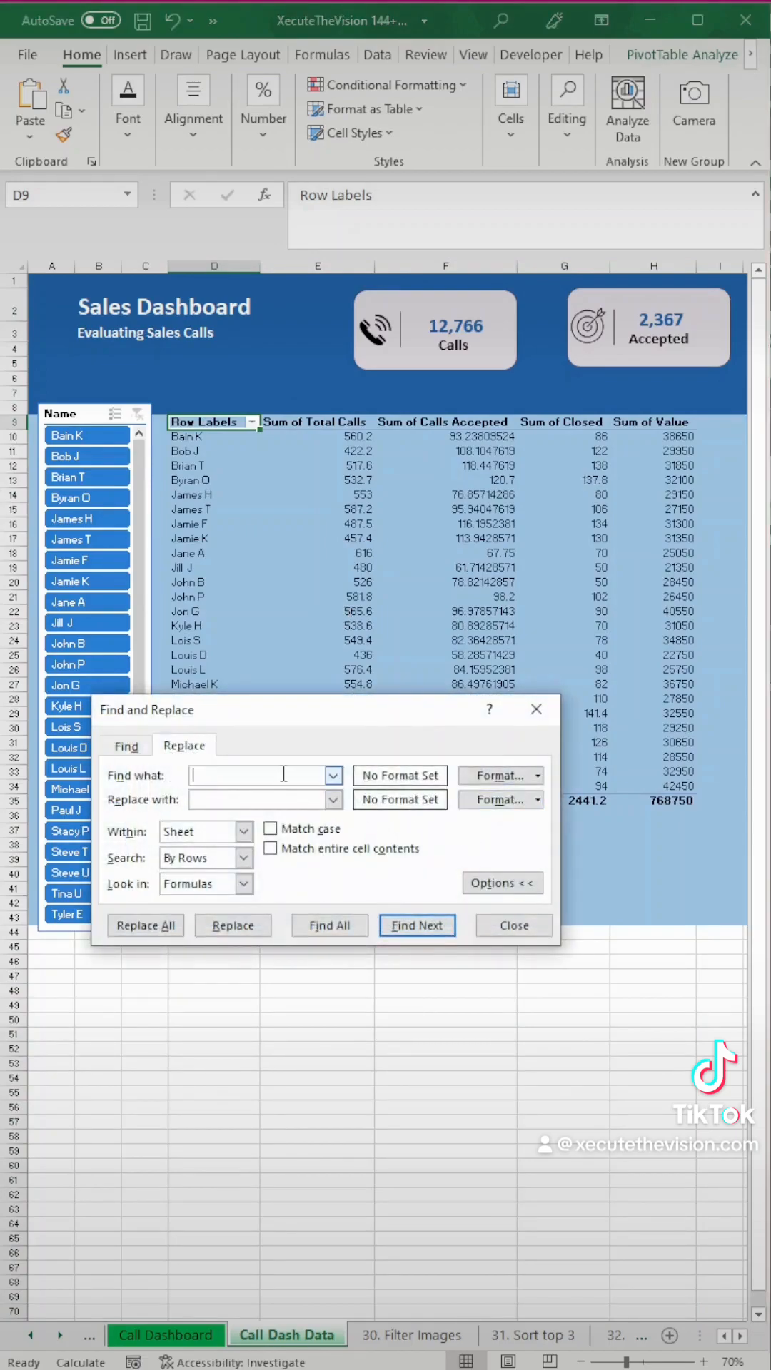
Replace 'Sum of' with nothing in the pivot headers and AutoFit columns D:H.
type("Sum")
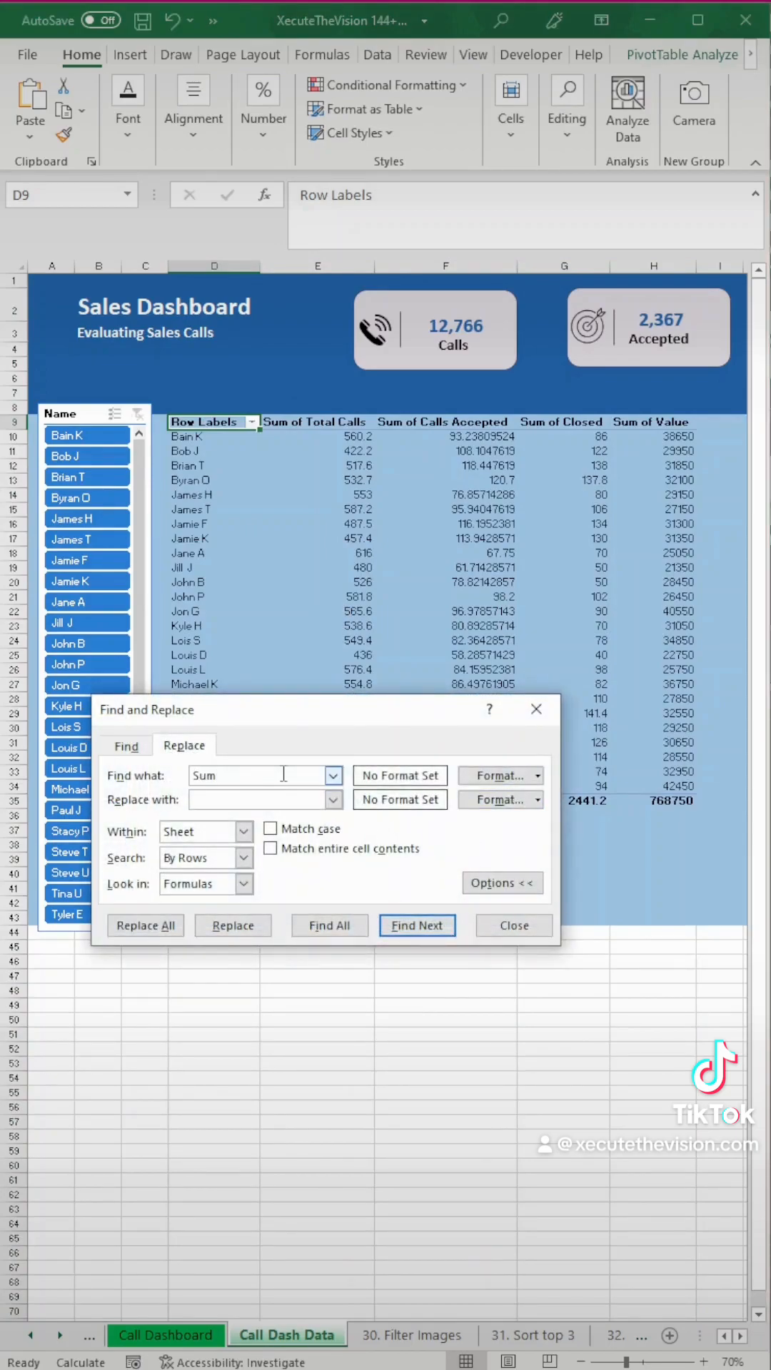
type("of")
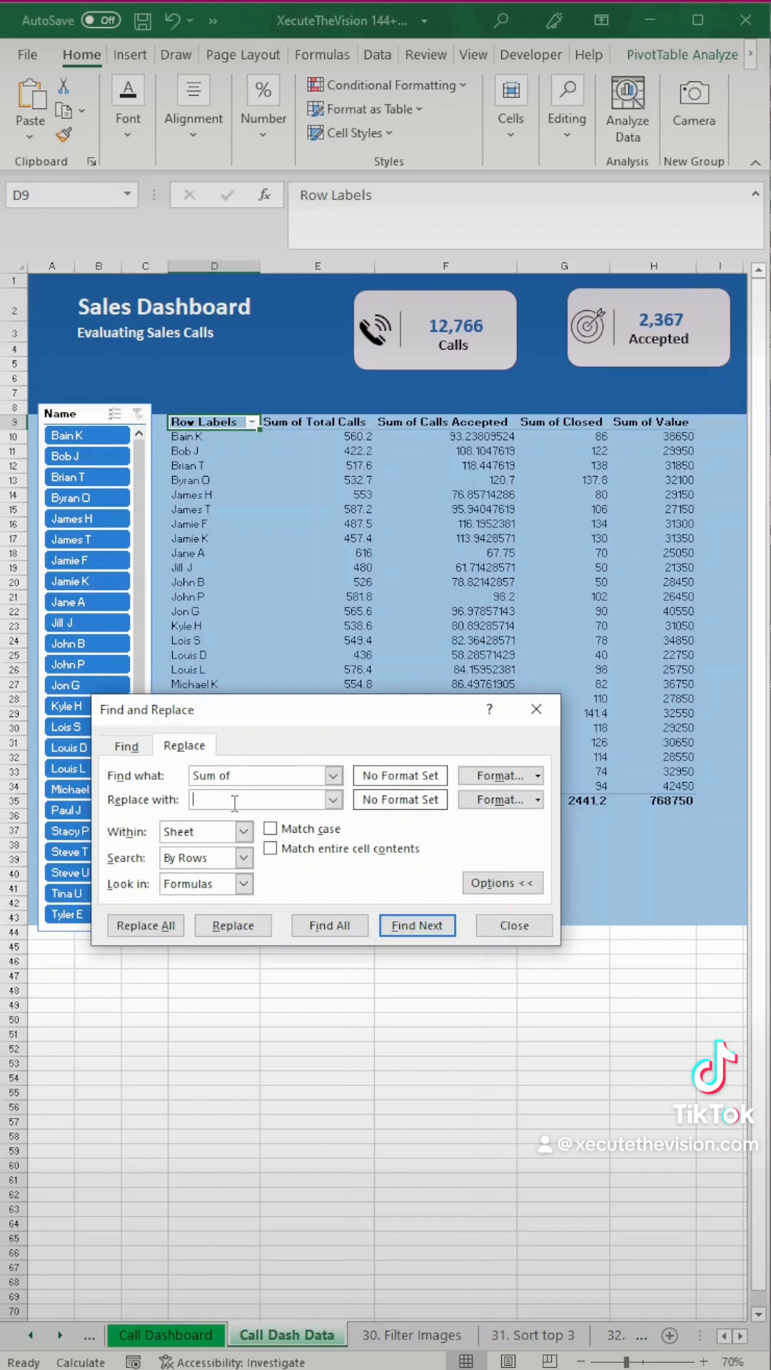
left_click(144, 925)
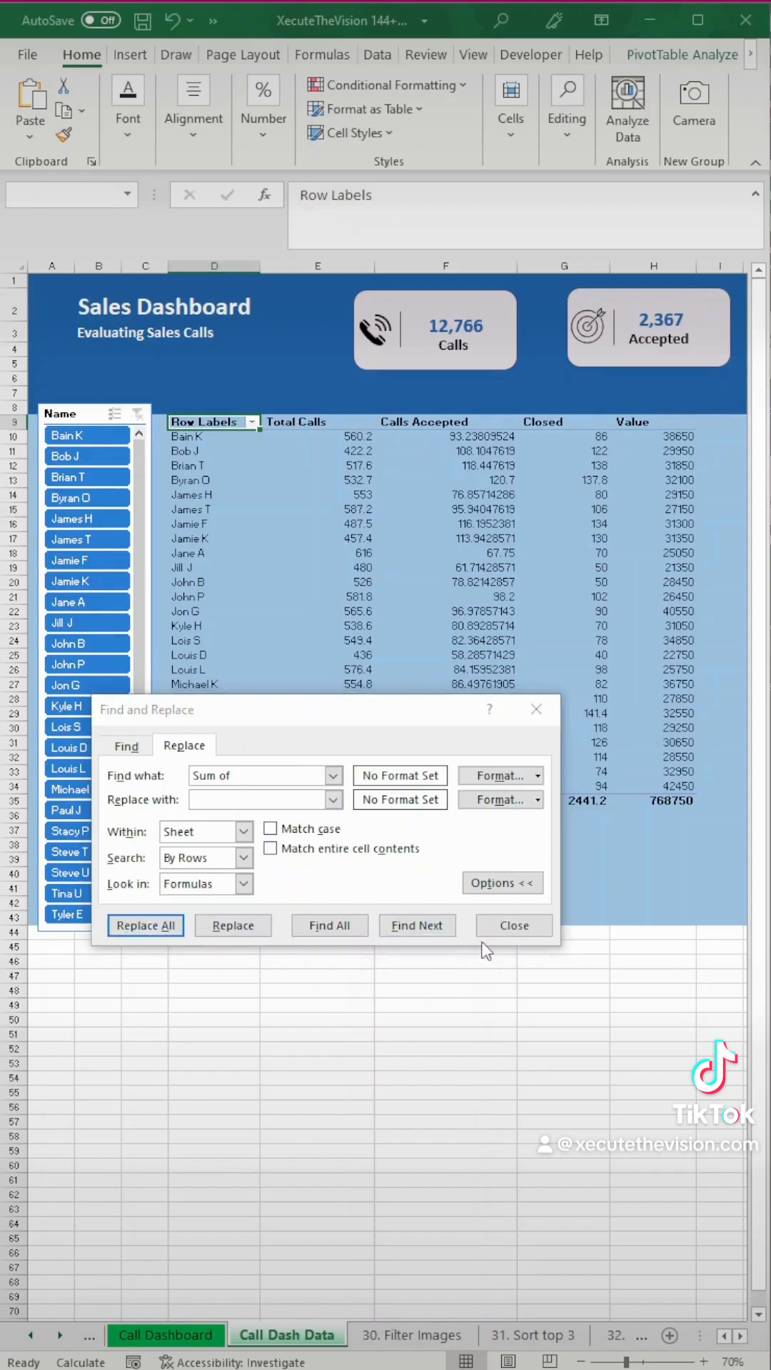
mouse_move(732, 863)
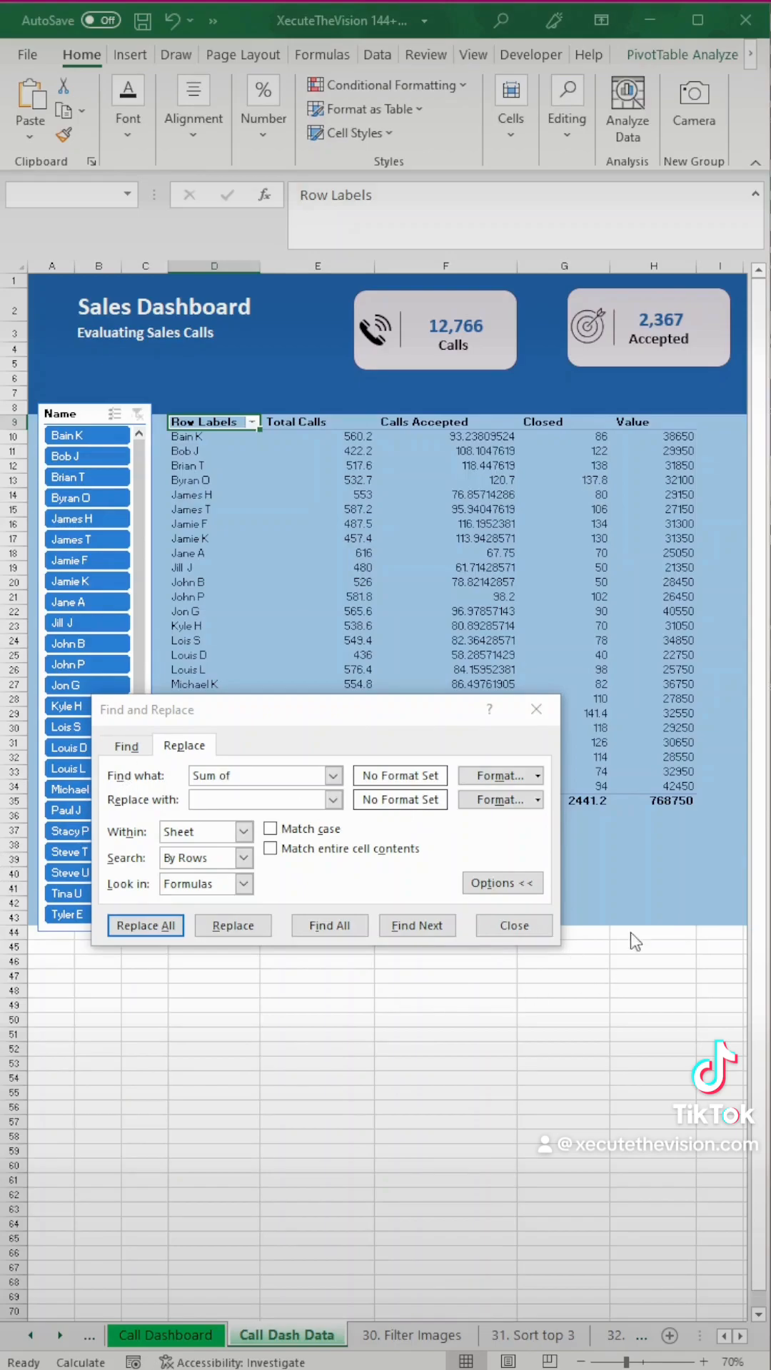
left_click(514, 925)
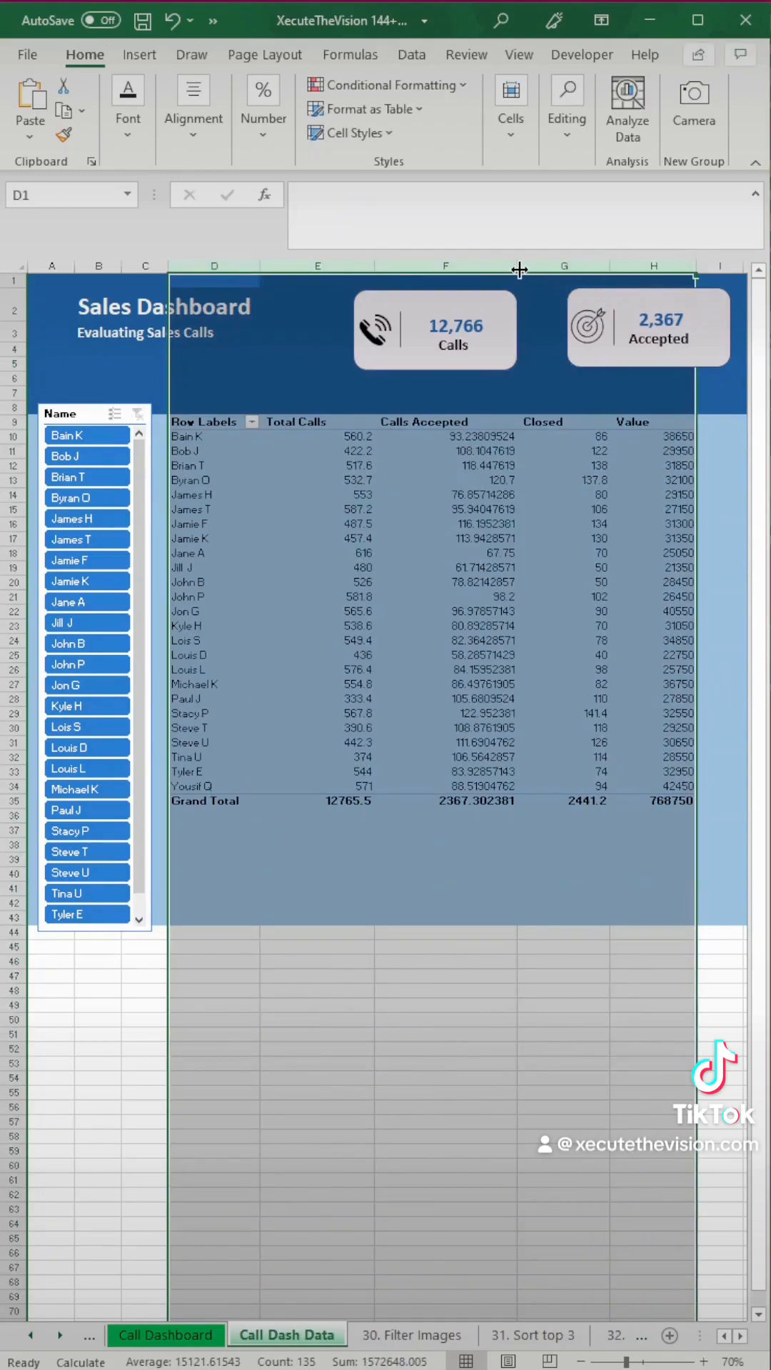
left_click(655, 540)
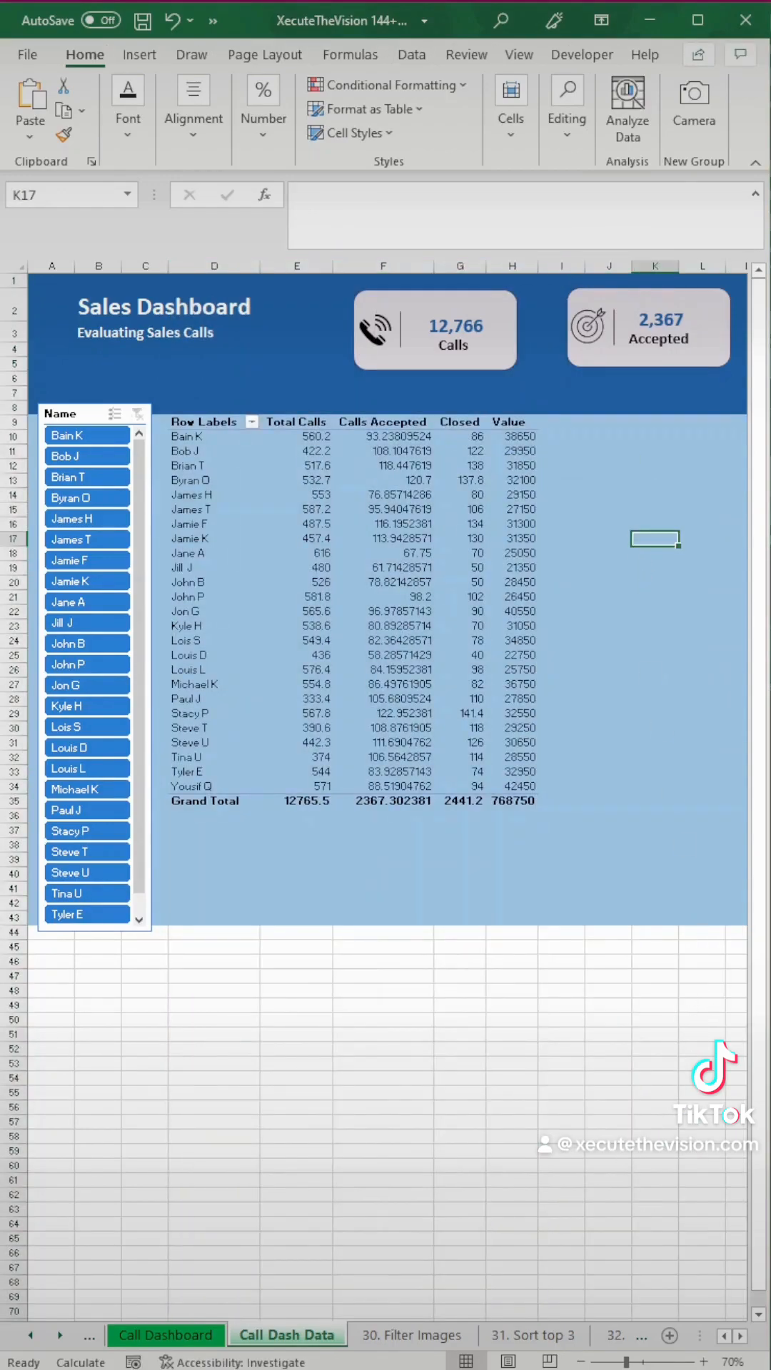